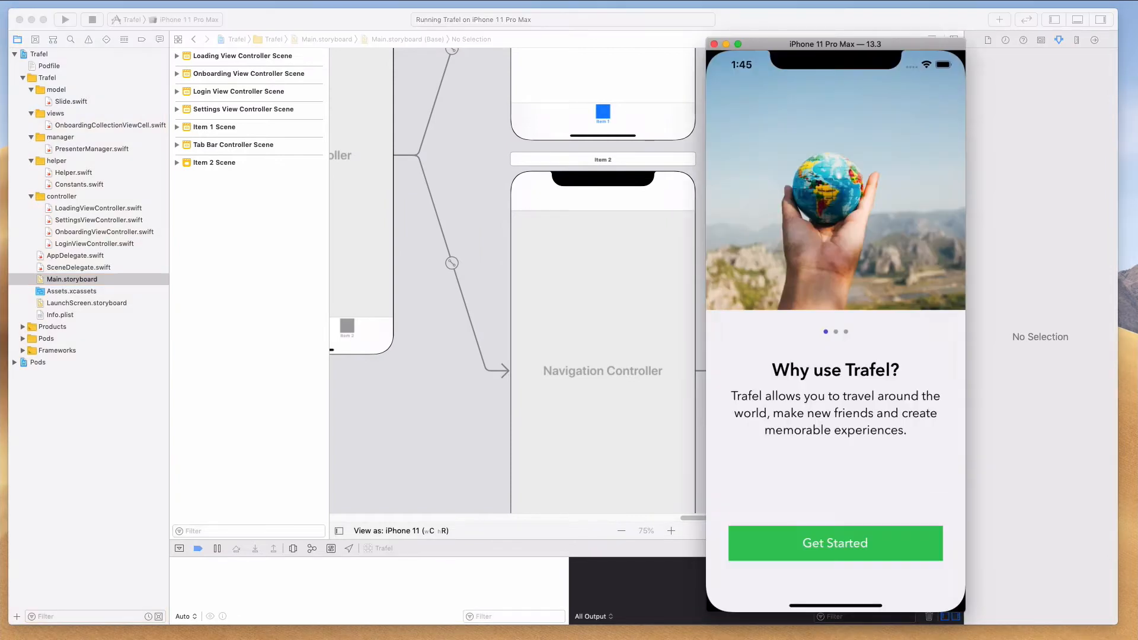
Tap Get Started and Login in the simulator to reach the two-tab main screen
click(835, 543)
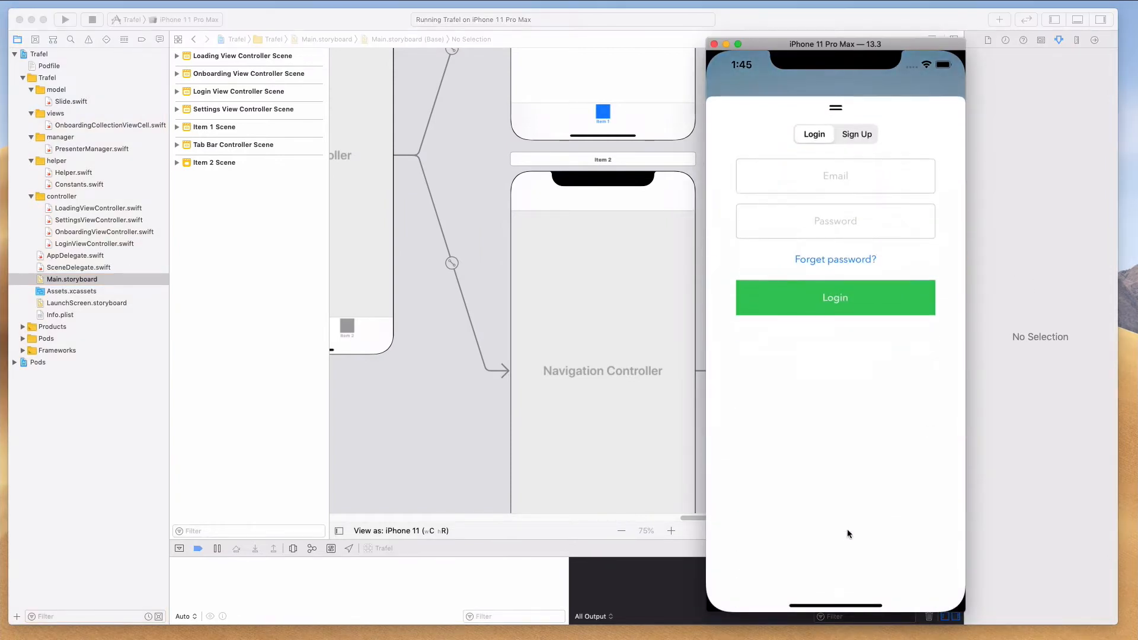
click(834, 296)
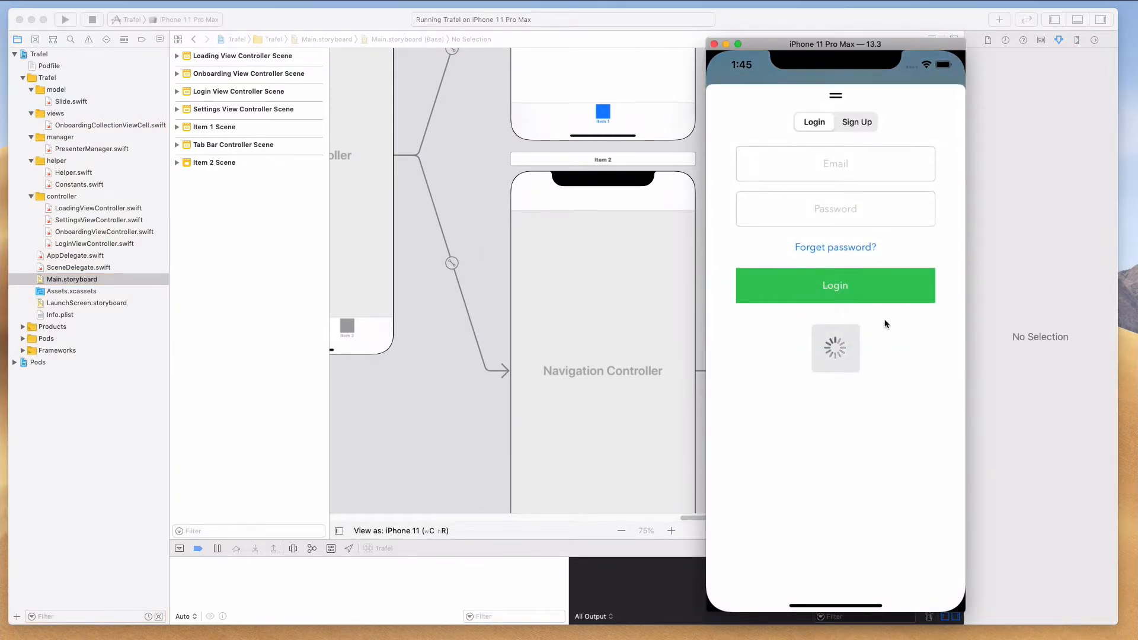
click(835, 286)
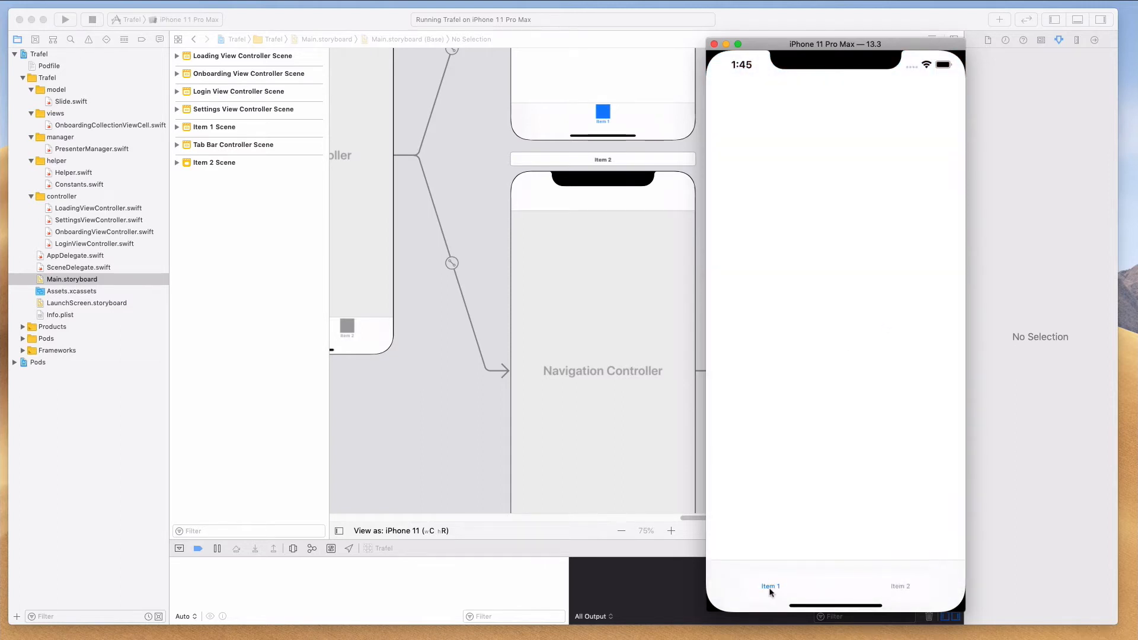
mouse_move(747, 582)
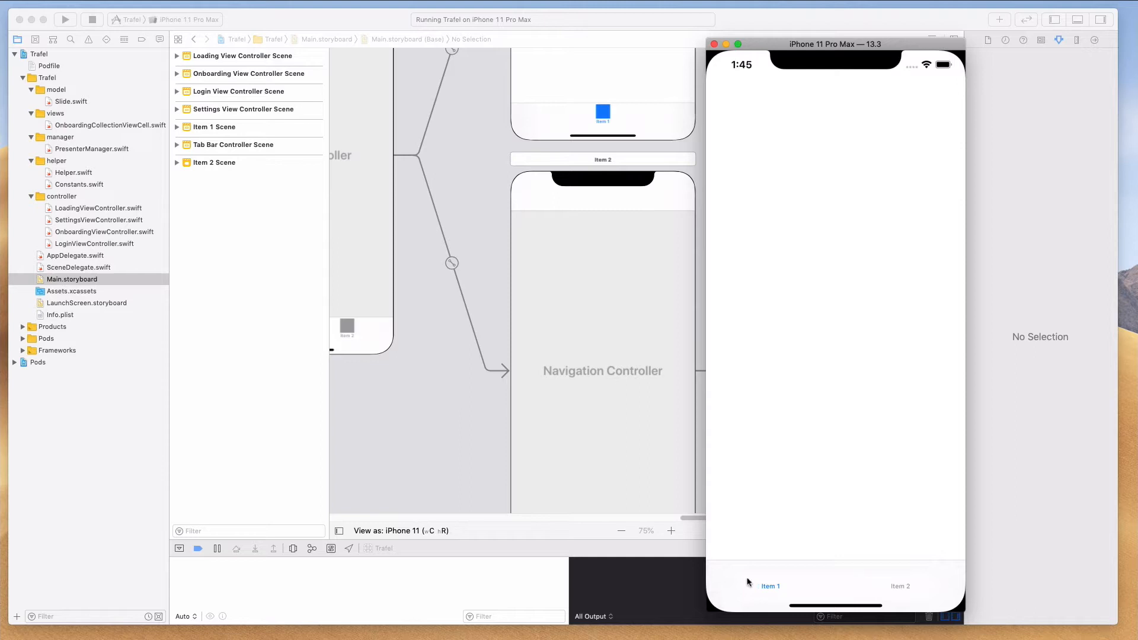
mouse_move(907, 579)
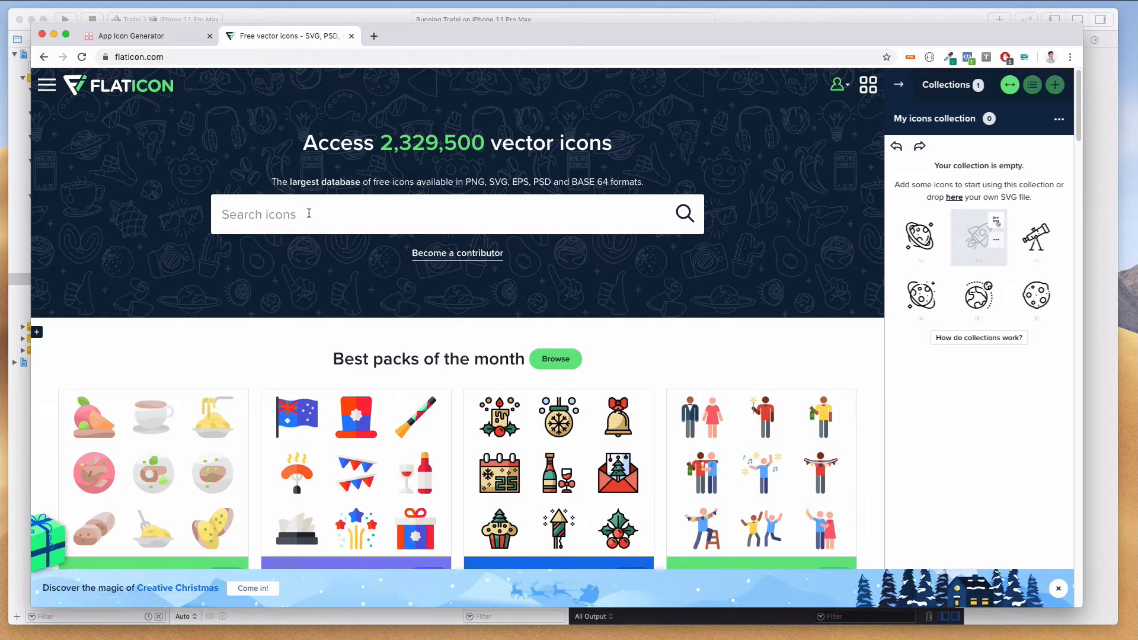
Search Flaticon for 'home' filtered to Monocolor, then search for 'settings'
text(home)
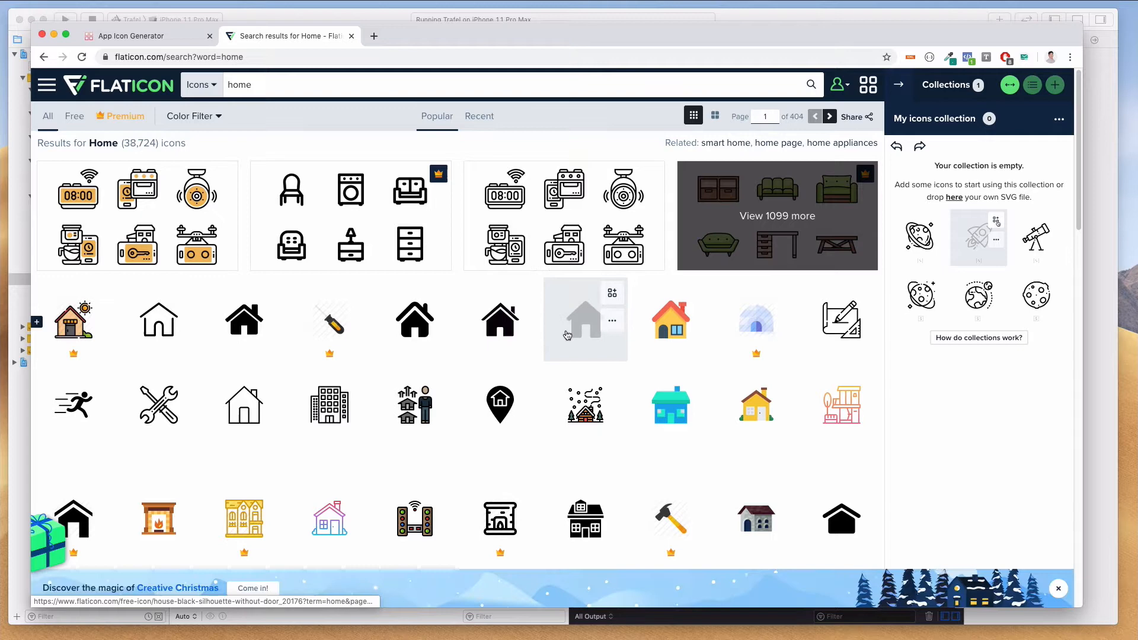
mouse_move(329, 338)
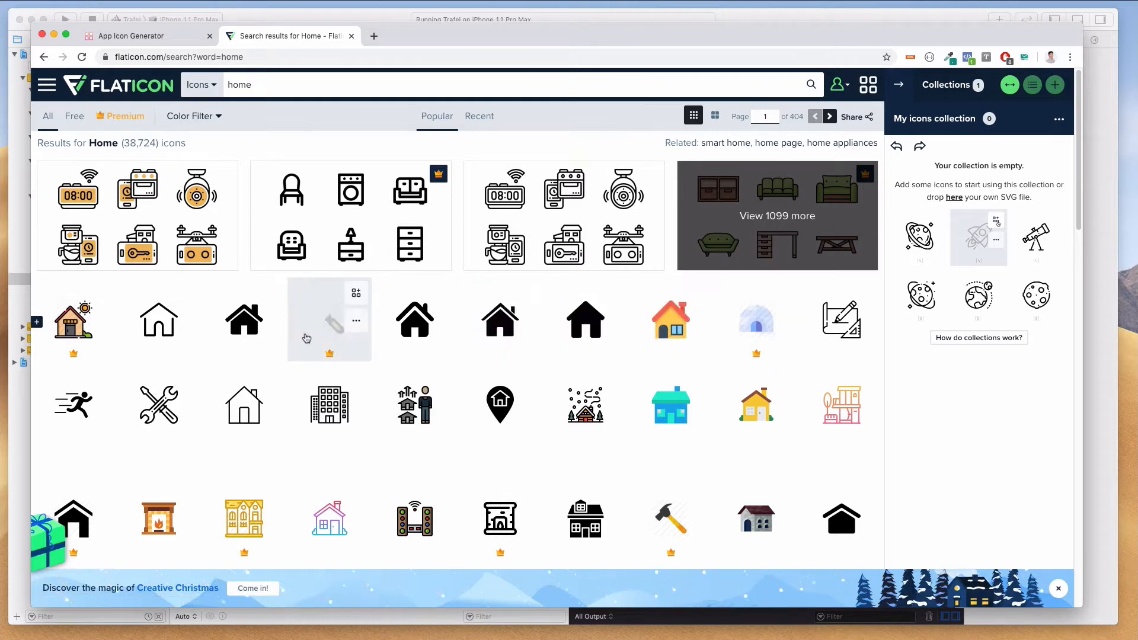
click(190, 115)
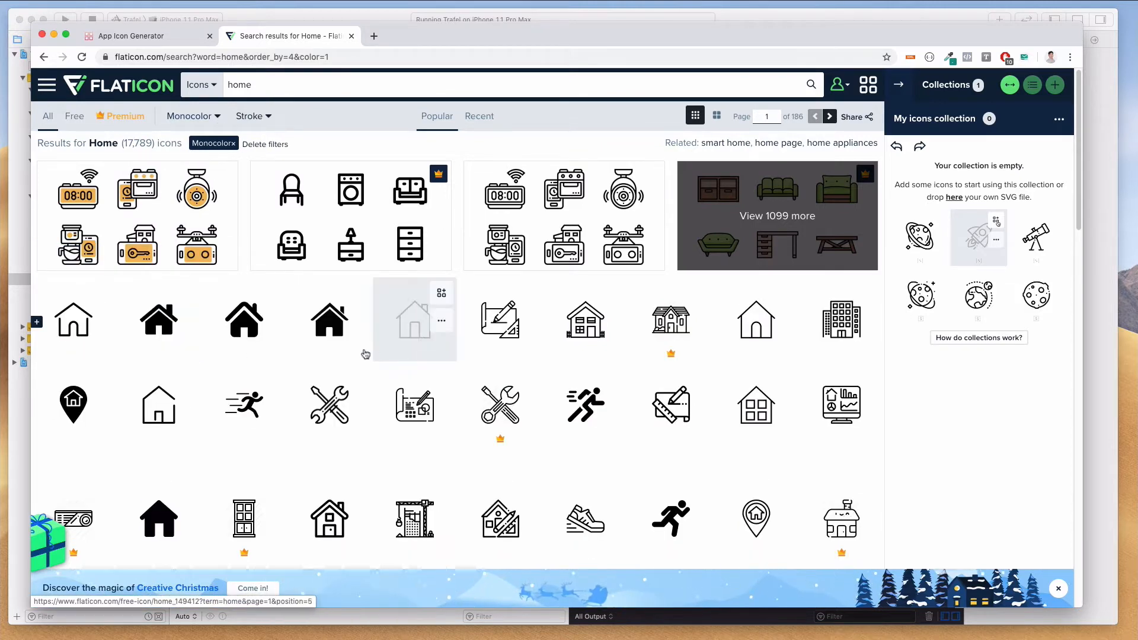
mouse_move(564, 415)
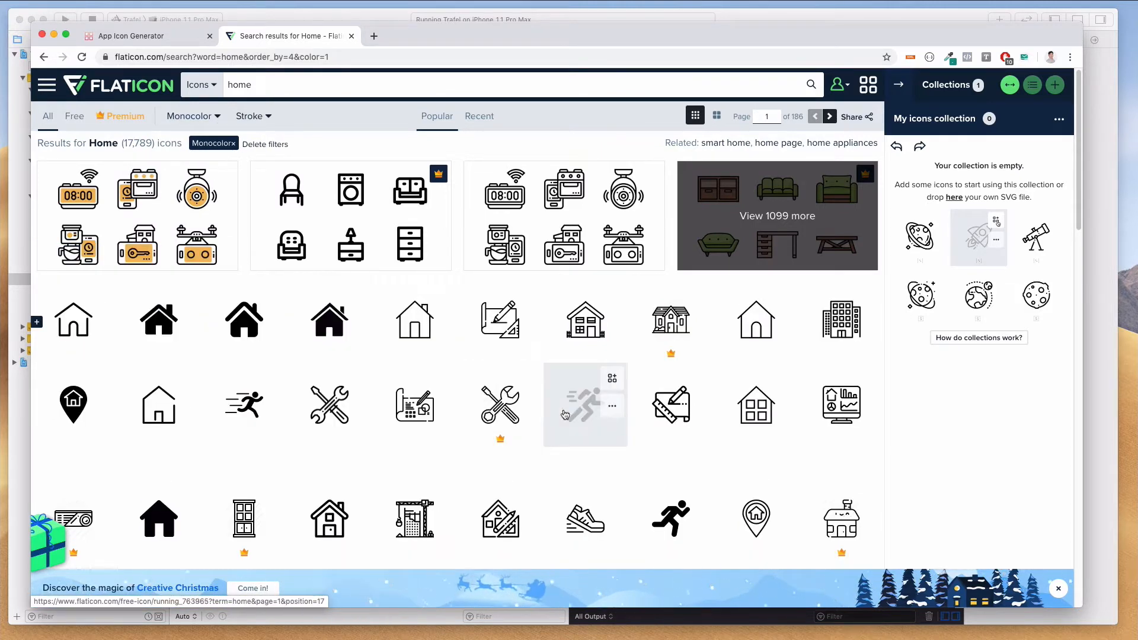
text(settings)
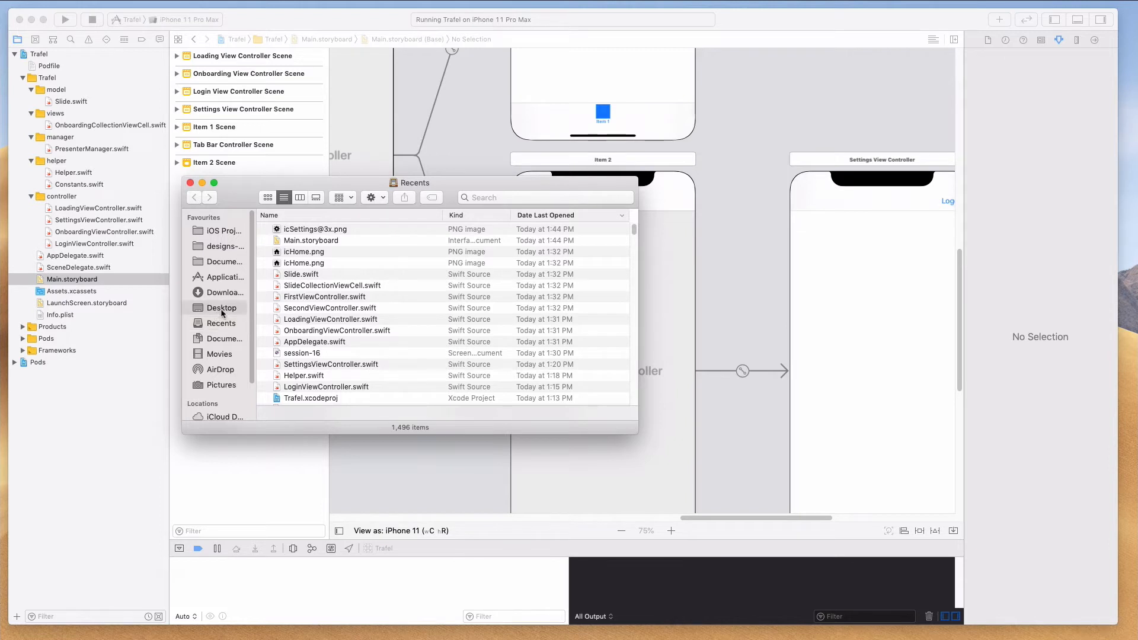
Preview the icHome images on the Desktop and select all six icHome and icSettings PNGs
click(222, 307)
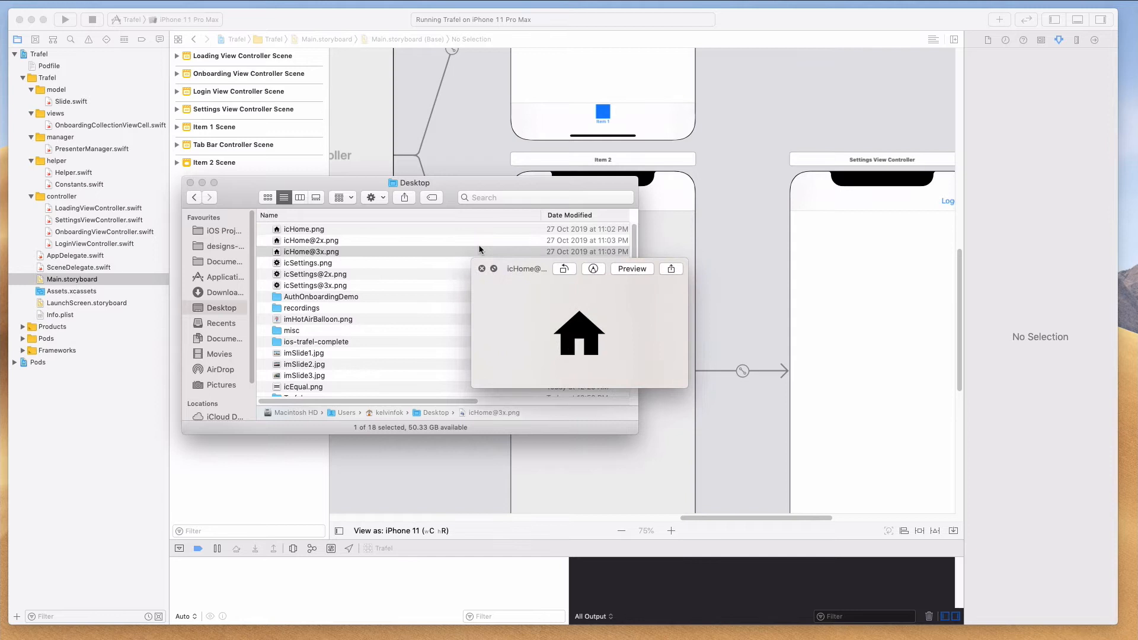
click(303, 229)
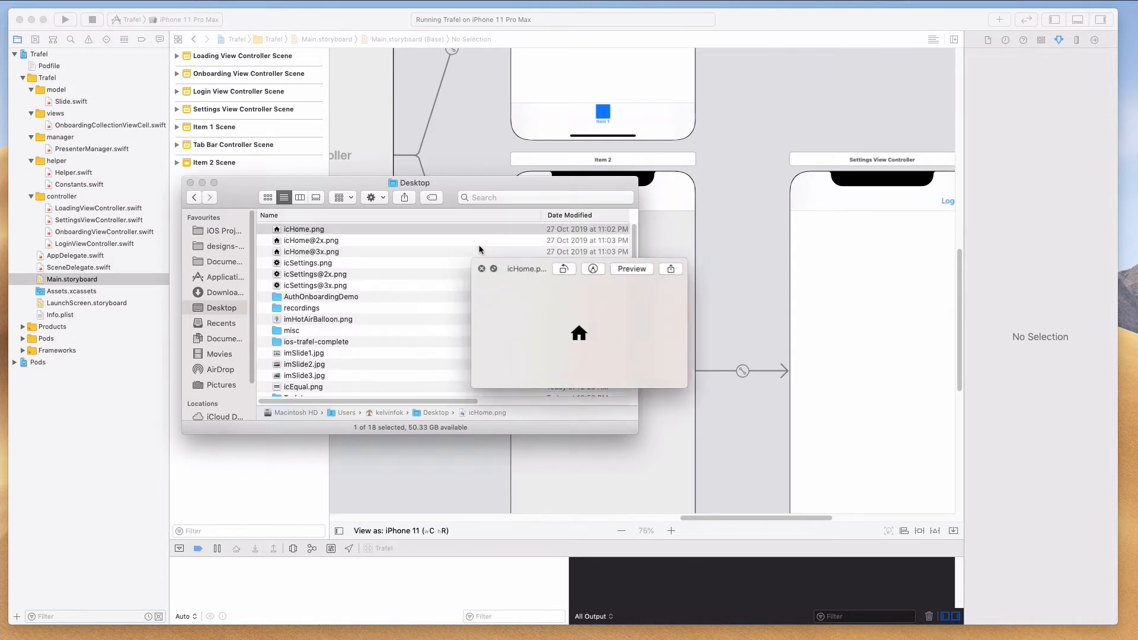
click(312, 251)
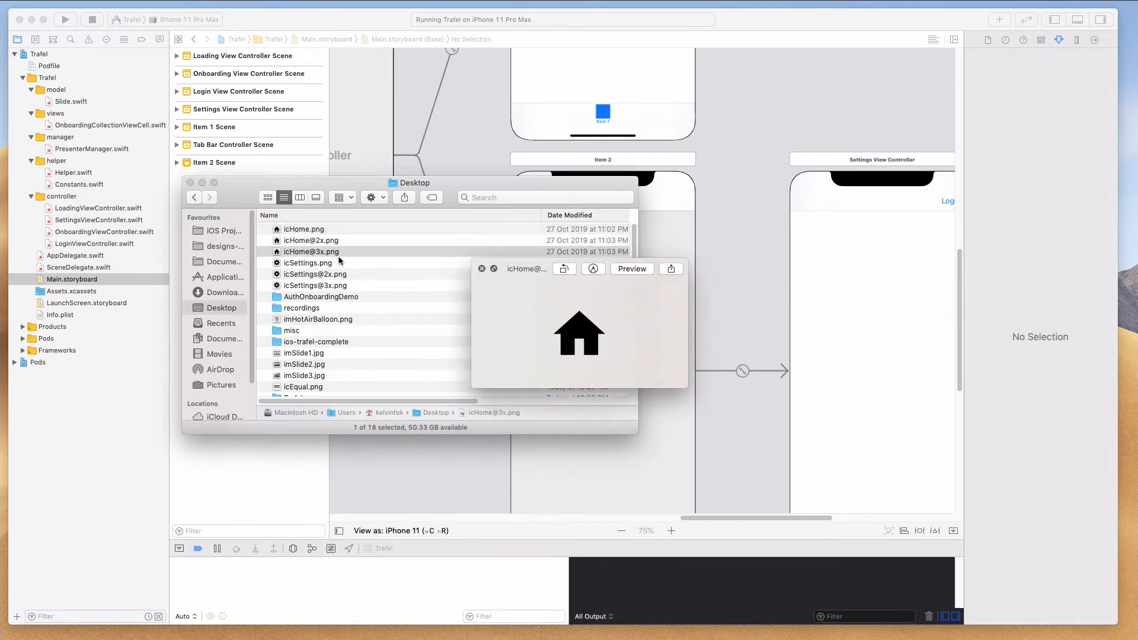
mouse_move(325, 260)
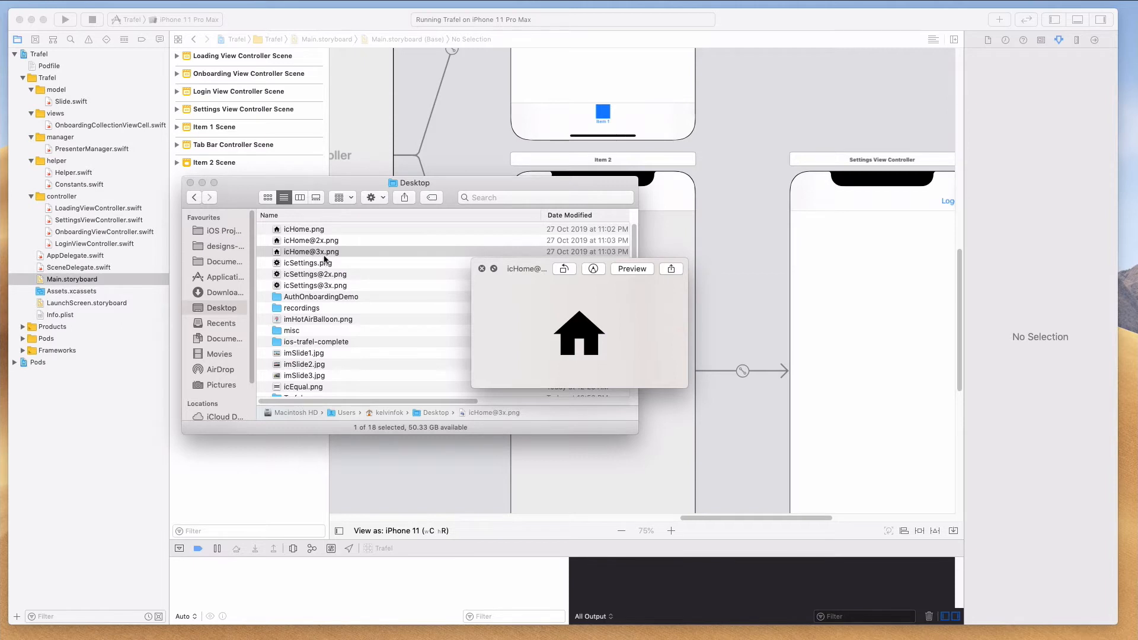
mouse_move(619, 344)
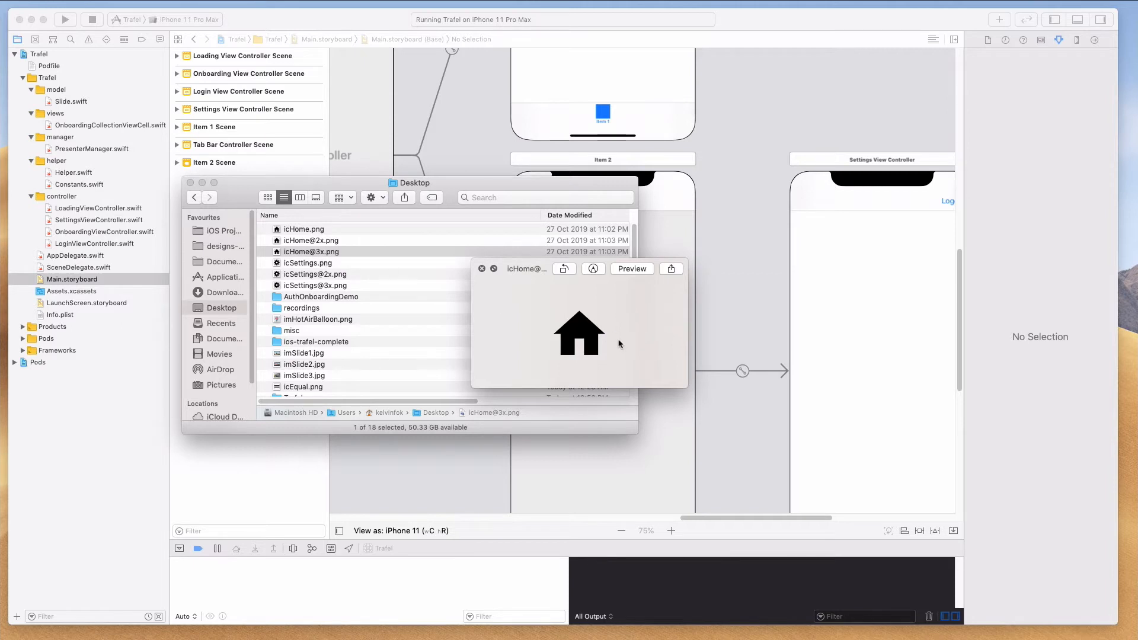
mouse_move(579, 328)
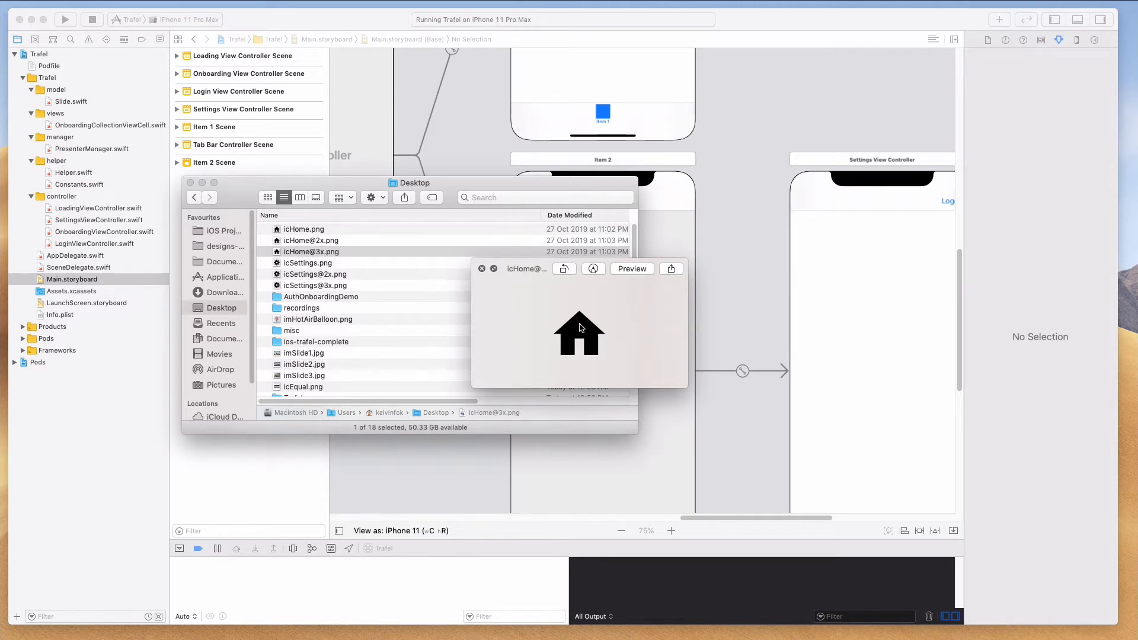
mouse_move(325, 246)
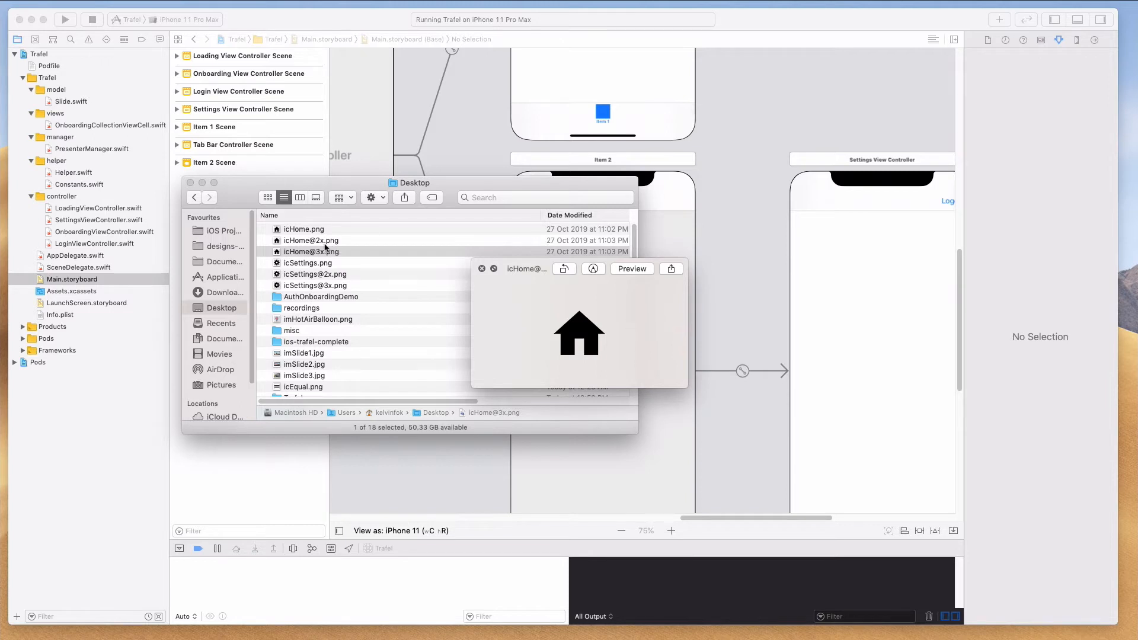
mouse_move(337, 241)
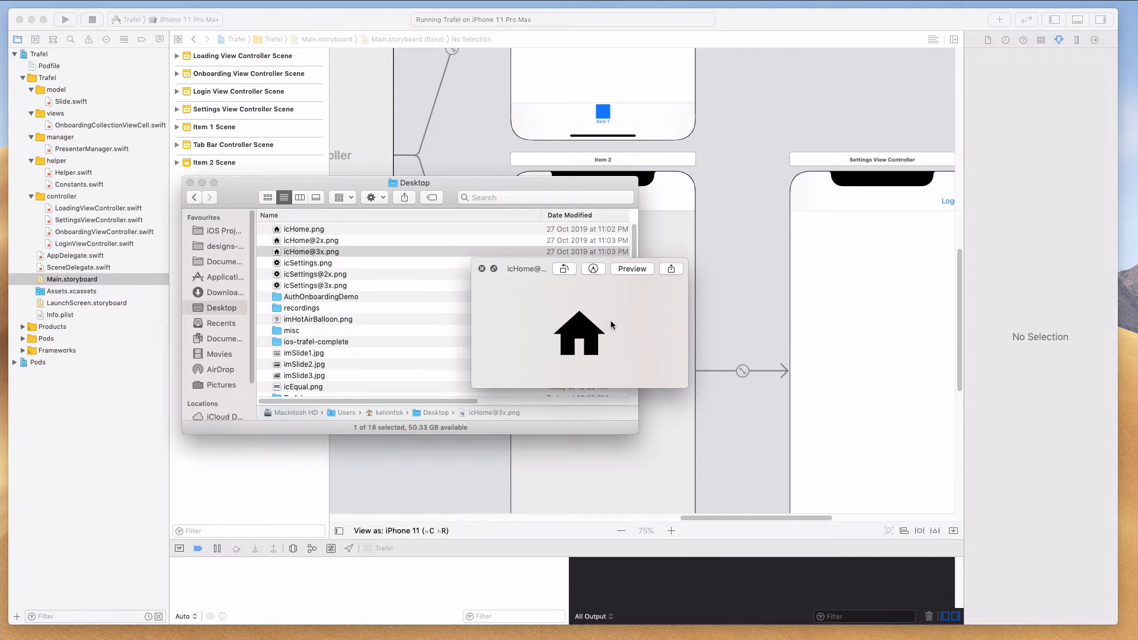
mouse_move(520, 295)
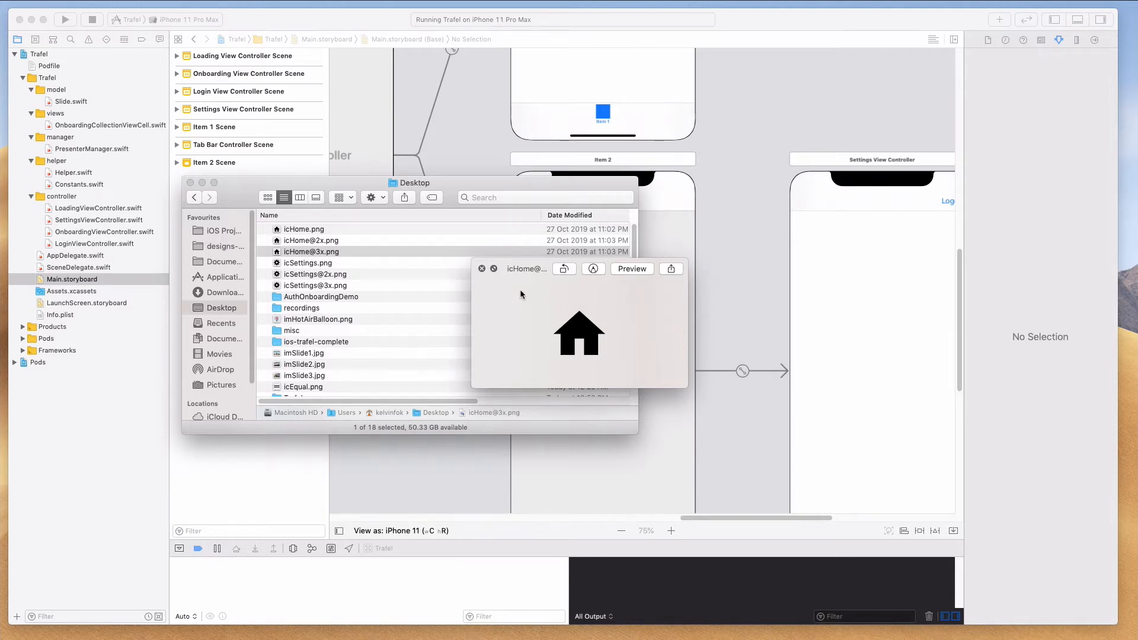
mouse_move(585, 330)
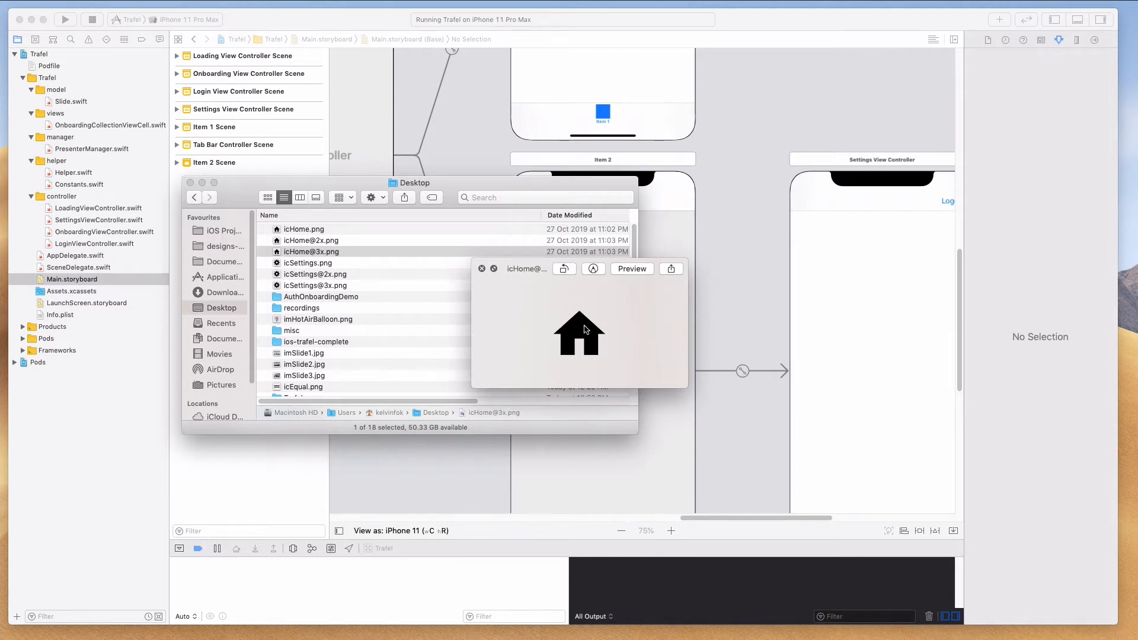
click(315, 286)
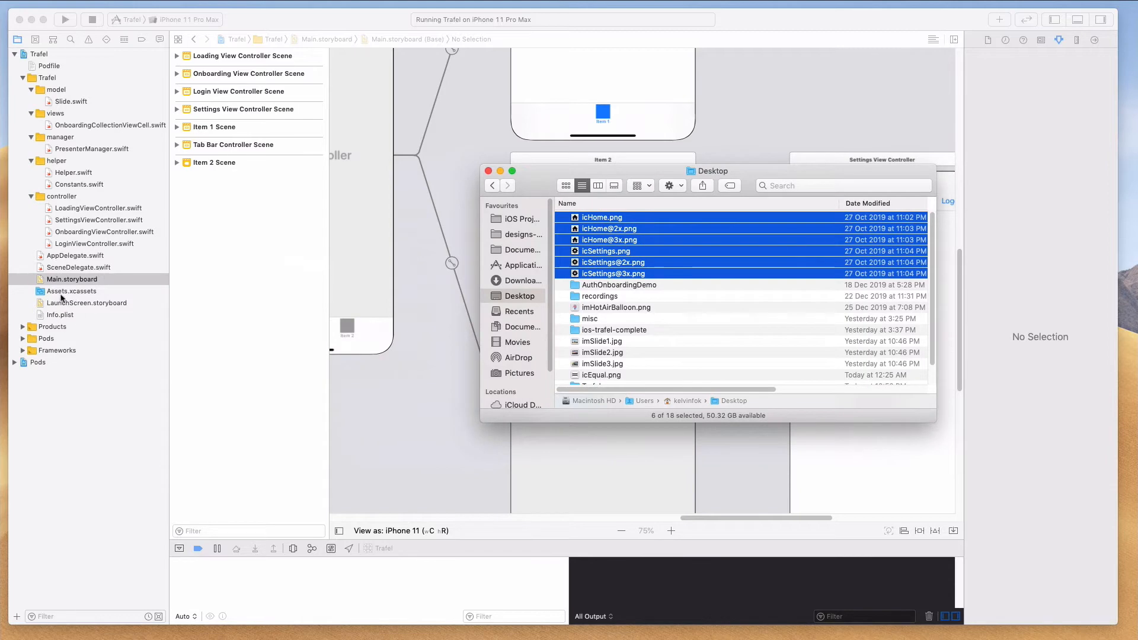
View Assets.xcassets with the icHome image set's 1x, 2x and 3x images
click(71, 292)
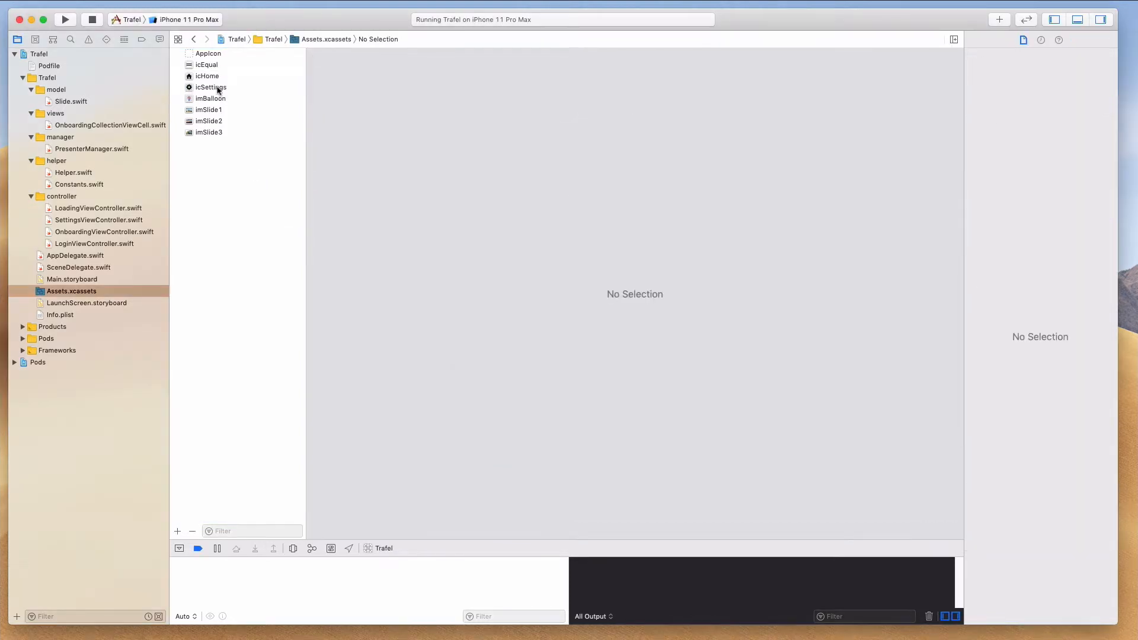
click(208, 75)
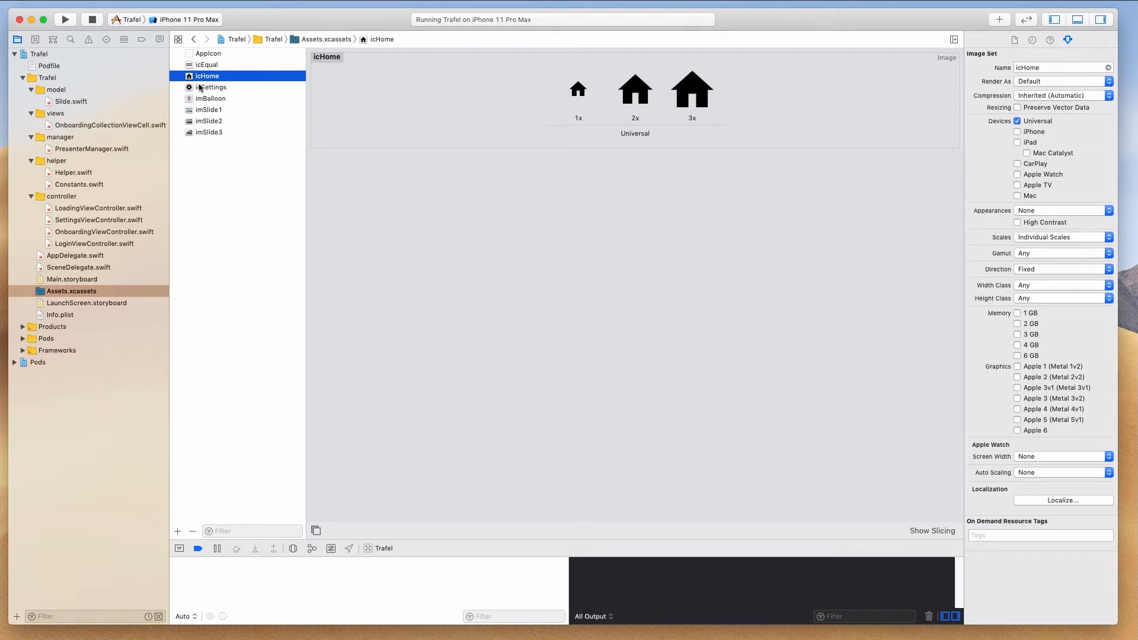
mouse_move(224, 99)
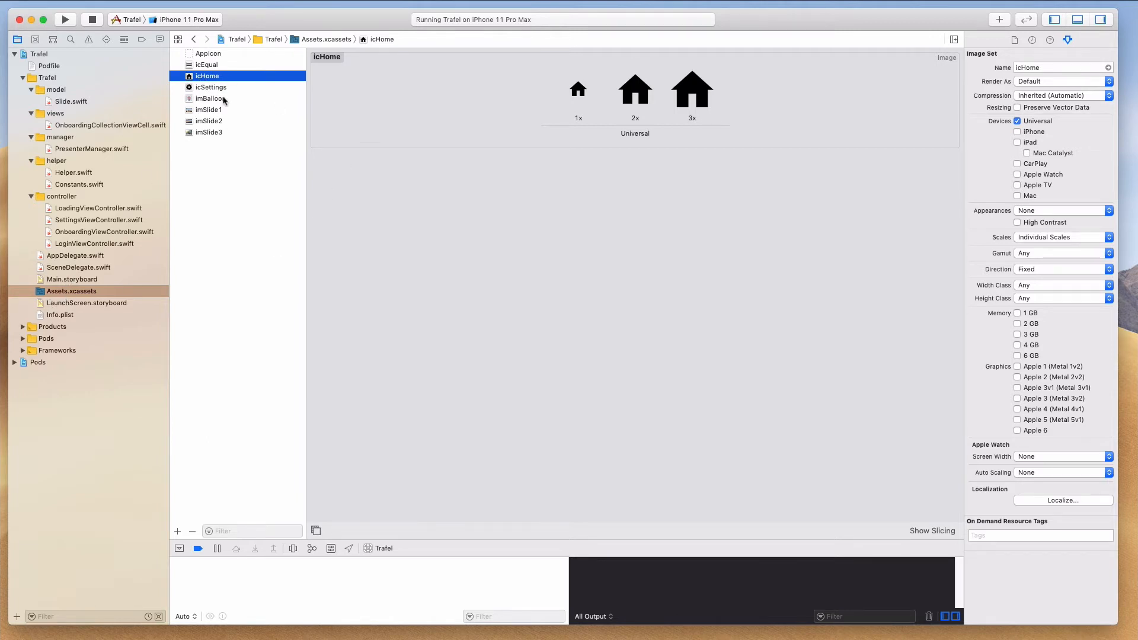
mouse_move(678, 97)
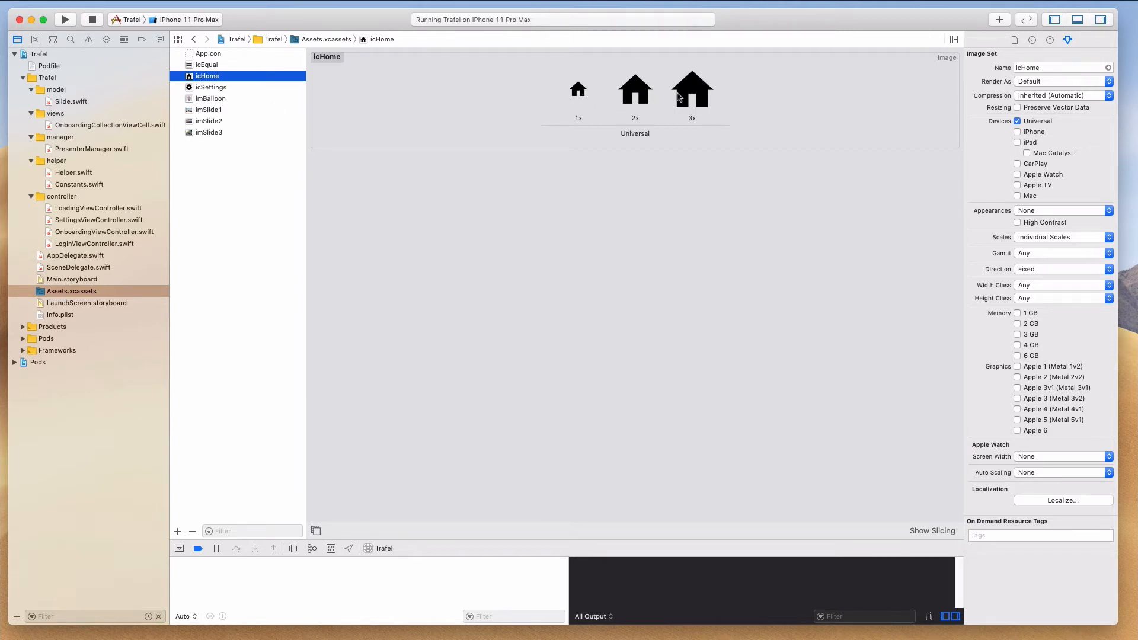
mouse_move(283, 193)
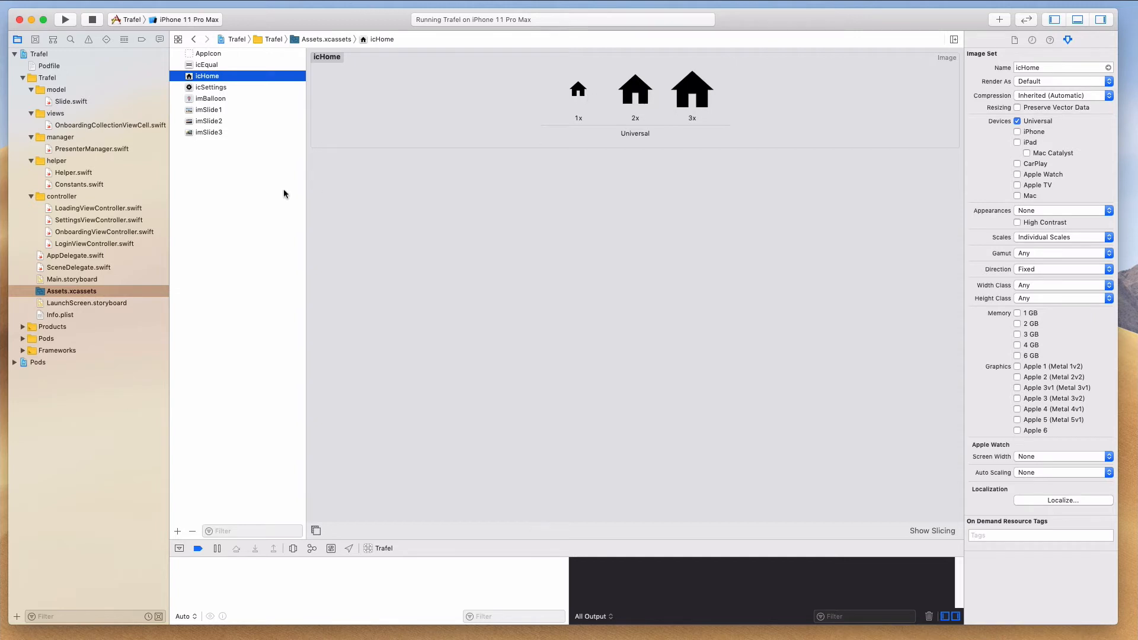
click(71, 291)
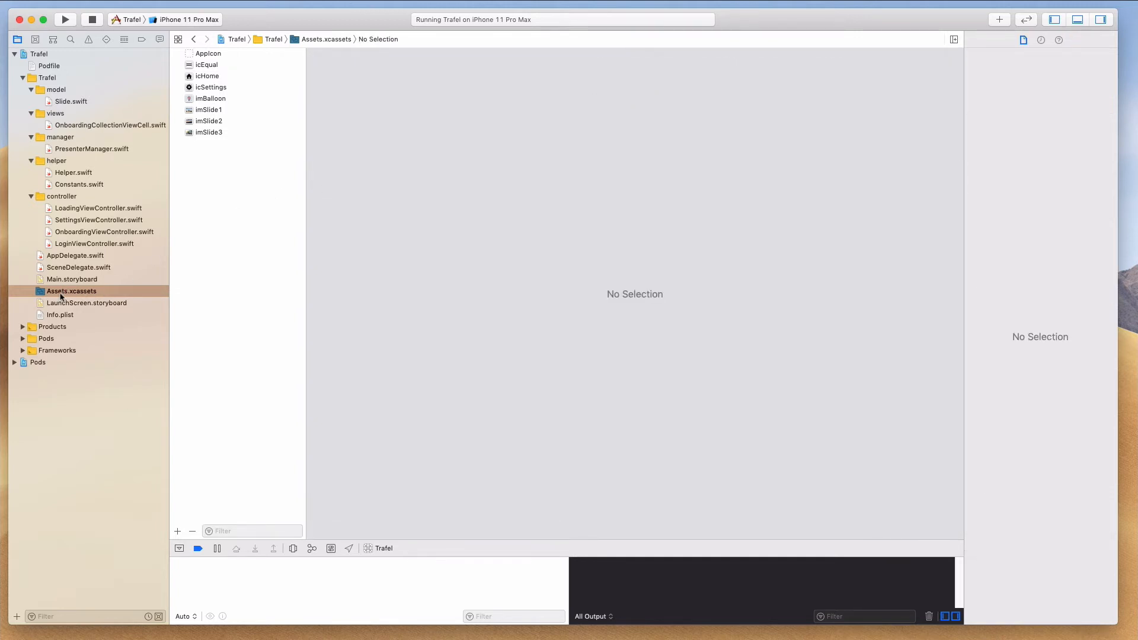
In Main.storyboard, title the first tab bar item Home with the icHome image
click(72, 278)
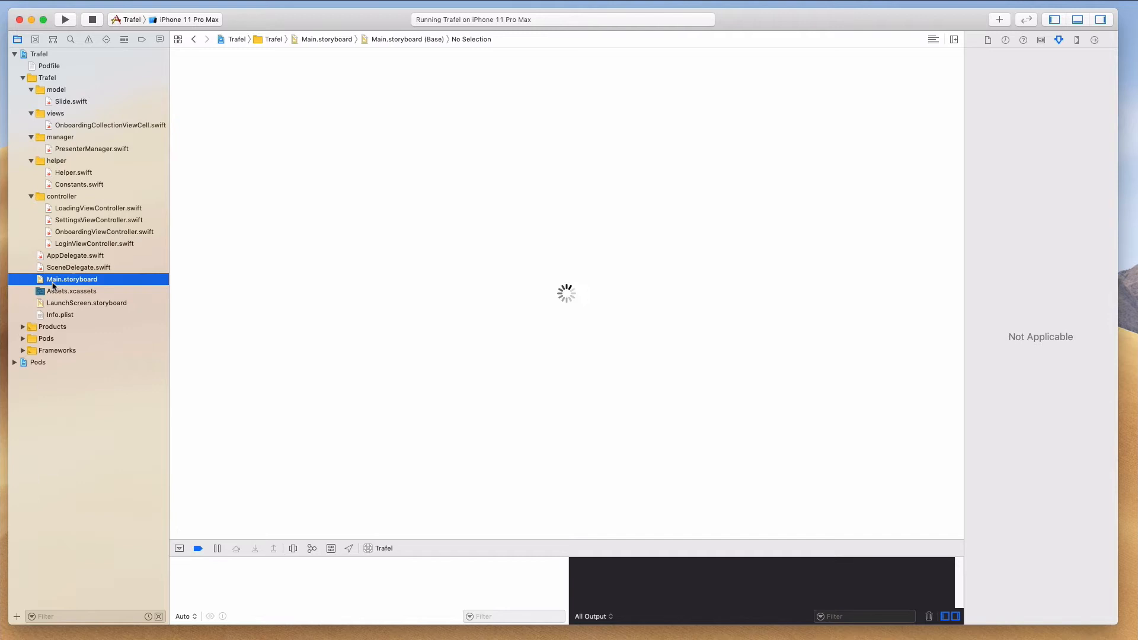
mouse_move(295, 282)
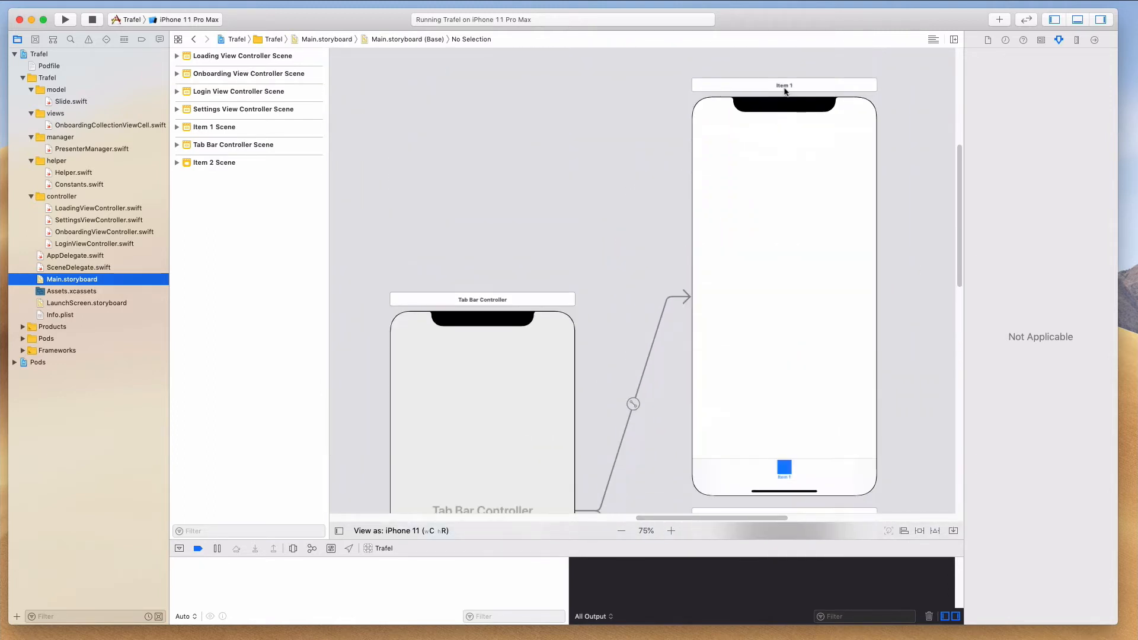
scroll(down, 3)
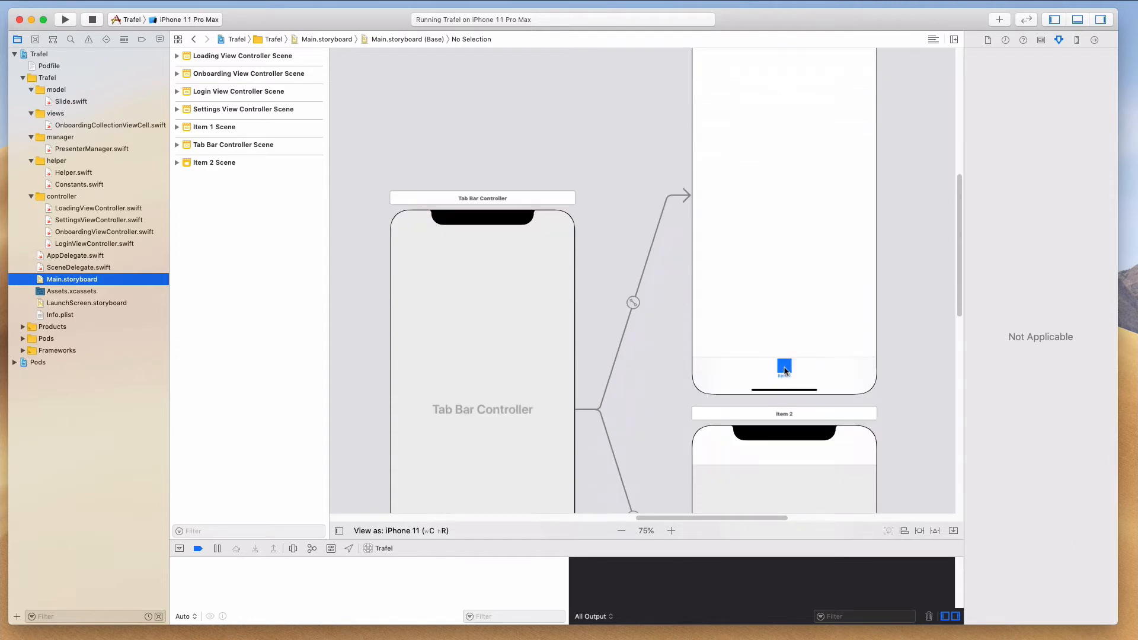
click(784, 369)
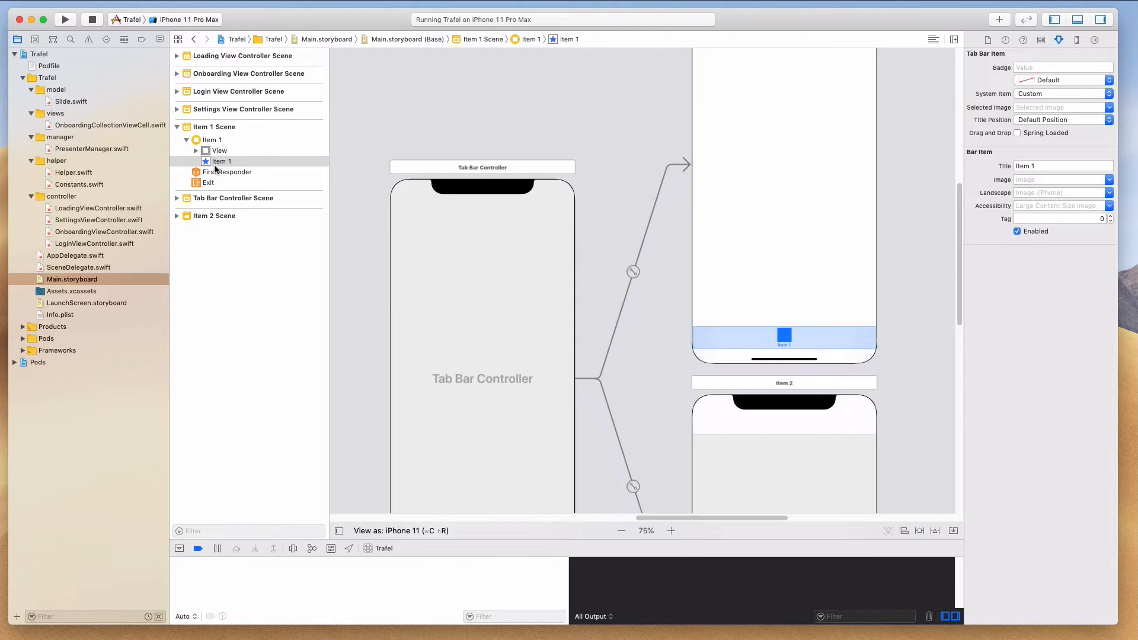
click(222, 162)
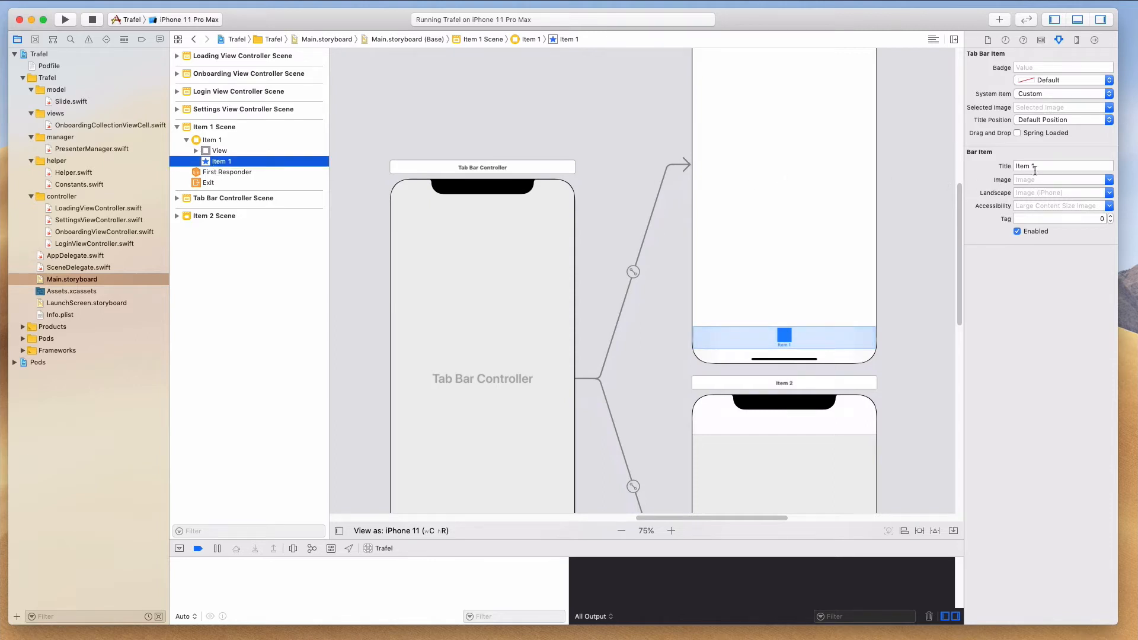
text(Home)
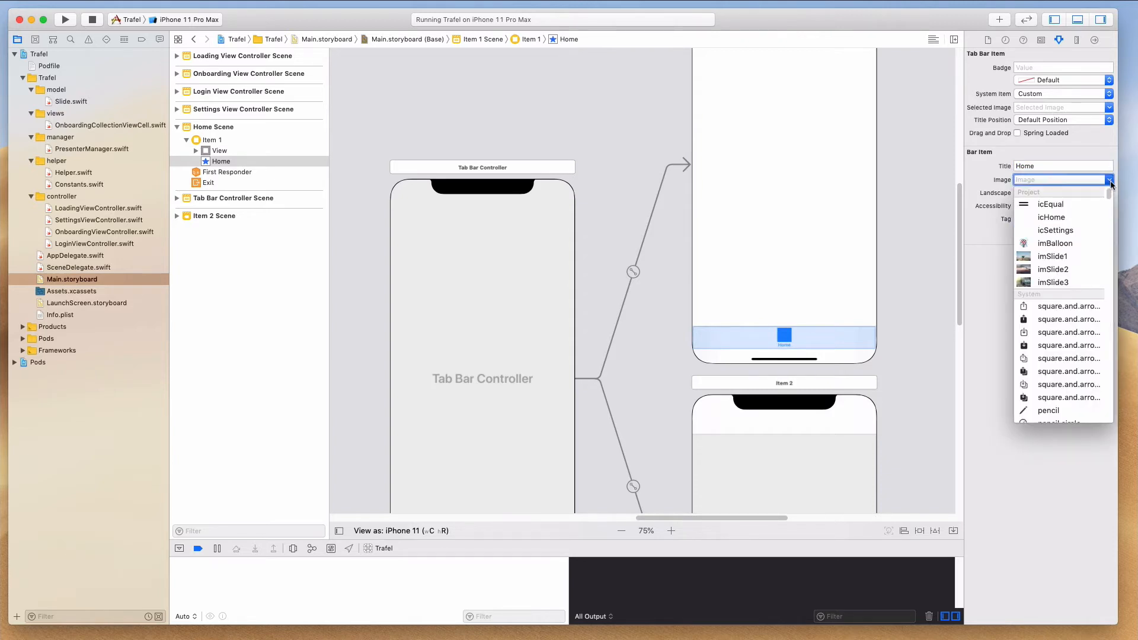
click(1051, 217)
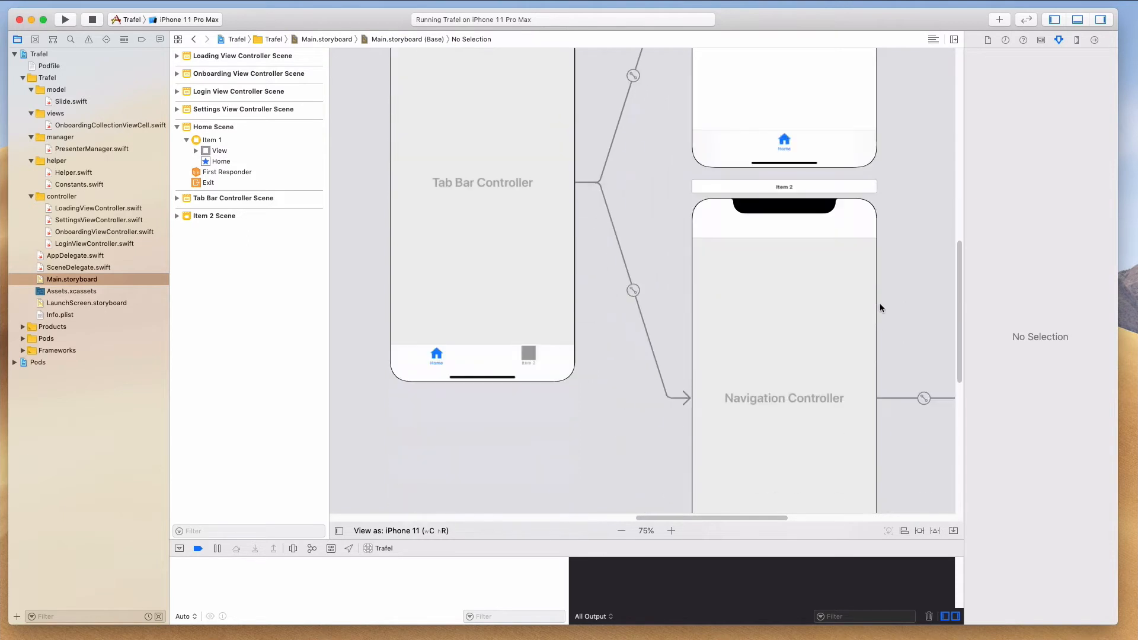
Title the second tab bar item Settings with the icSettings image
click(784, 186)
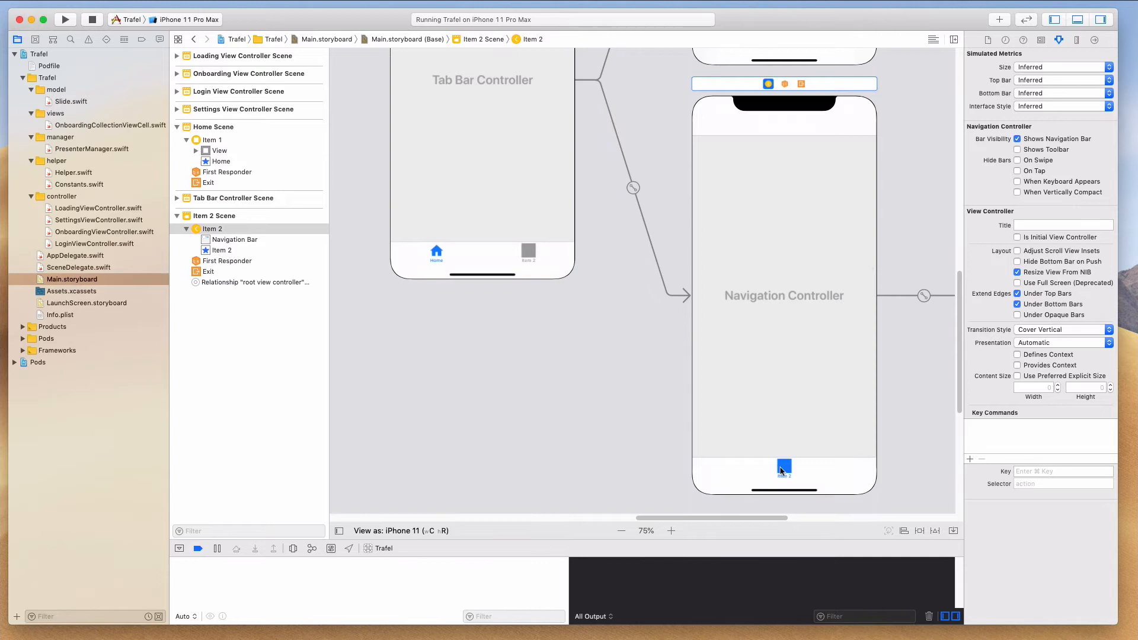
click(783, 468)
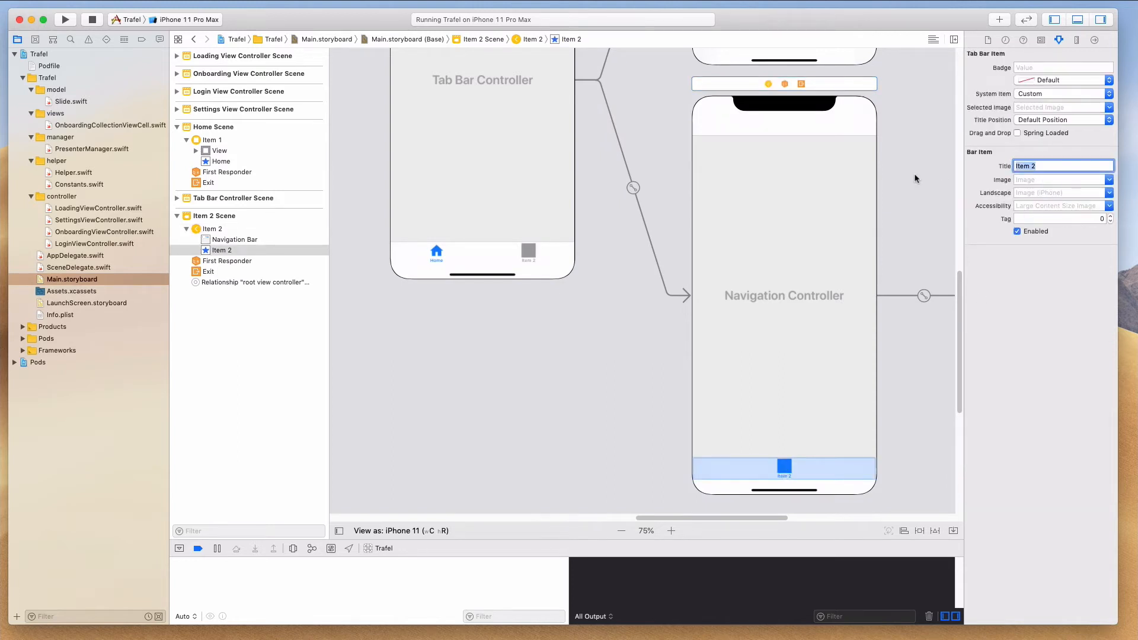
text(Settings)
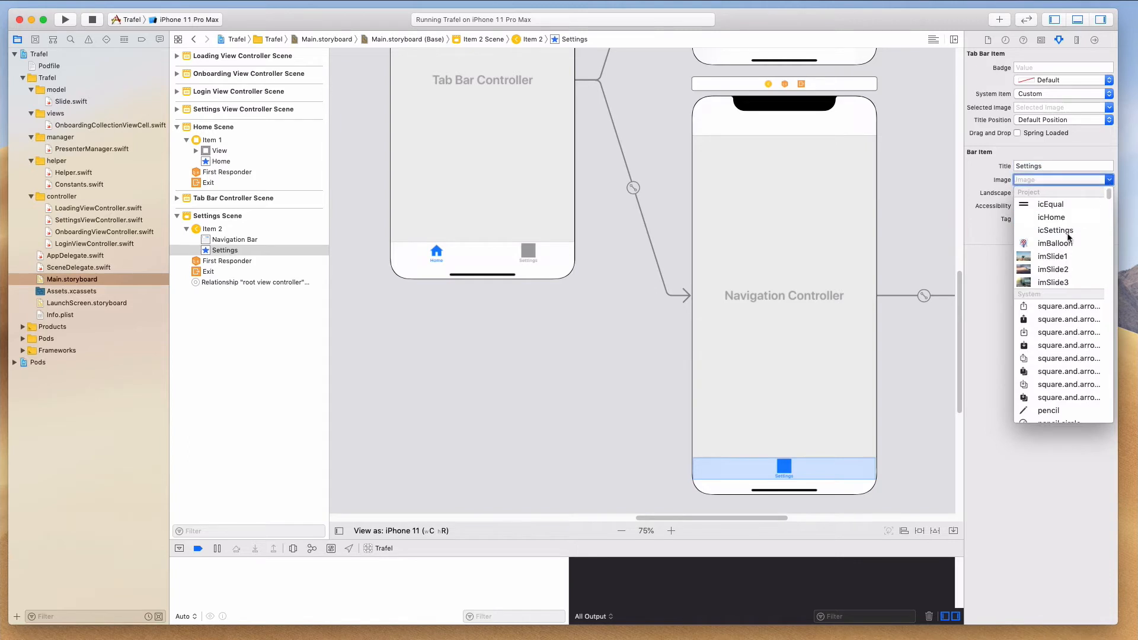
click(1054, 229)
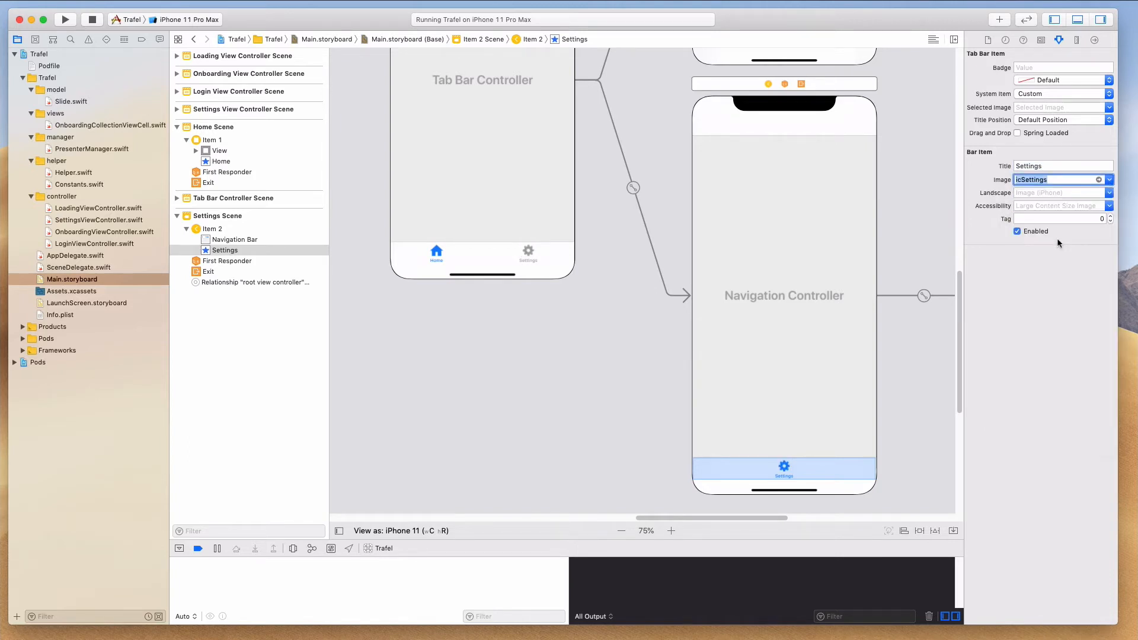
click(783, 468)
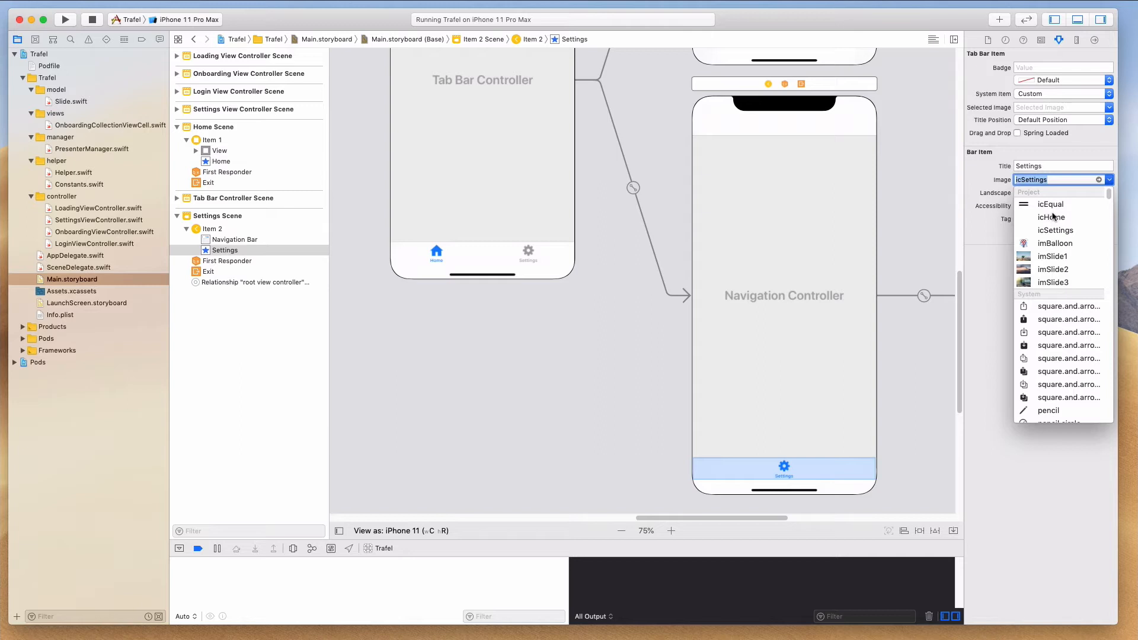
mouse_move(1046, 225)
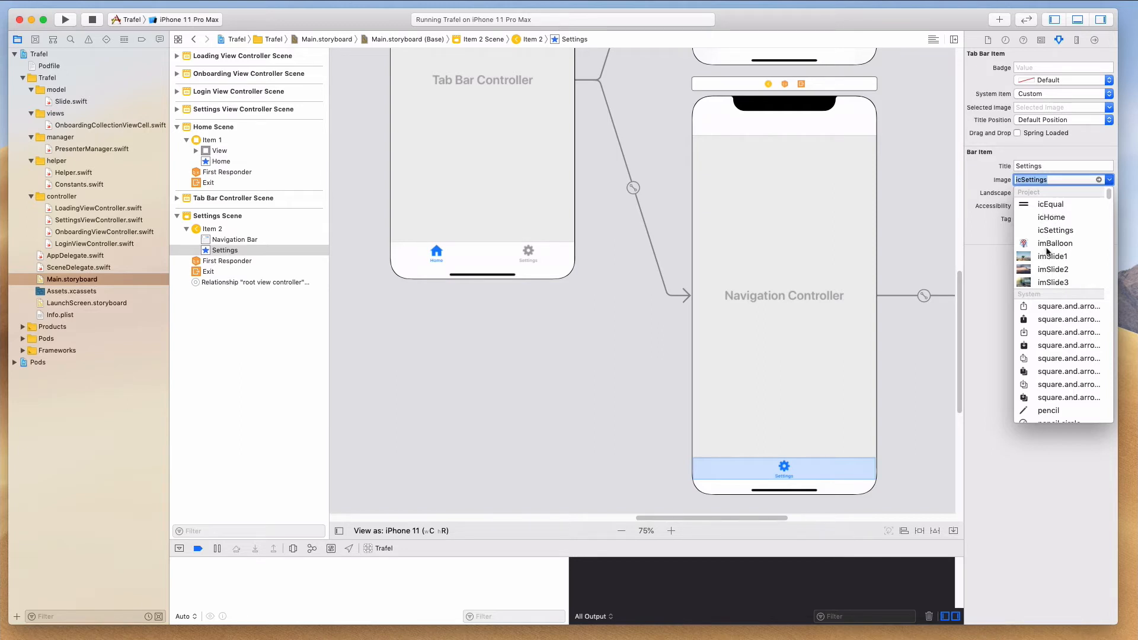
mouse_move(1058, 229)
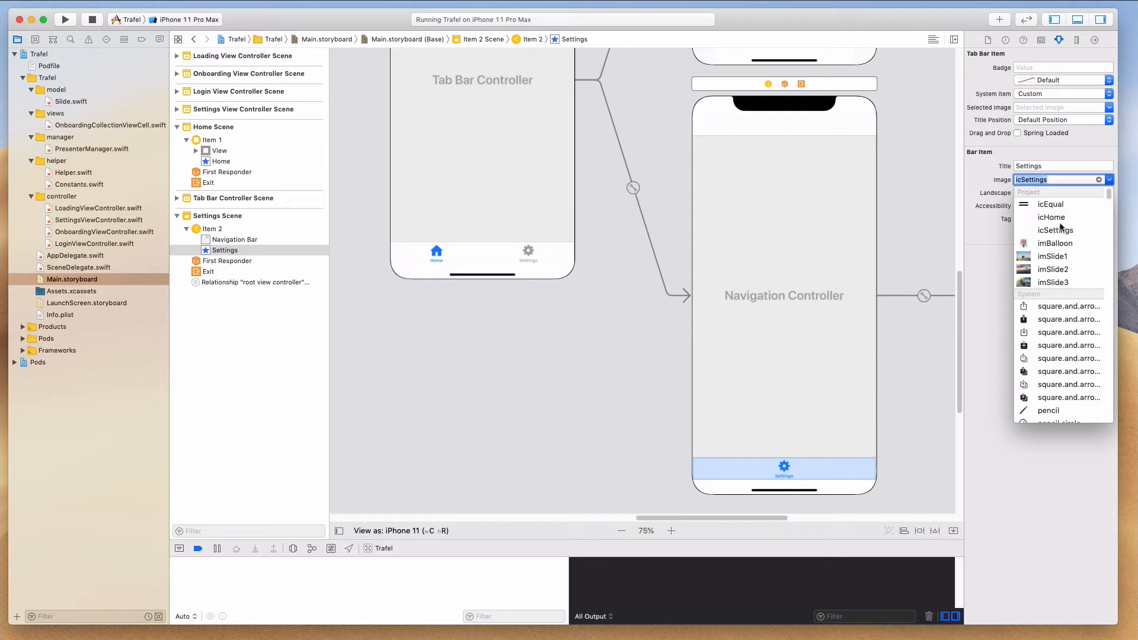
mouse_move(1059, 224)
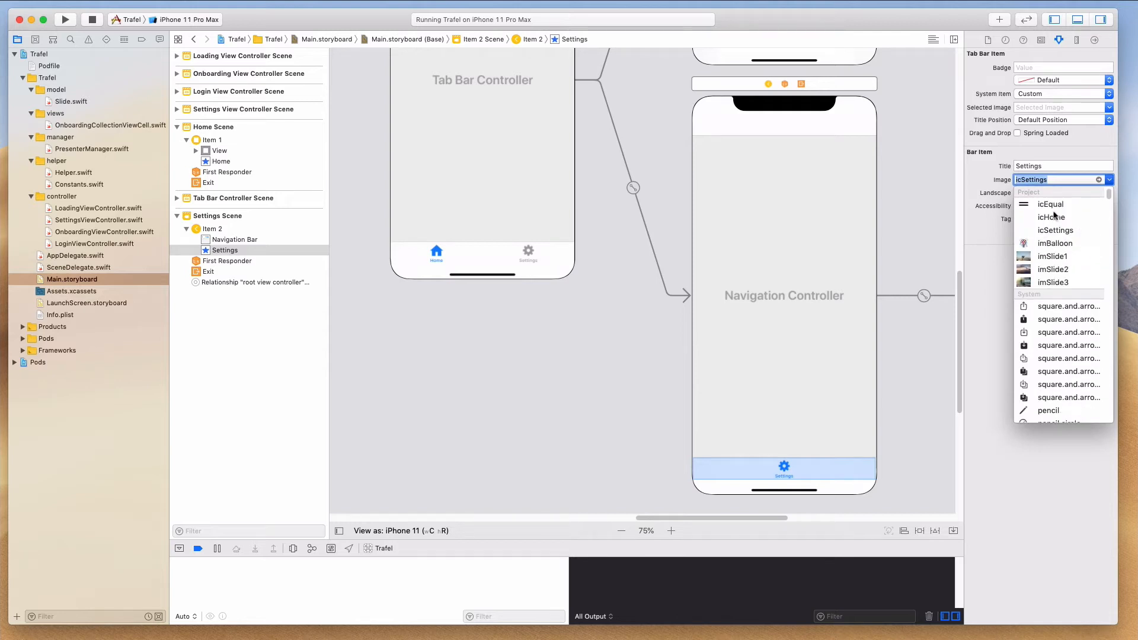
mouse_move(1046, 250)
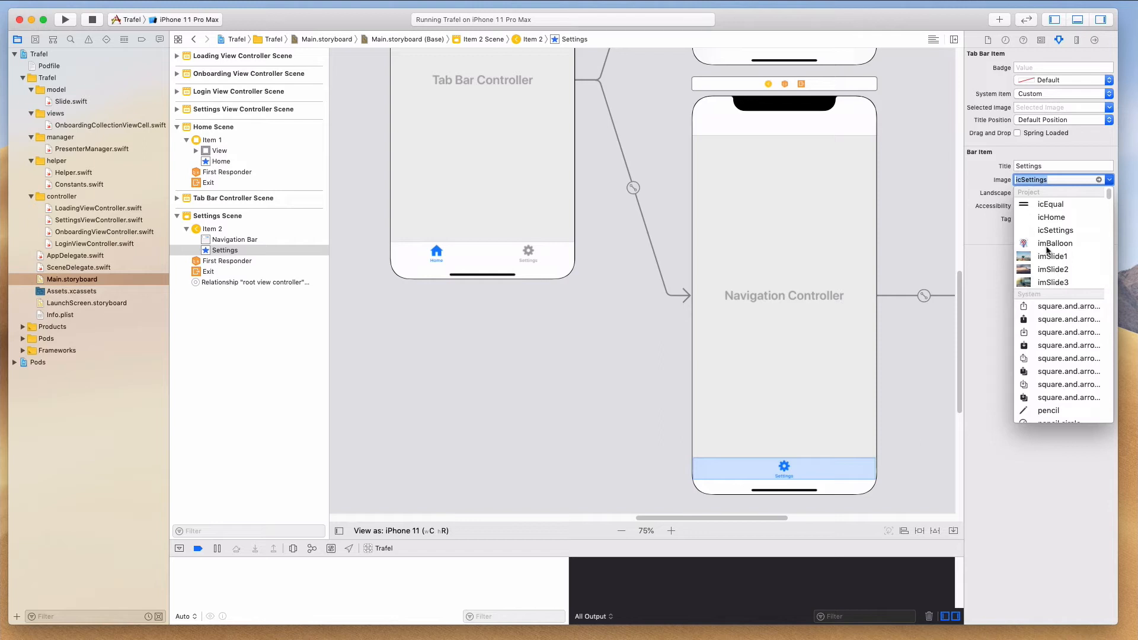
mouse_move(1039, 212)
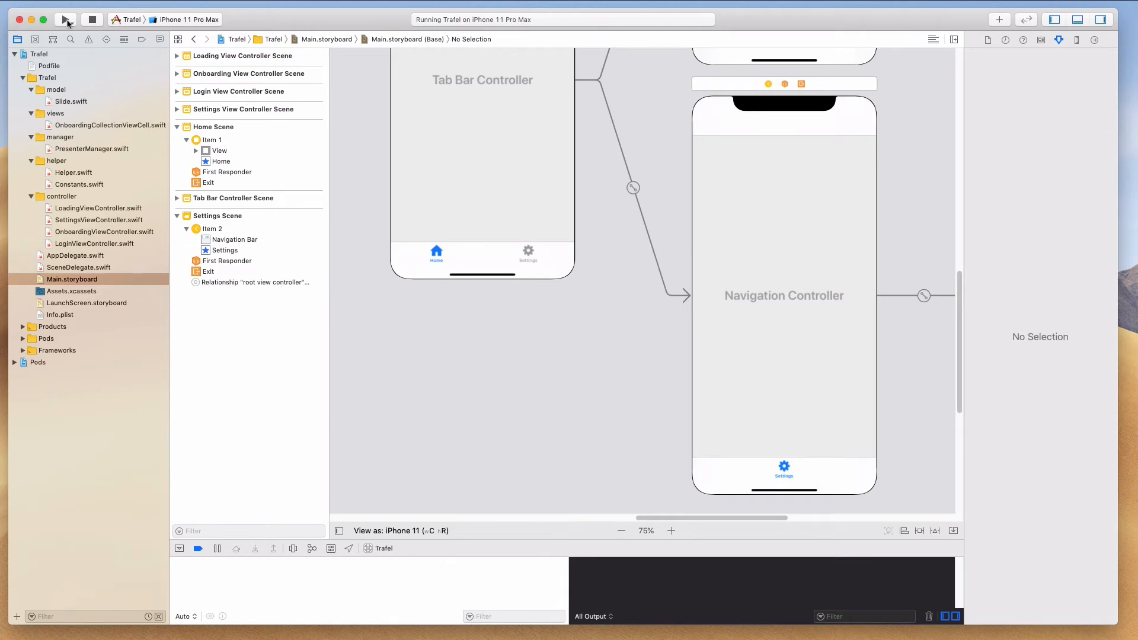
Run Trafel, pass onboarding, switch to the Settings tab and log out
click(64, 20)
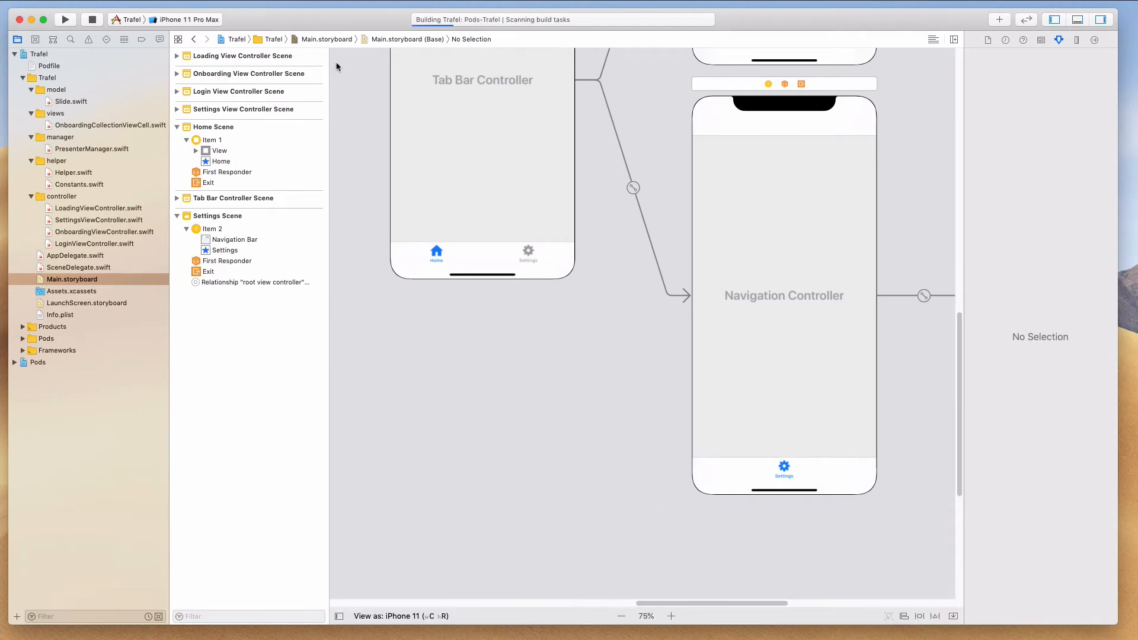
mouse_move(336, 67)
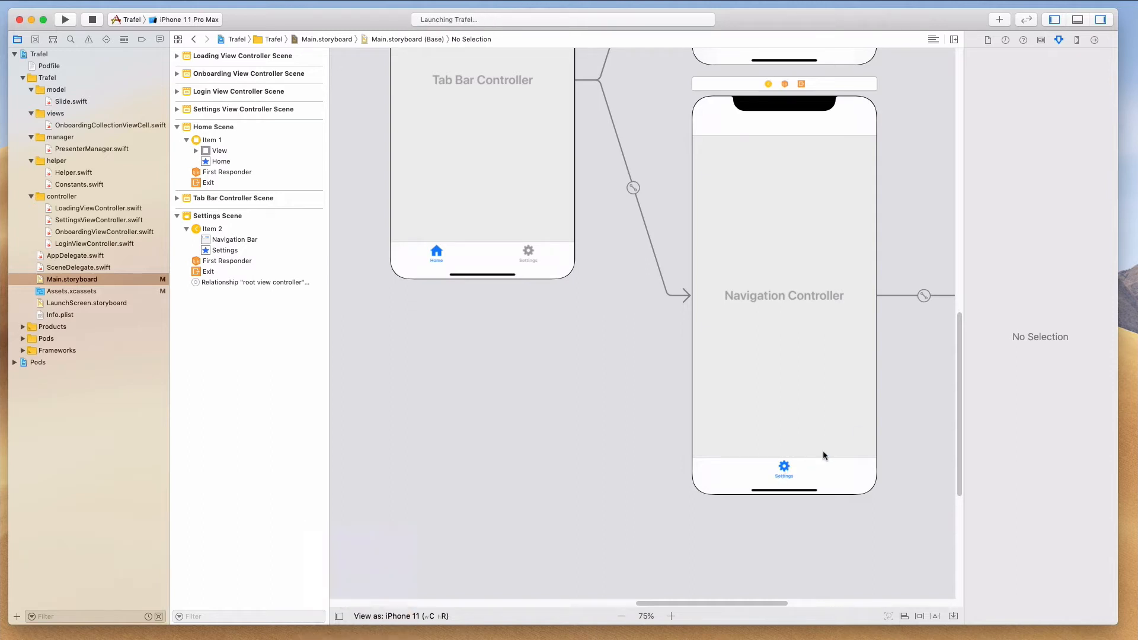
click(64, 19)
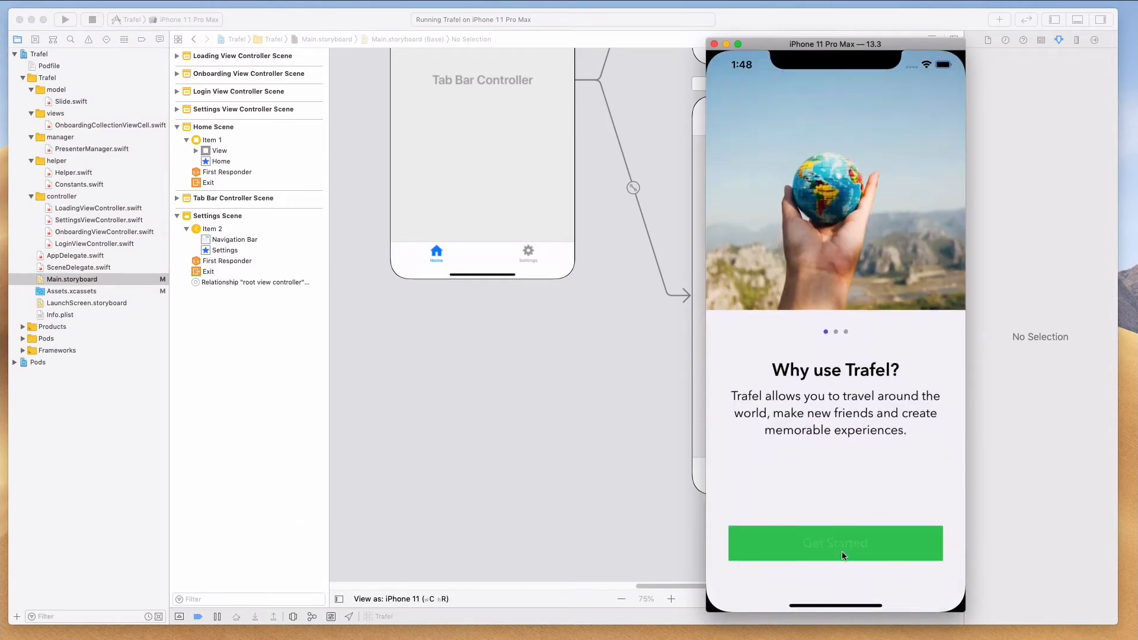
click(834, 542)
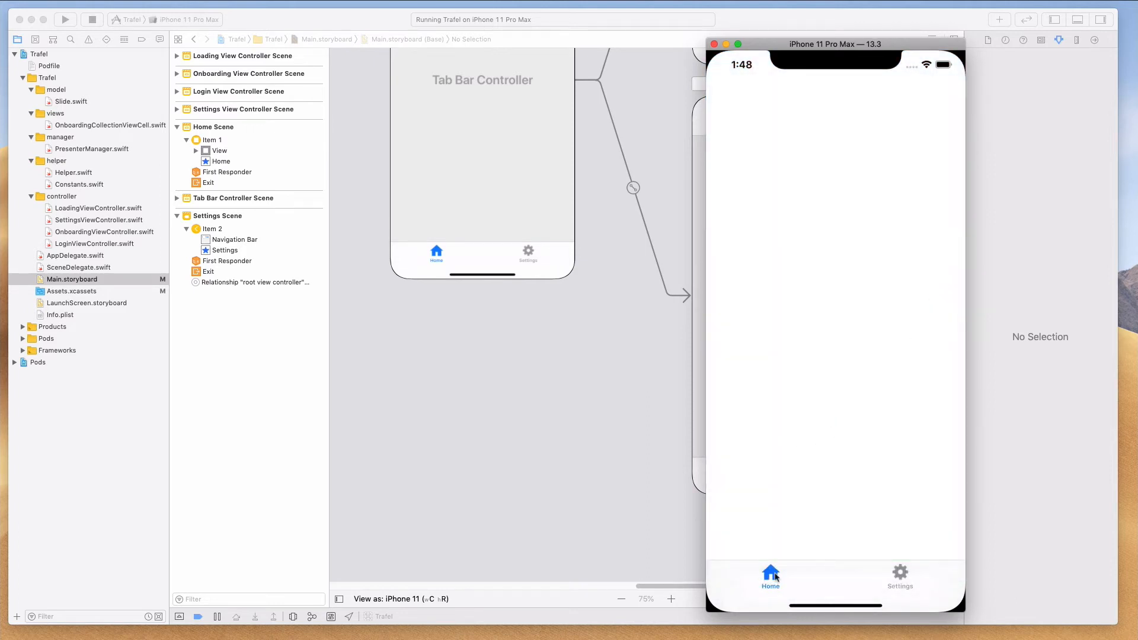
click(900, 577)
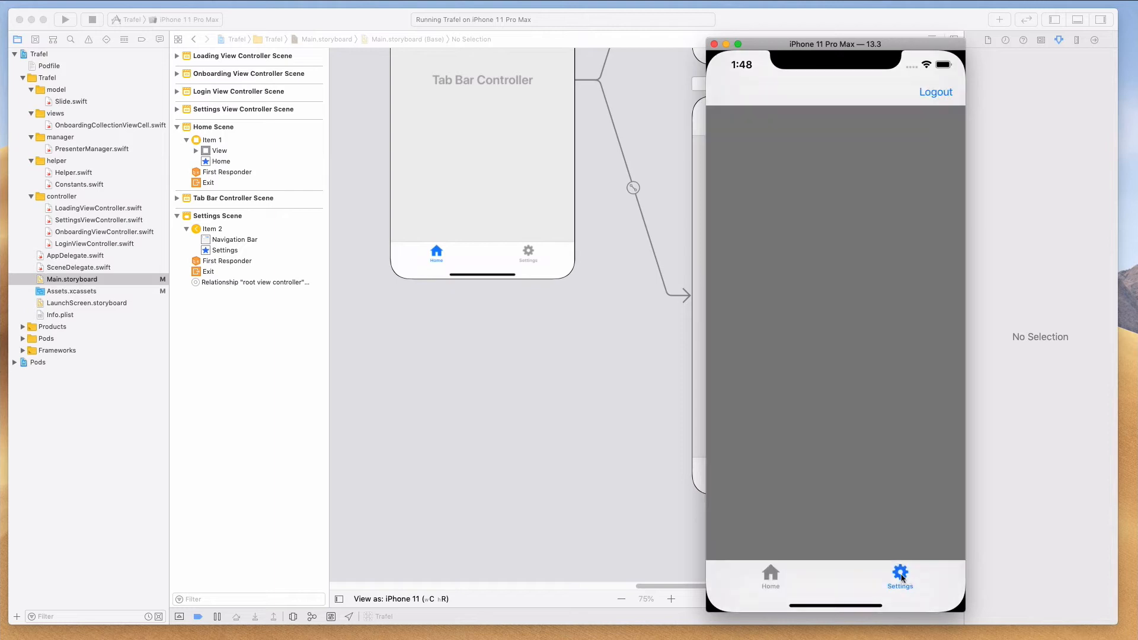
mouse_move(881, 585)
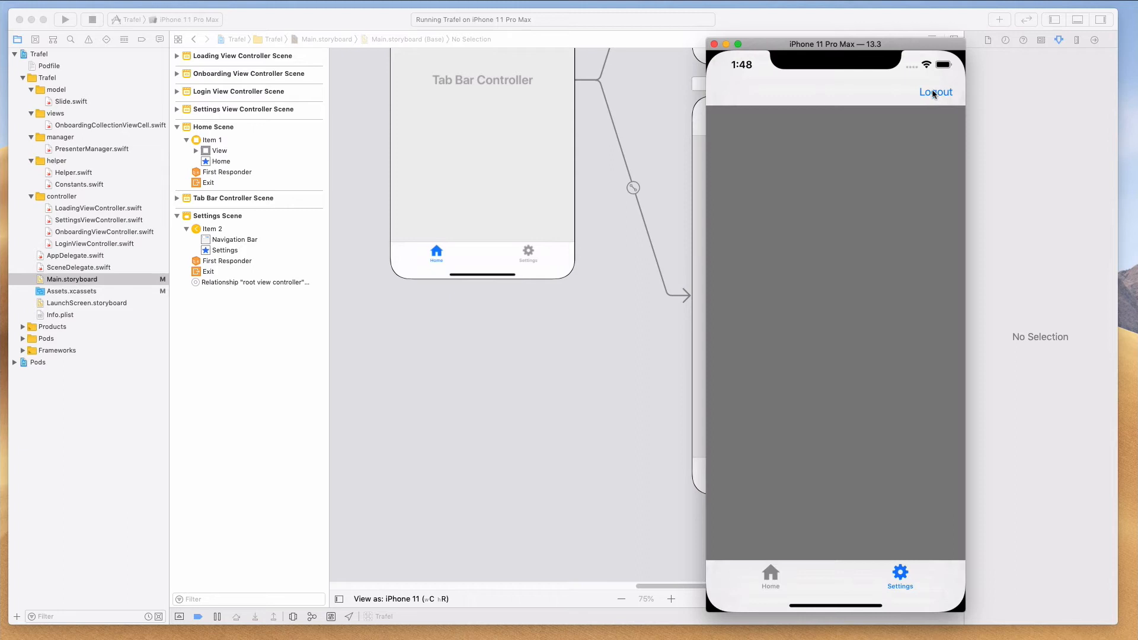
click(935, 92)
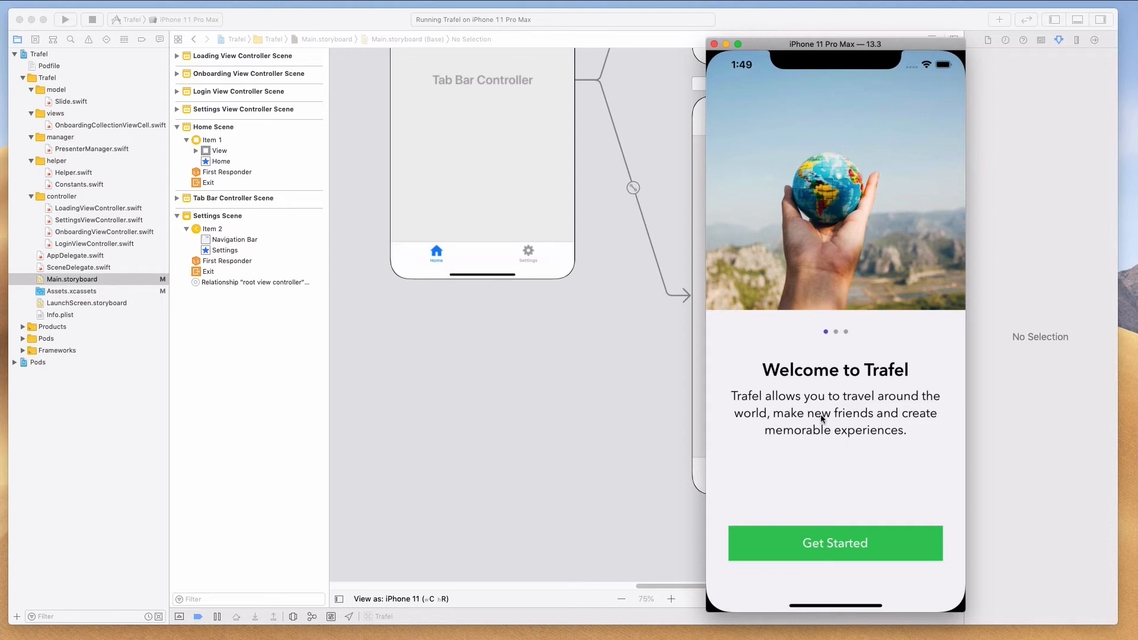
mouse_move(835, 435)
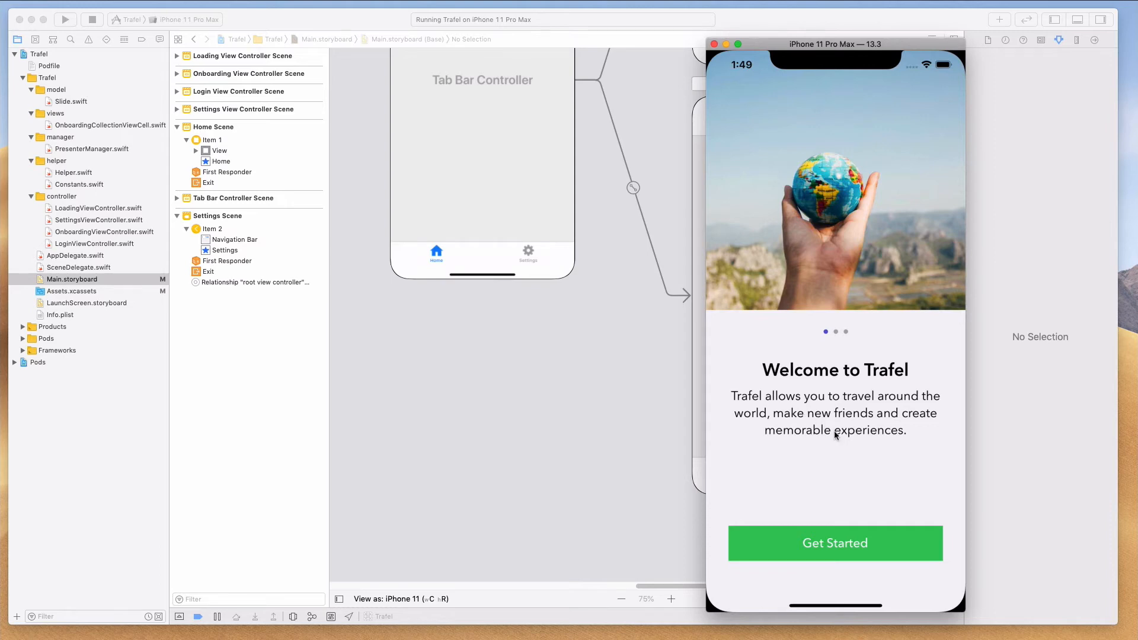
mouse_move(894, 250)
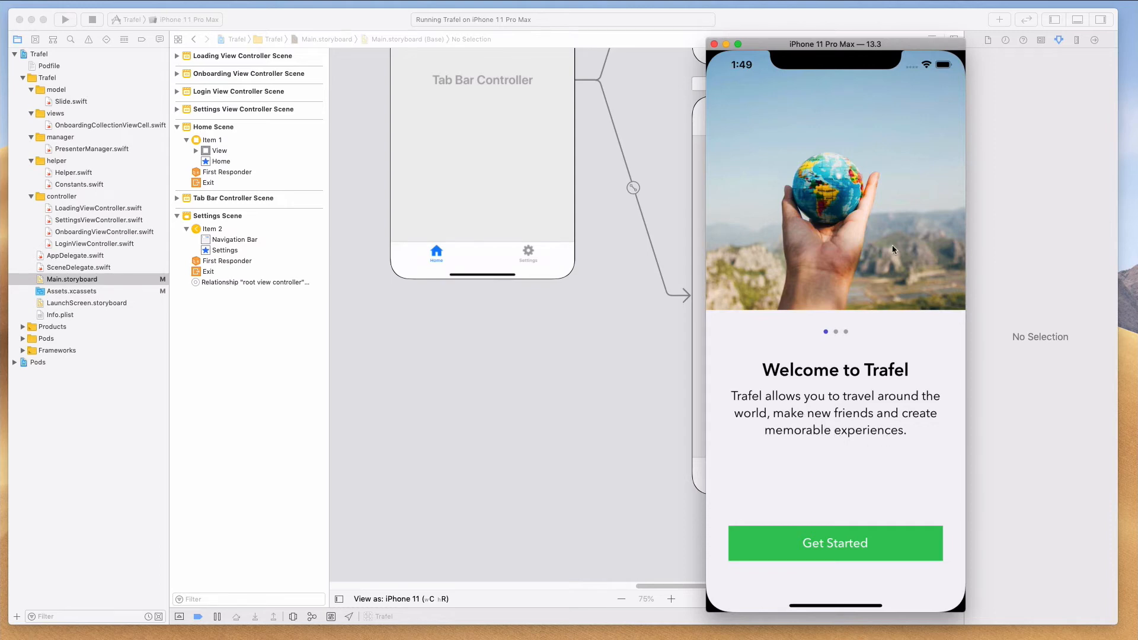
mouse_move(825, 257)
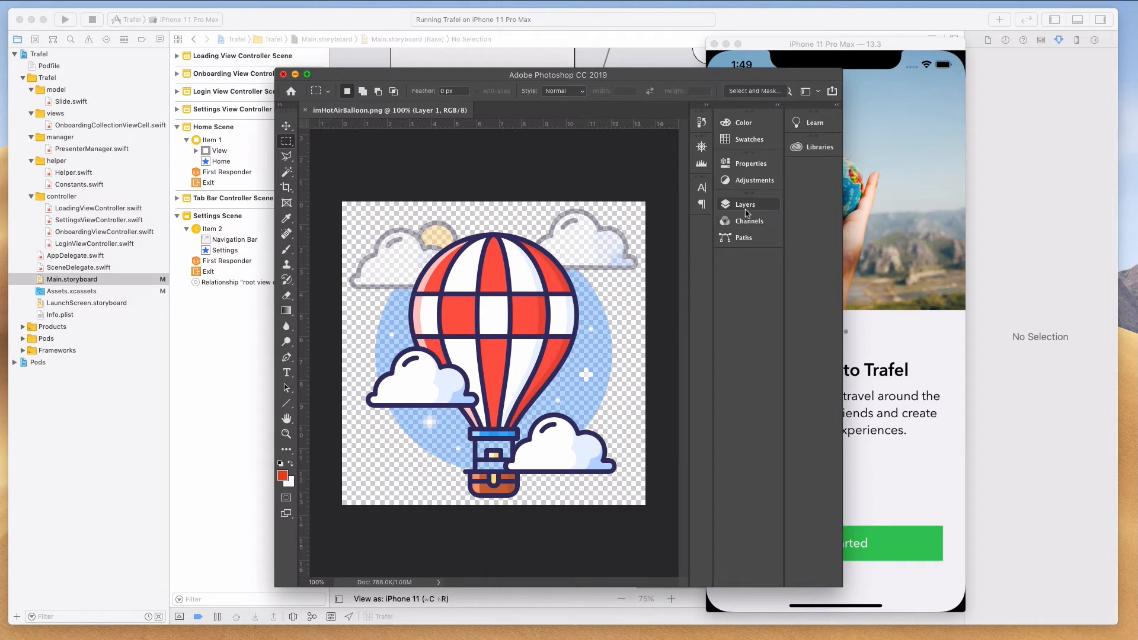
mouse_move(746, 212)
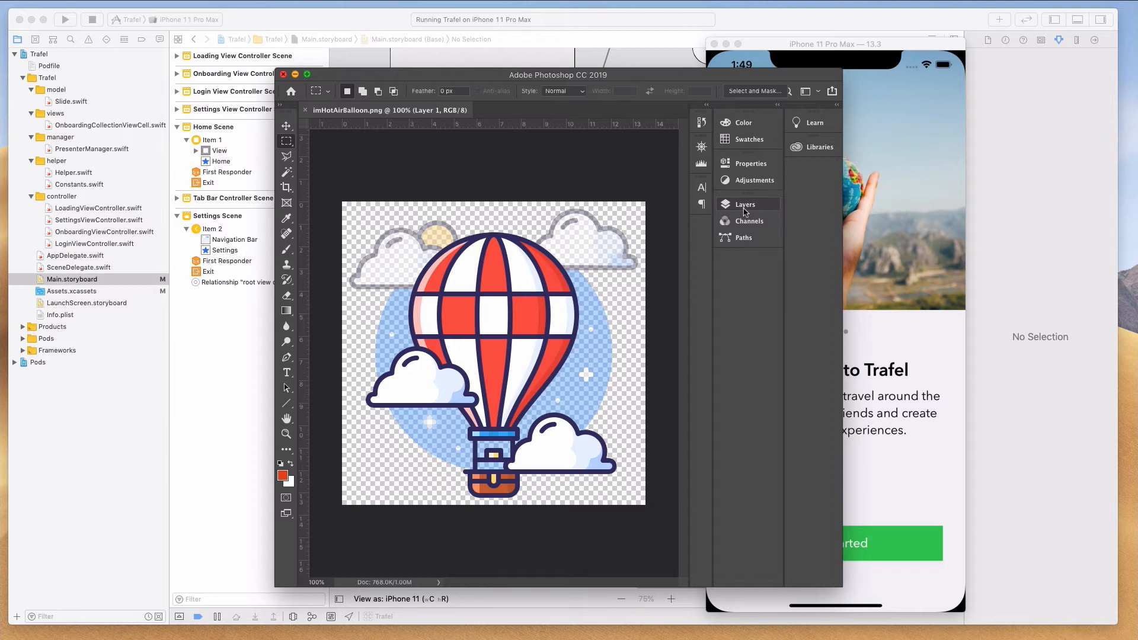
Fill the new layer under the balloon with White
click(744, 204)
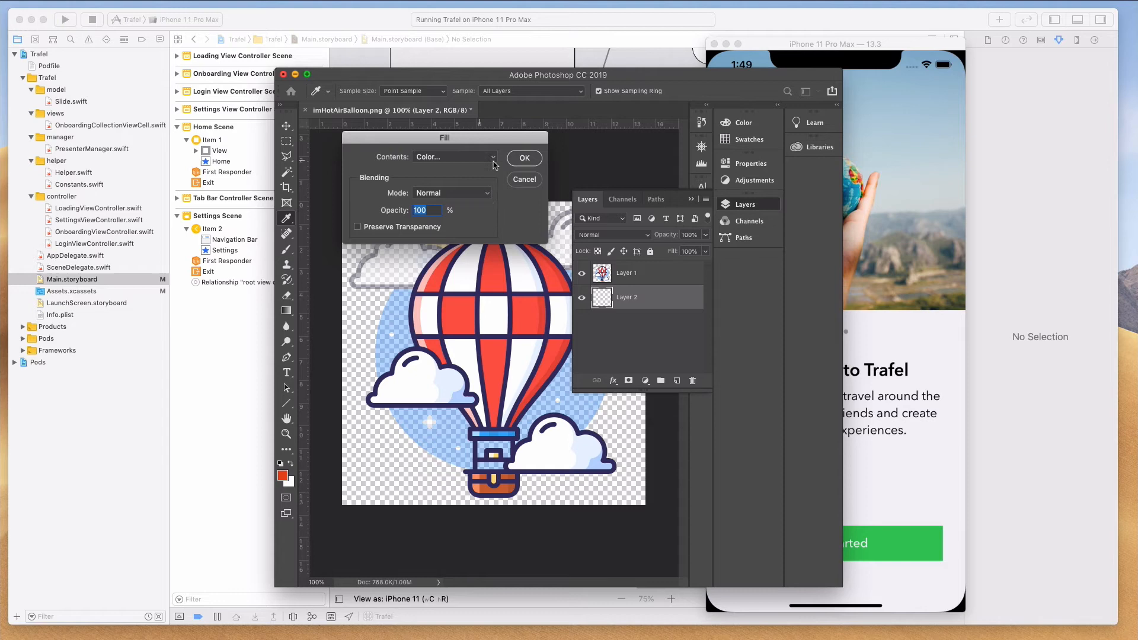
click(454, 157)
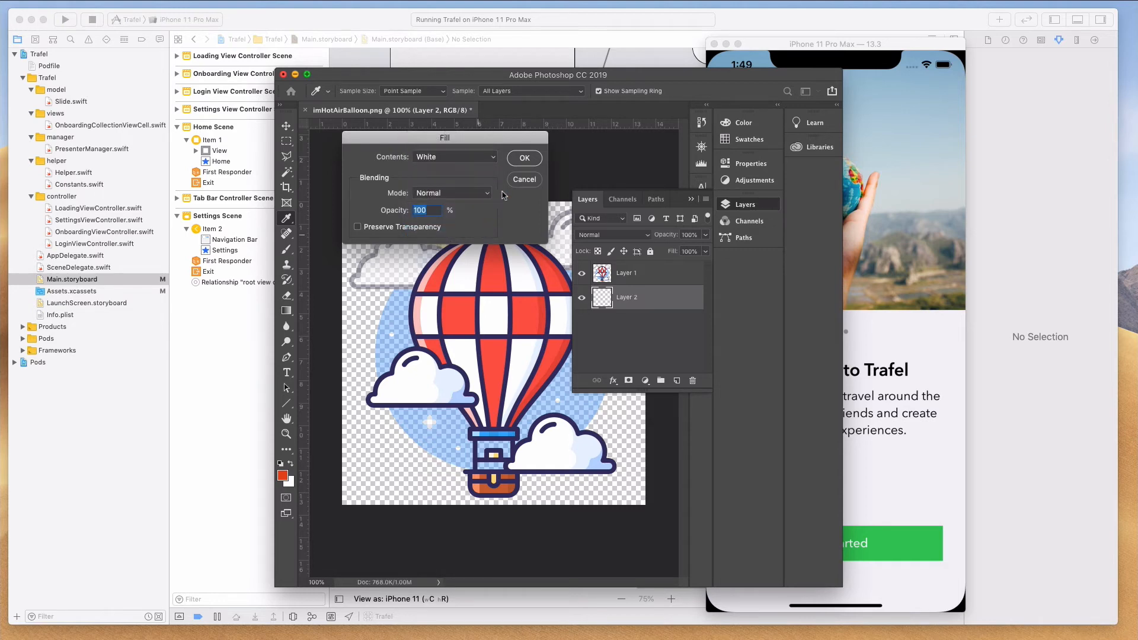
click(523, 157)
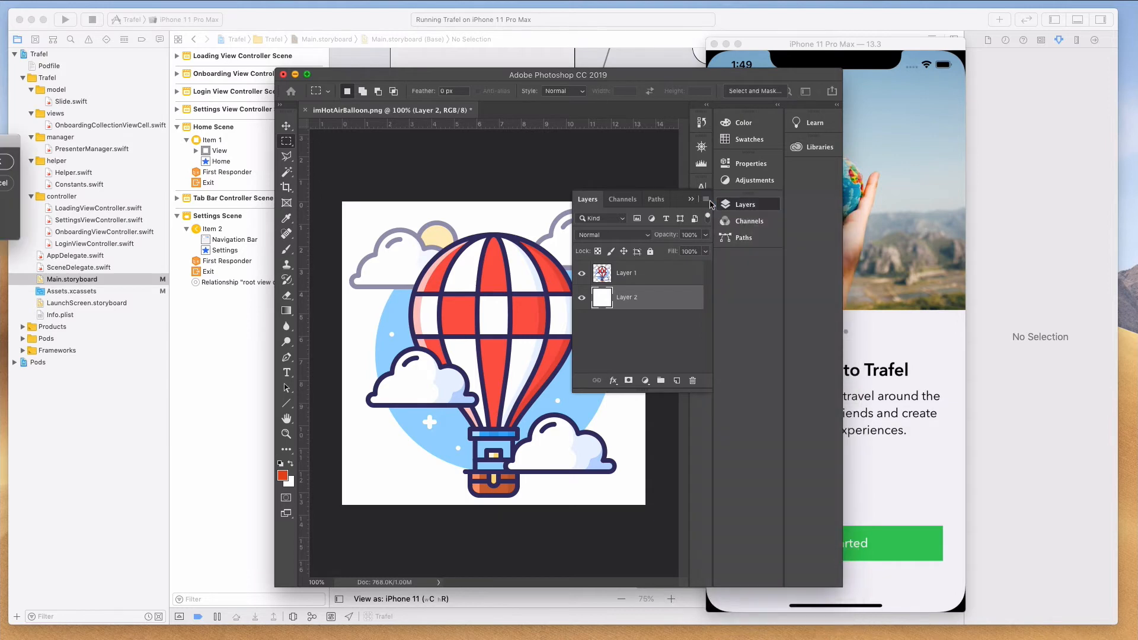
Flatten the balloon image into a single layer from the Layers panel menu
click(705, 199)
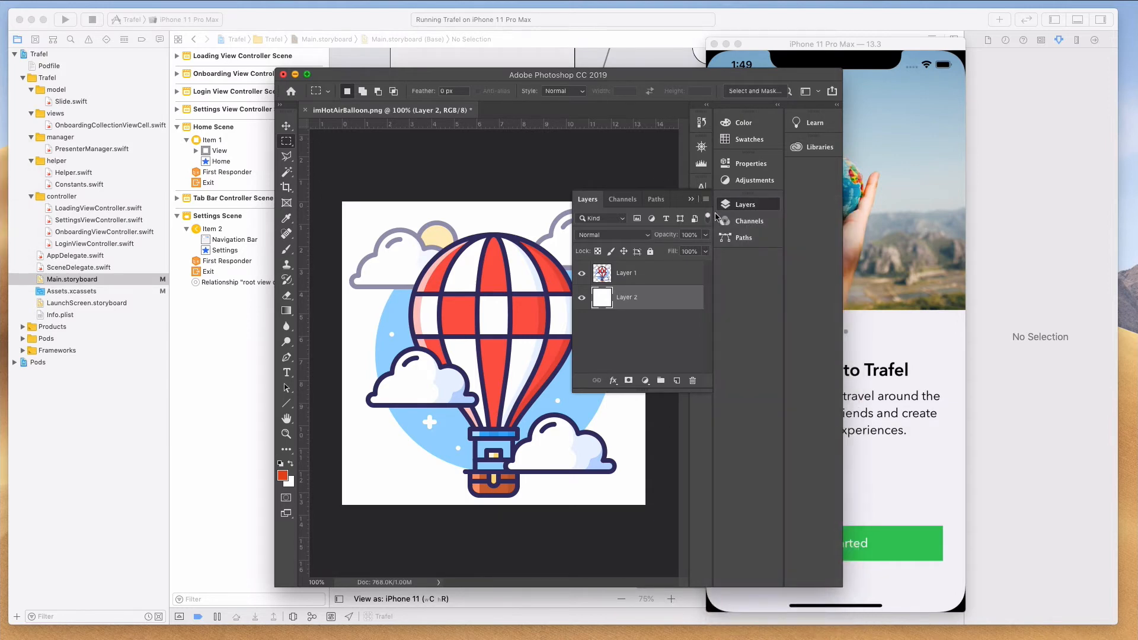
click(705, 199)
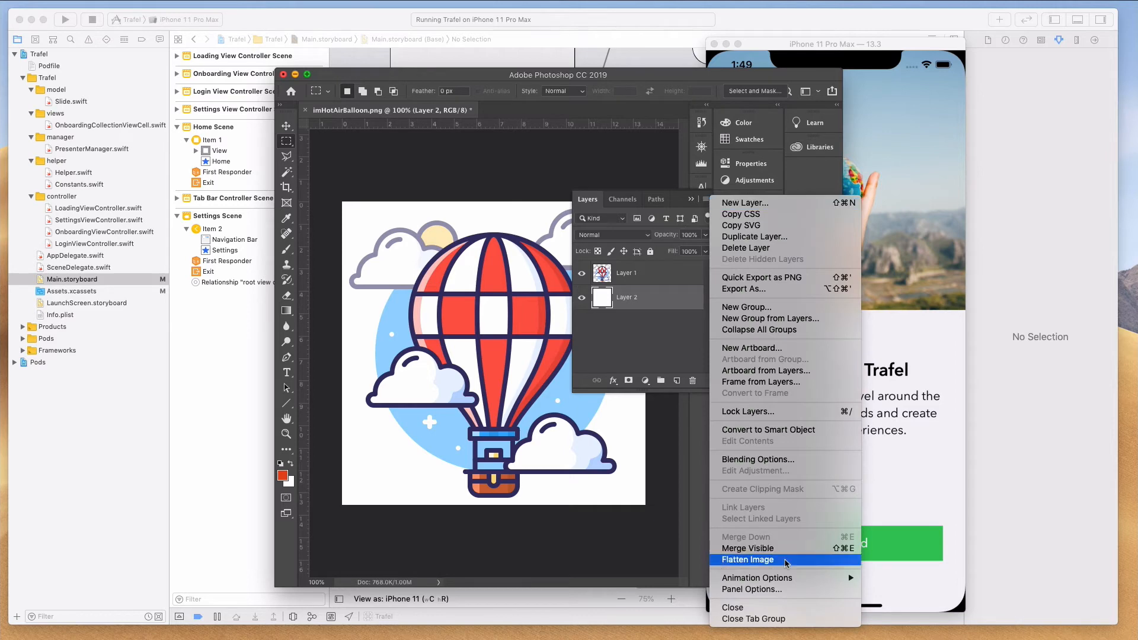
click(748, 558)
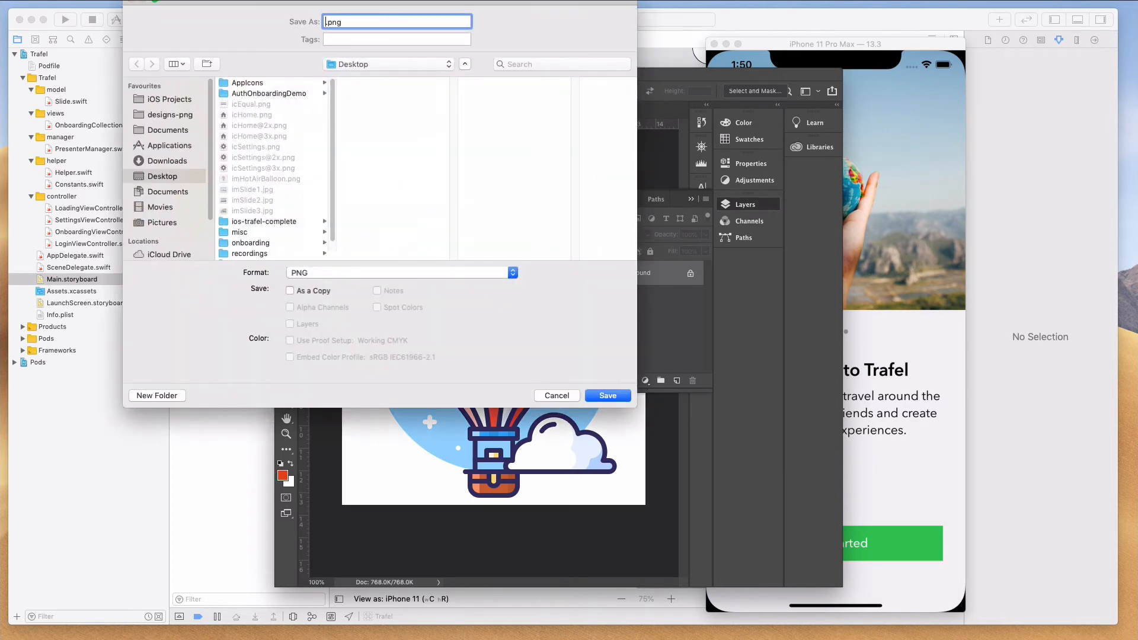
Save the image to the Desktop as Trafel-app-icon.png with default PNG options and close it
text(Trafel-)
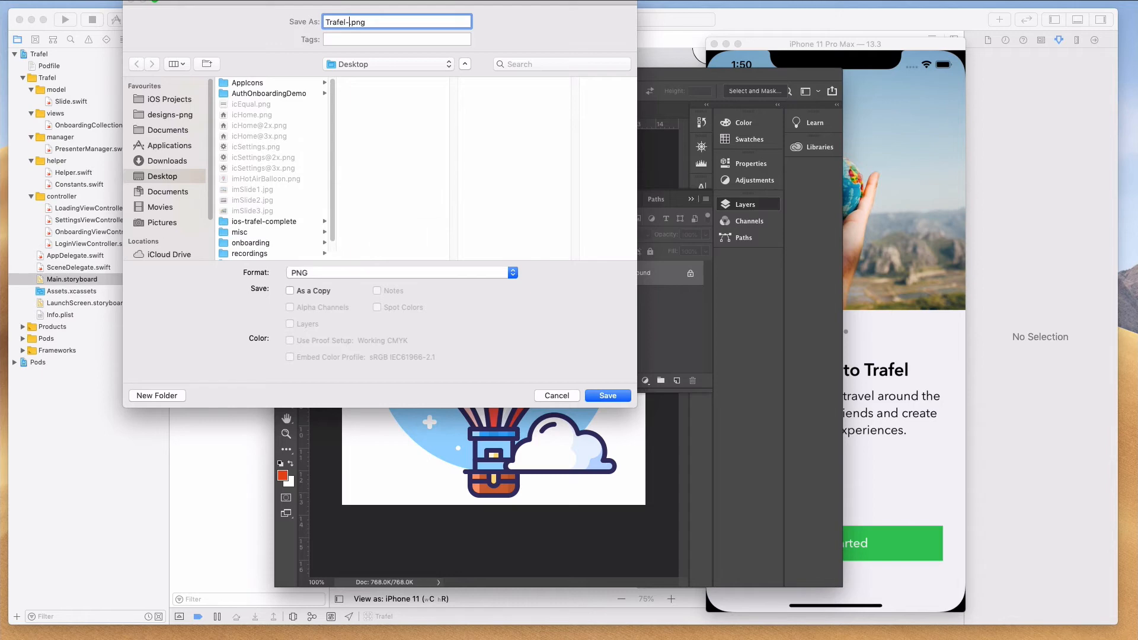
text(-app-icon)
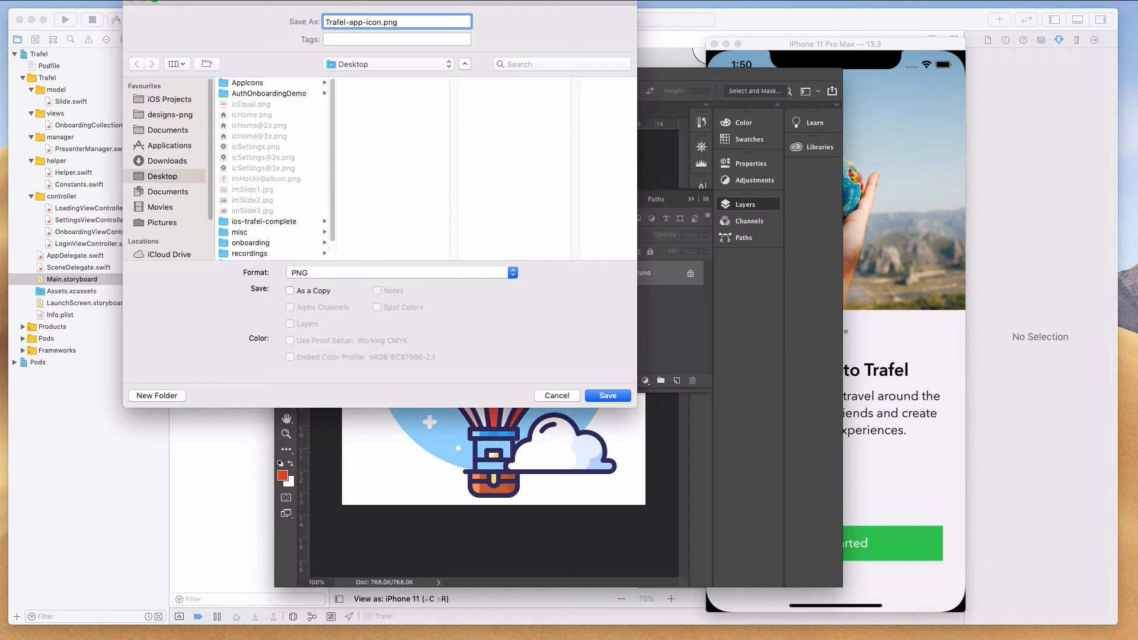
click(607, 396)
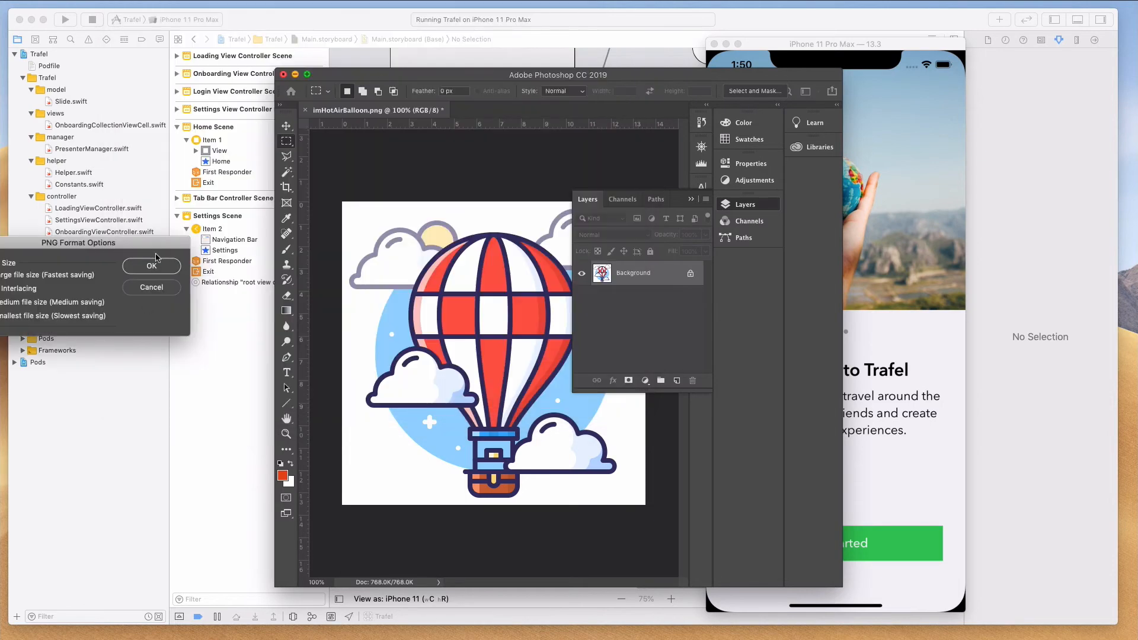
click(150, 264)
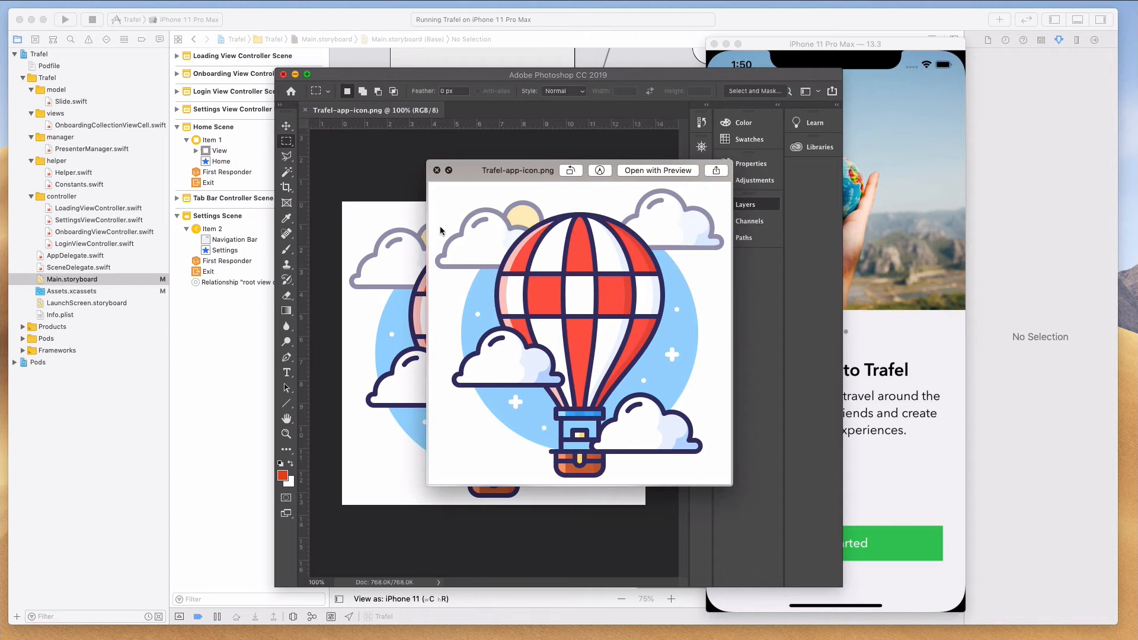
click(436, 170)
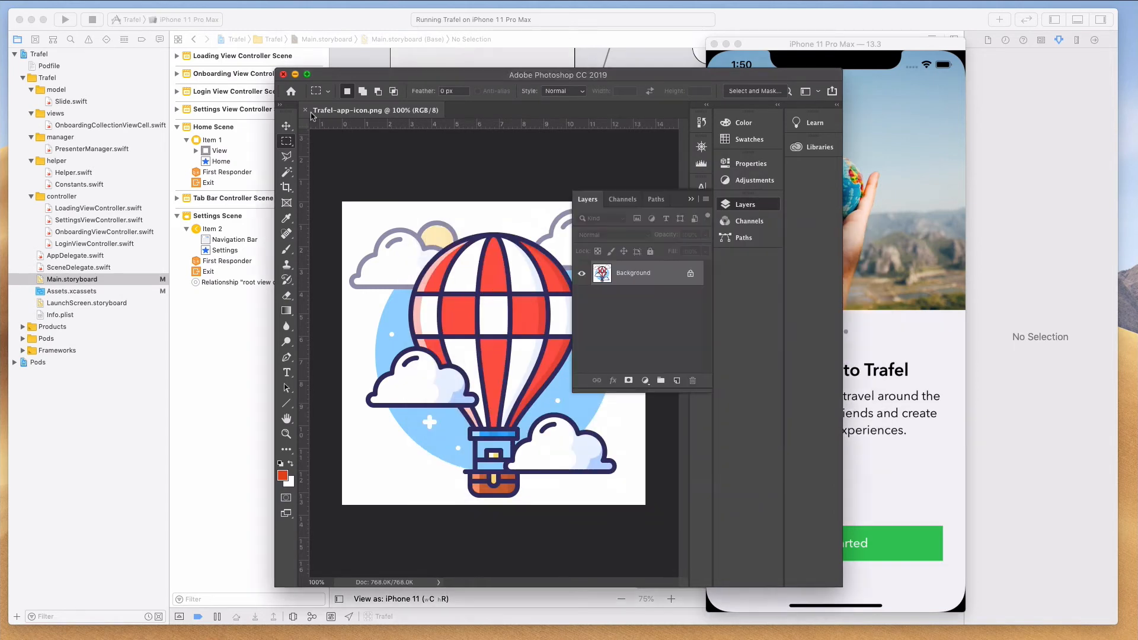
click(284, 74)
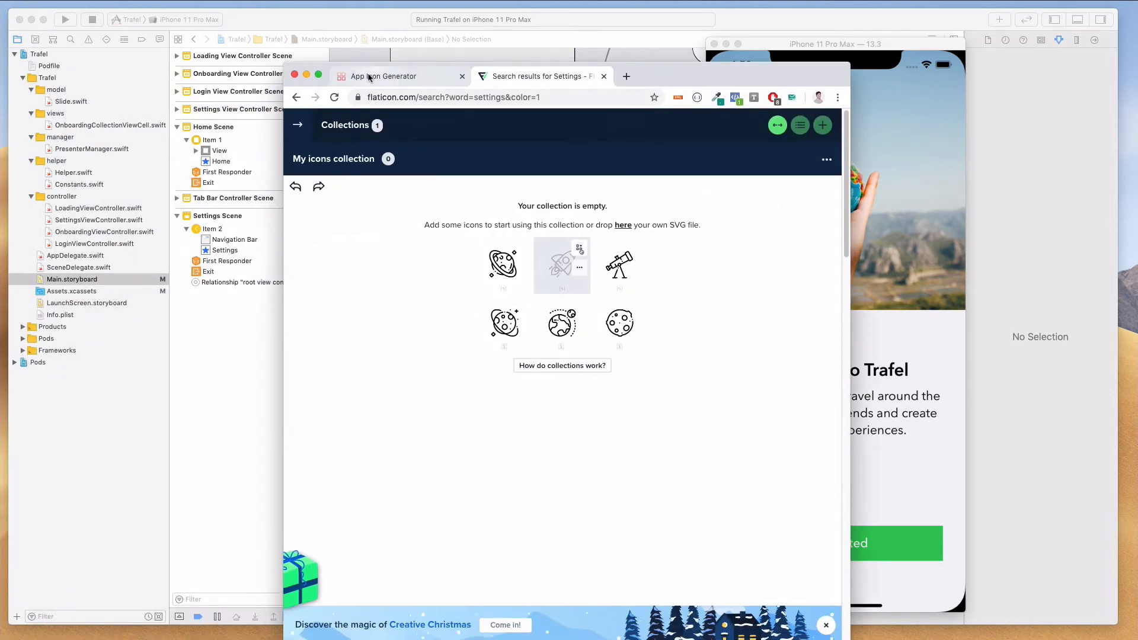
Load the balloon image into App Icon Generator and generate the iPhone icon sizes
click(383, 76)
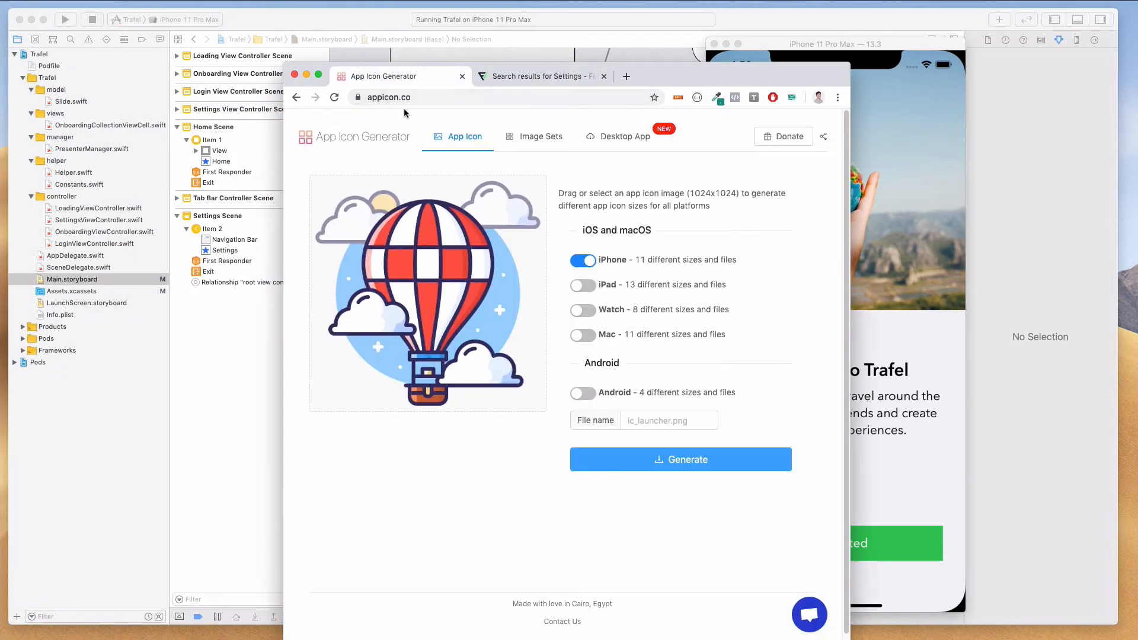
click(623, 137)
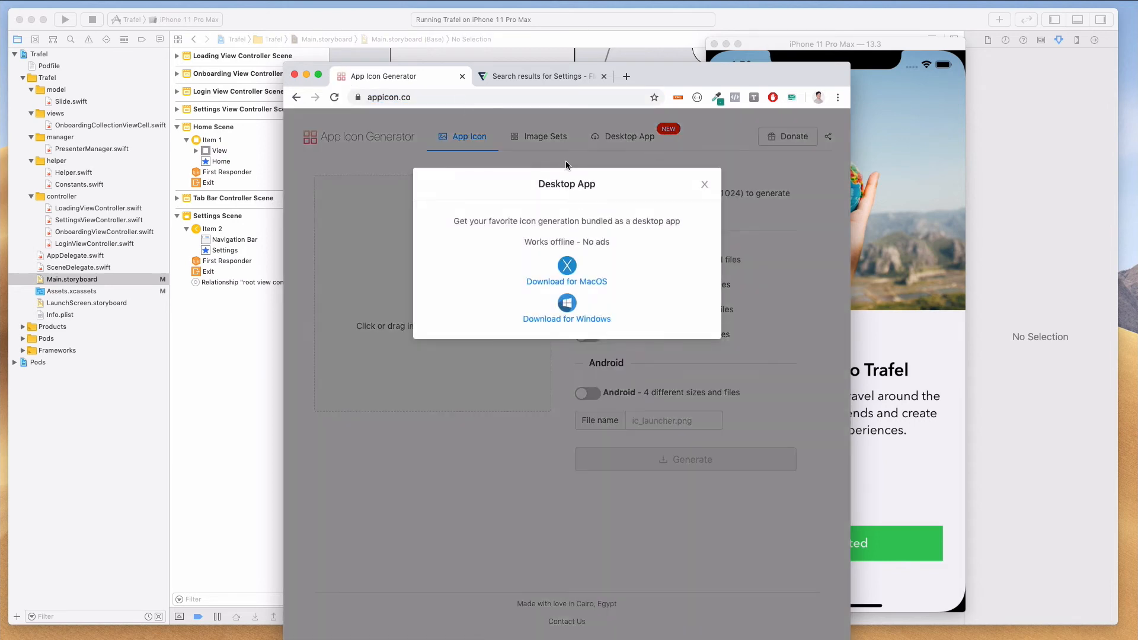
click(703, 183)
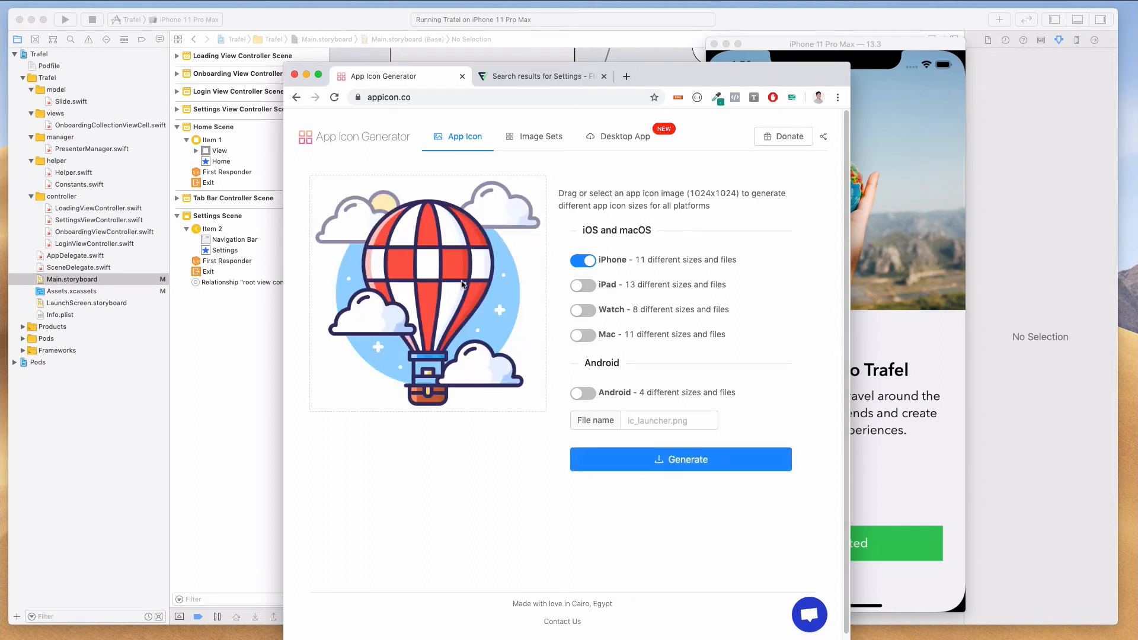
mouse_move(319, 216)
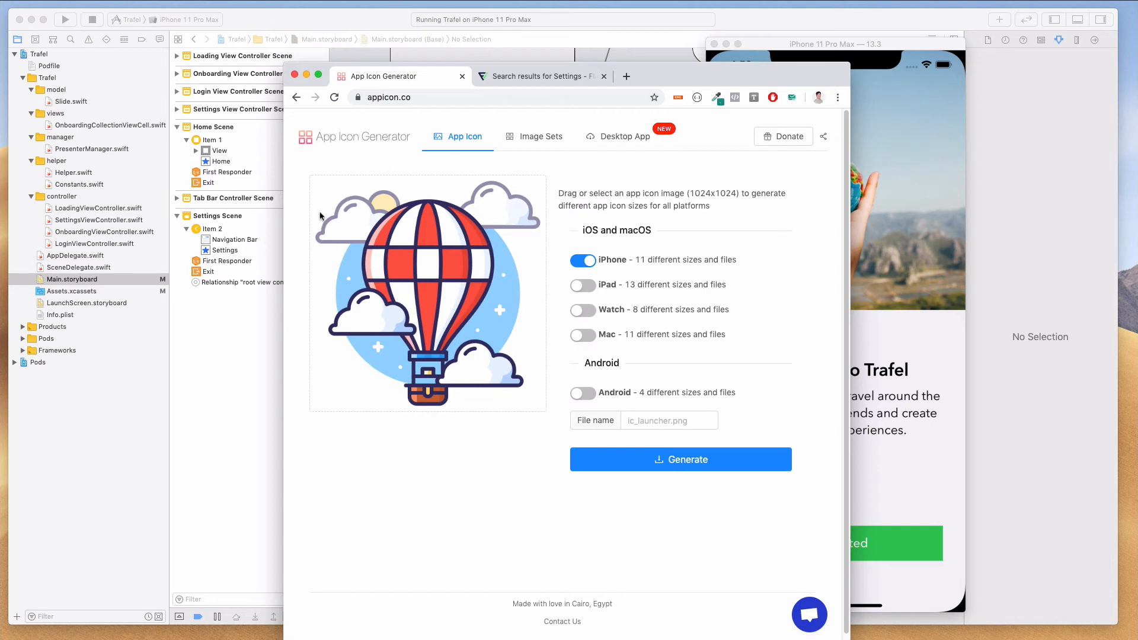
mouse_move(532, 208)
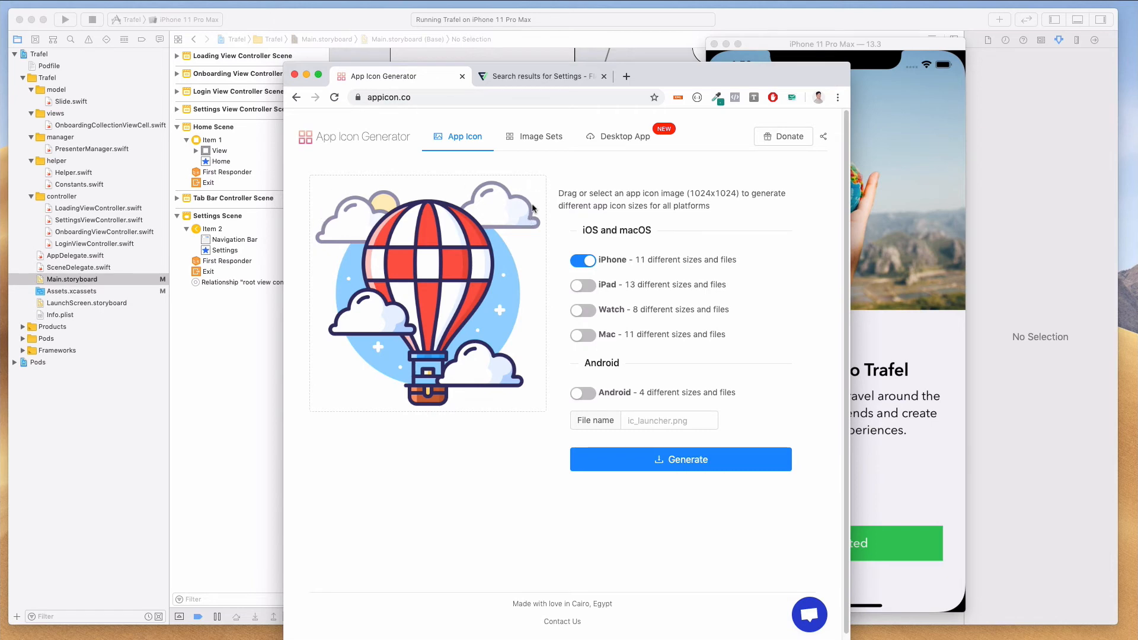
mouse_move(525, 241)
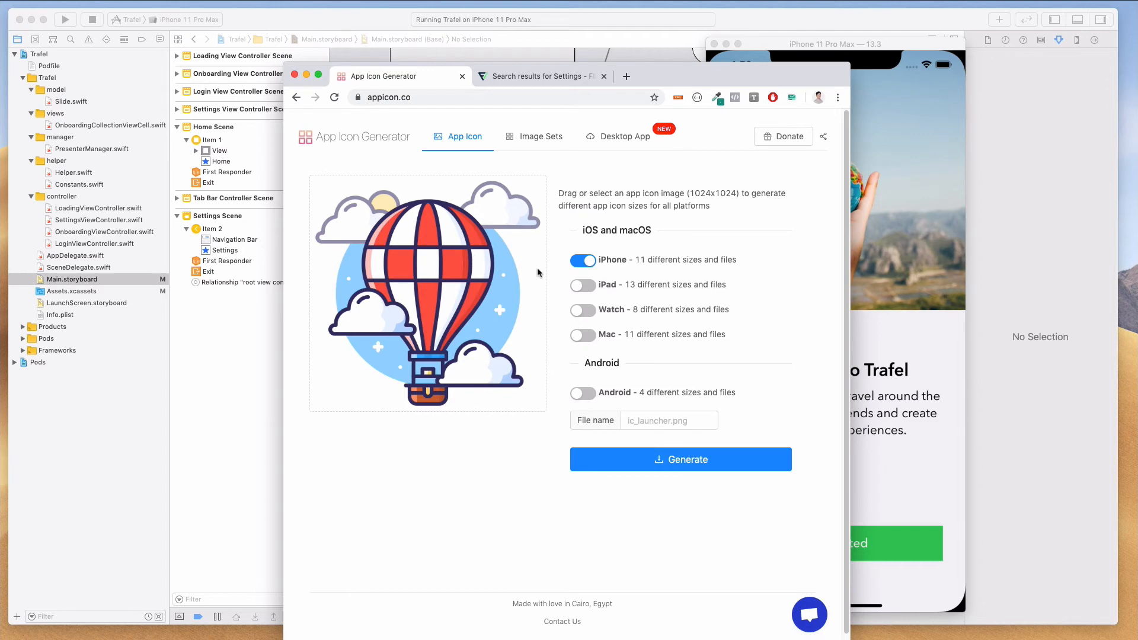
mouse_move(537, 273)
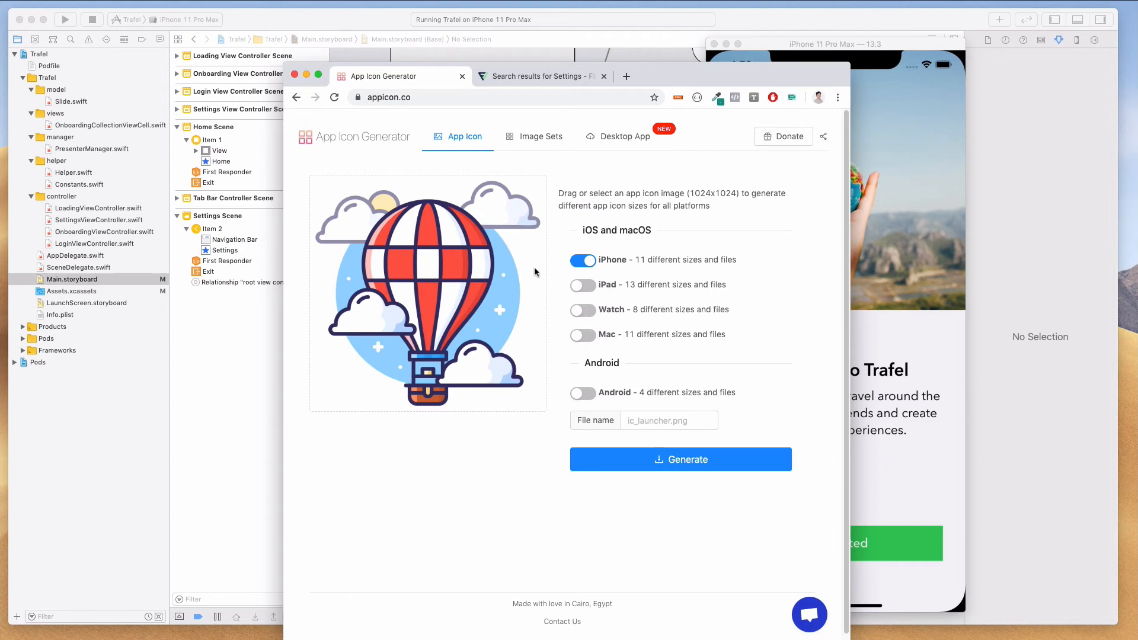
mouse_move(538, 288)
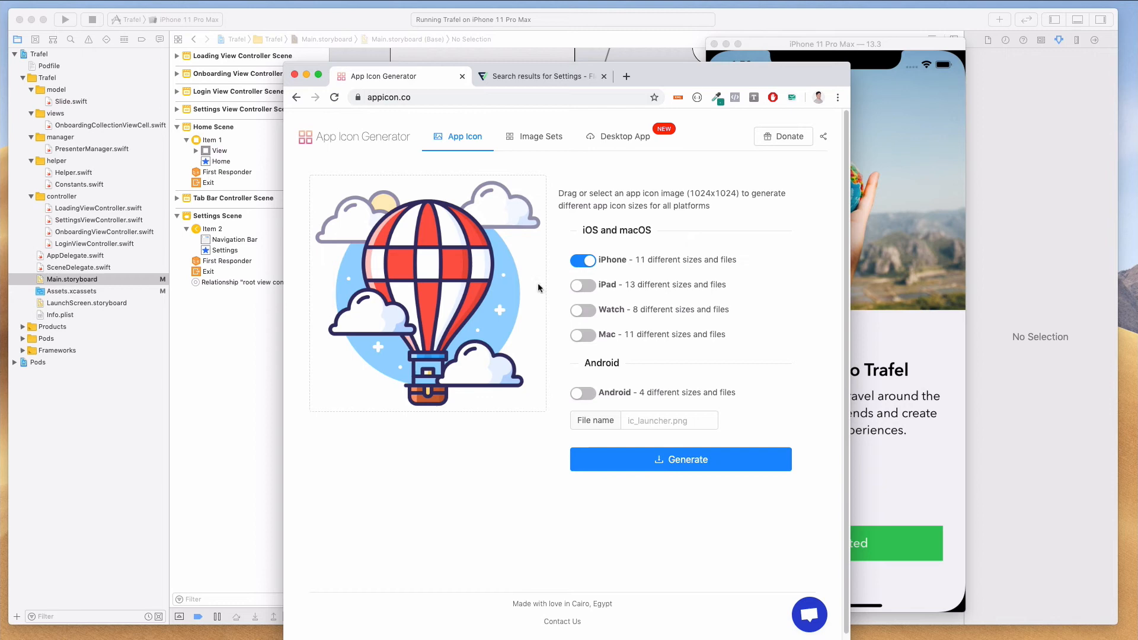
mouse_move(521, 282)
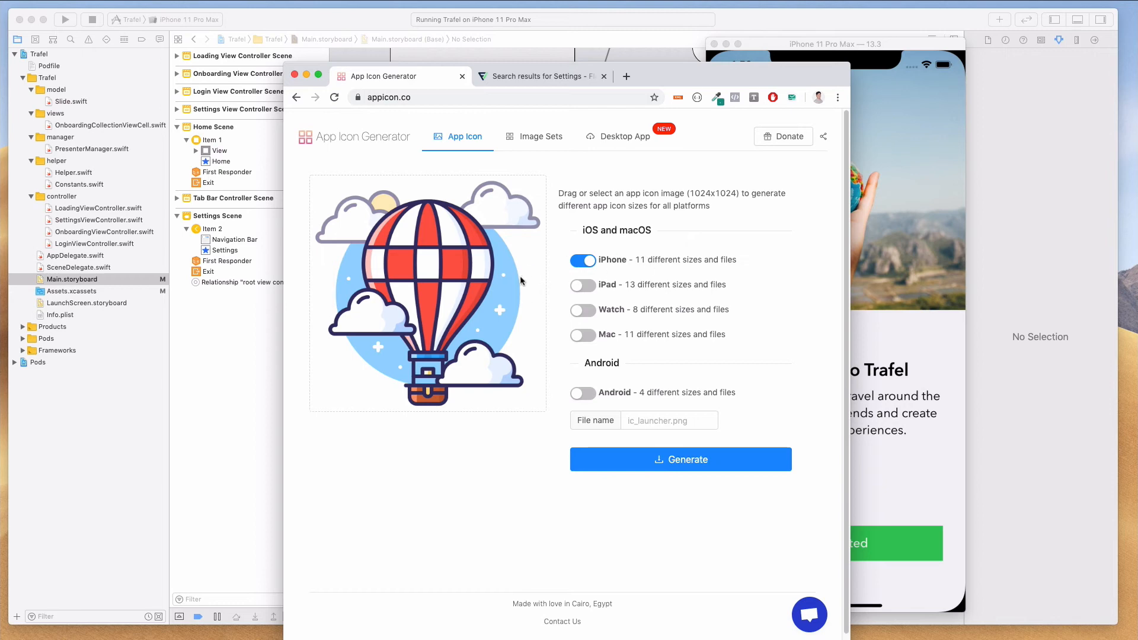
mouse_move(560, 399)
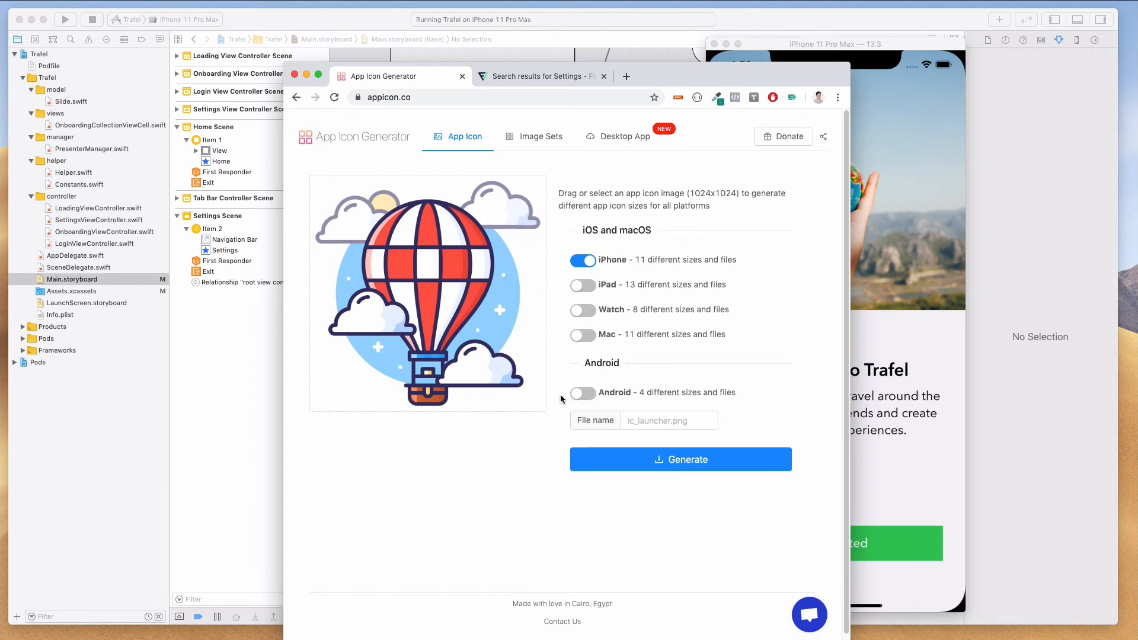
click(679, 459)
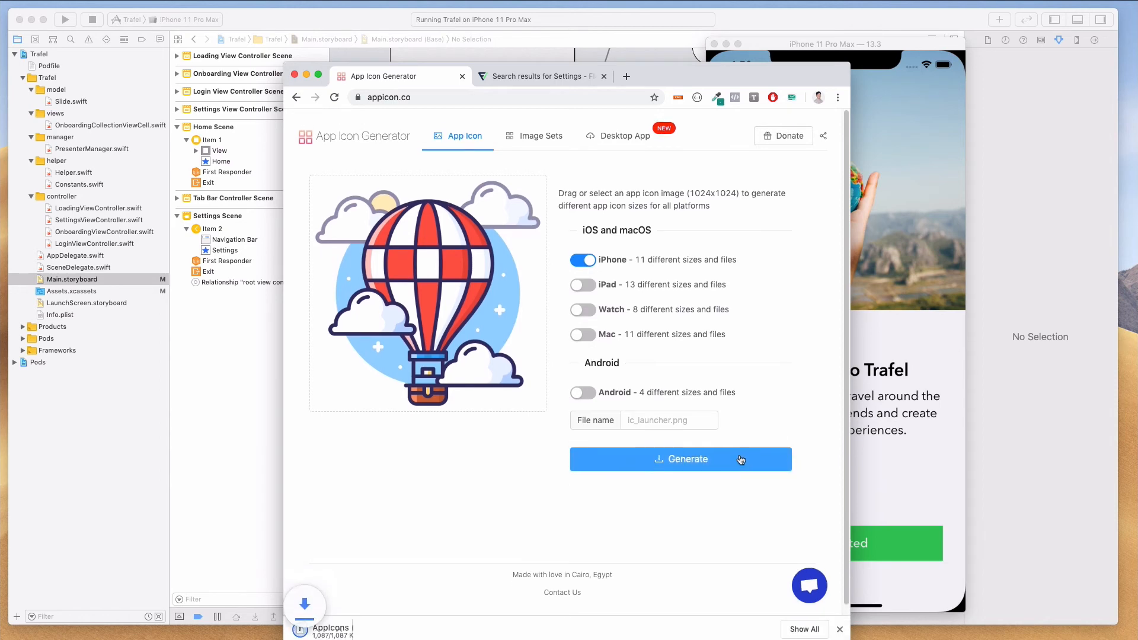
click(680, 458)
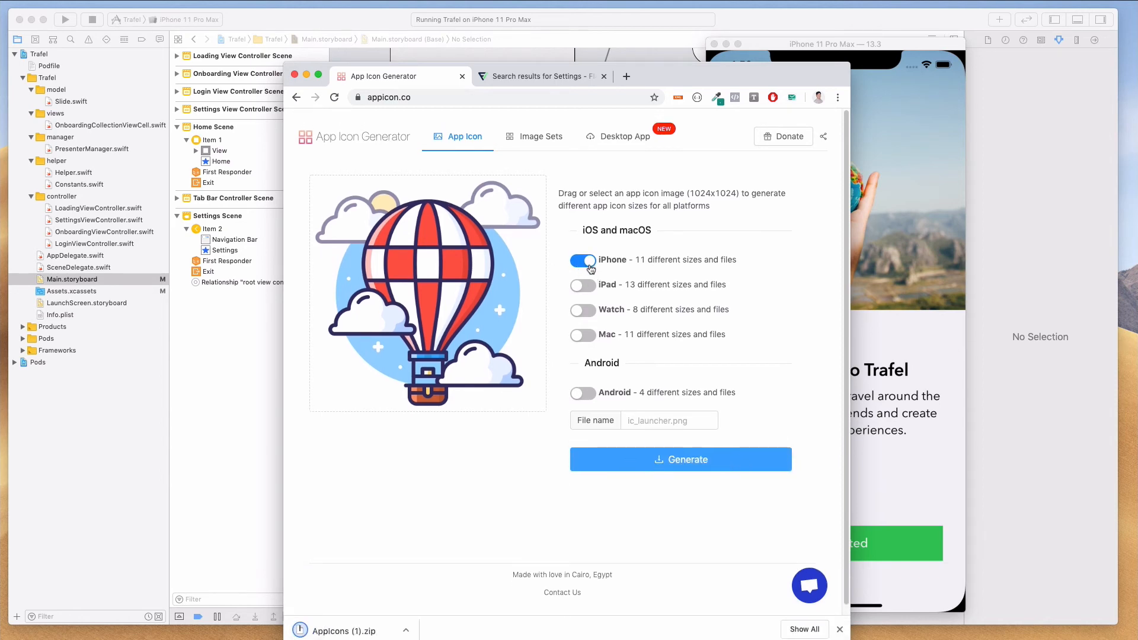
mouse_move(589, 311)
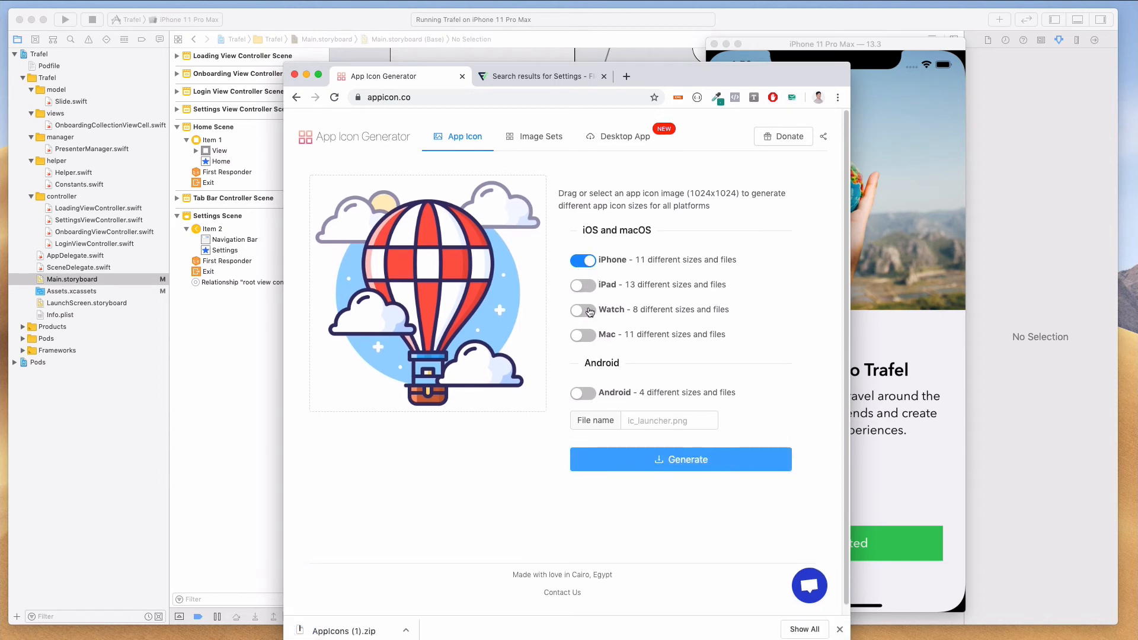
mouse_move(586, 297)
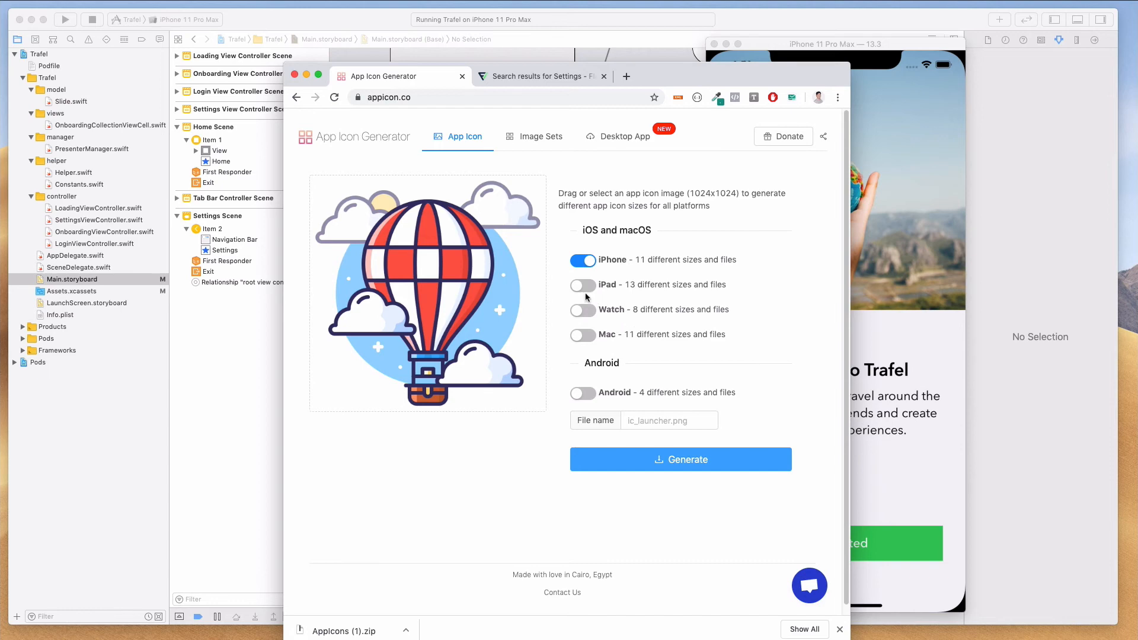
Enable iPad sizes too, generate again and open the downloaded Appicons zip
click(583, 285)
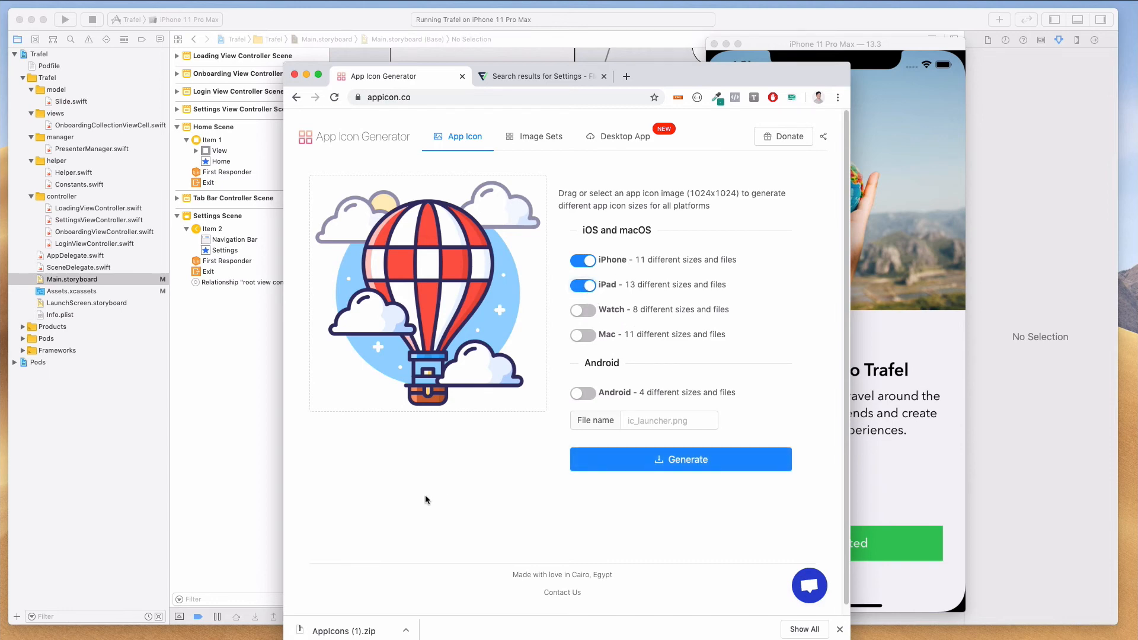
click(680, 458)
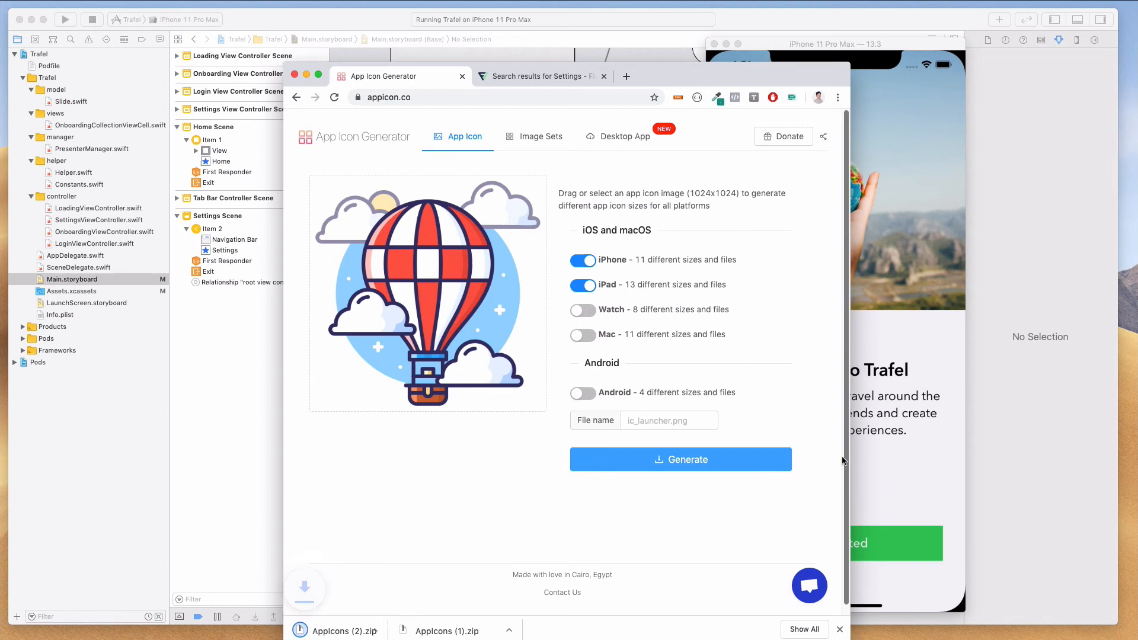
click(680, 459)
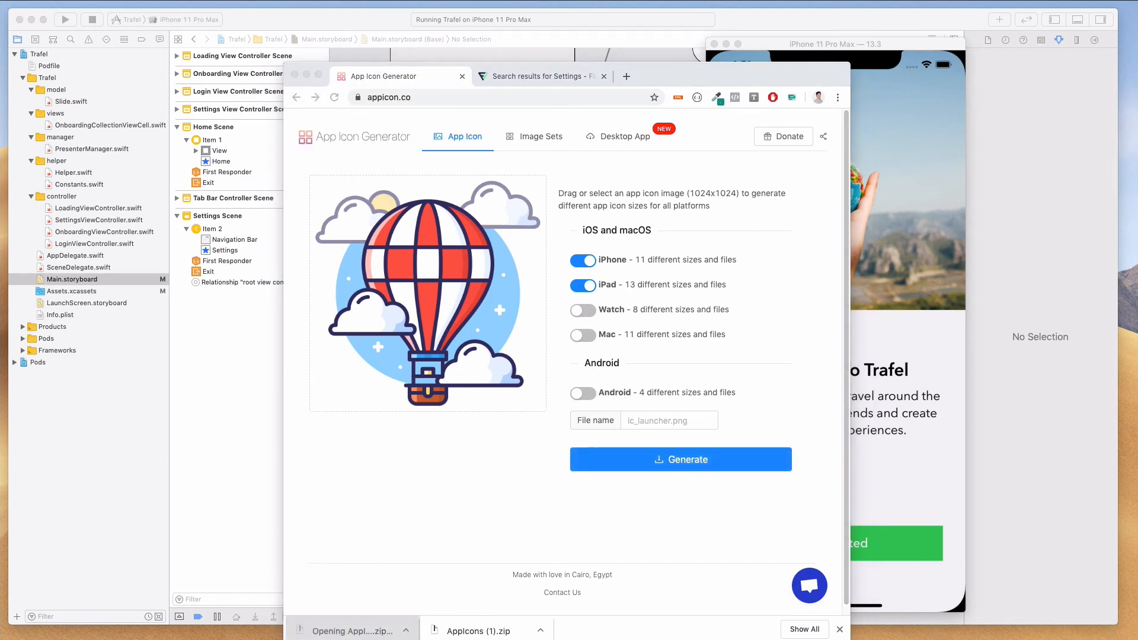
Expand Appicons (2) down to the AppIcon.appiconset PNGs, then return to the Trafel project
click(680, 459)
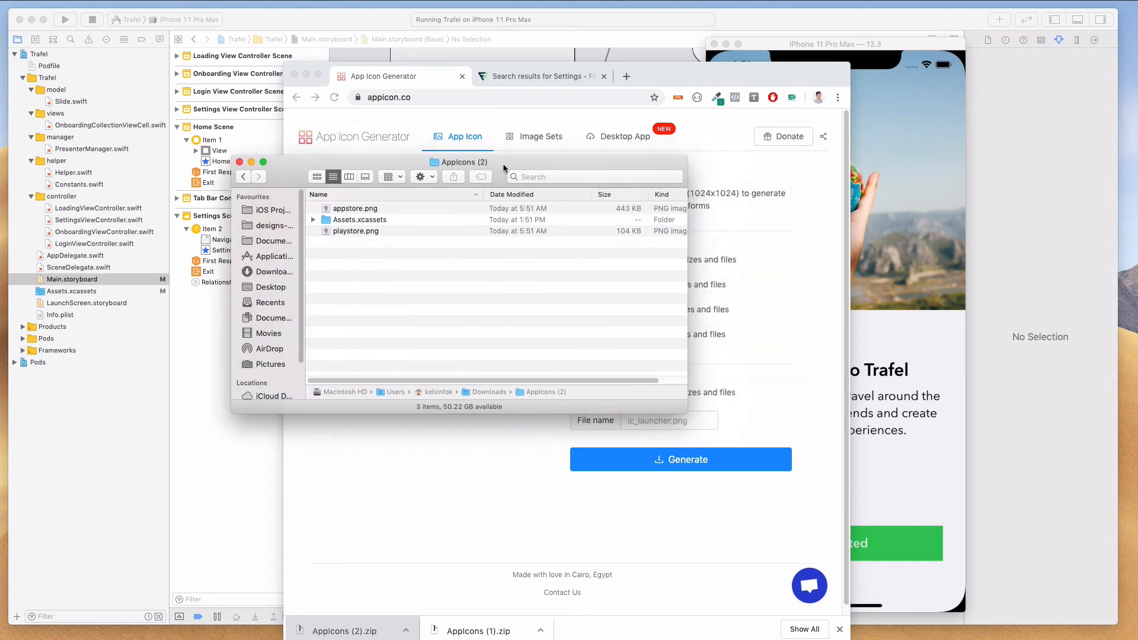
click(354, 208)
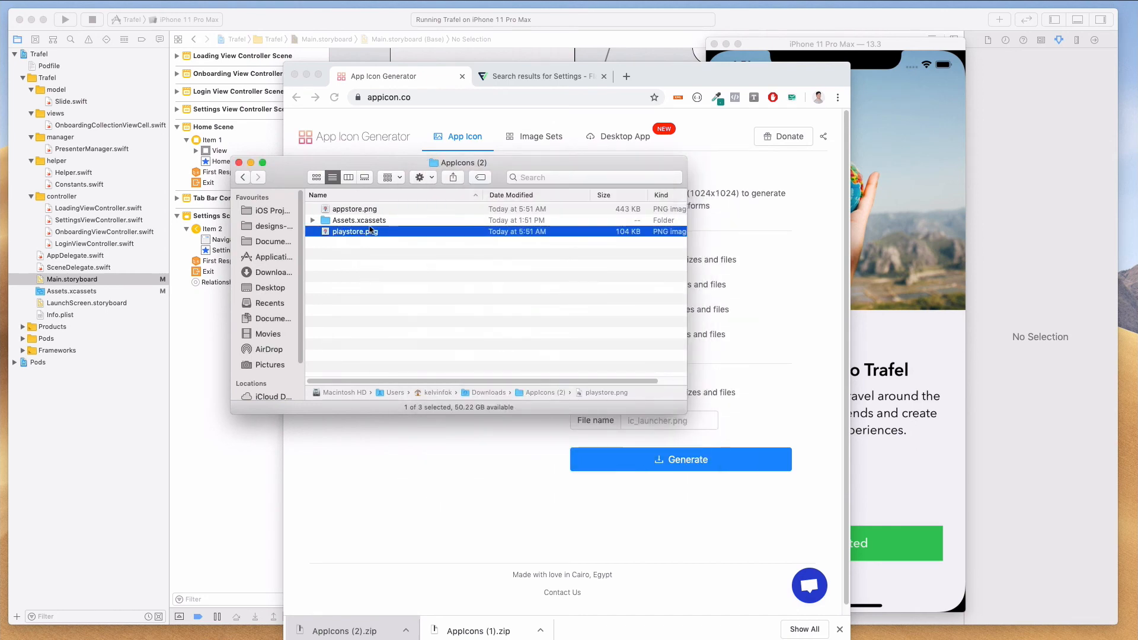
click(312, 220)
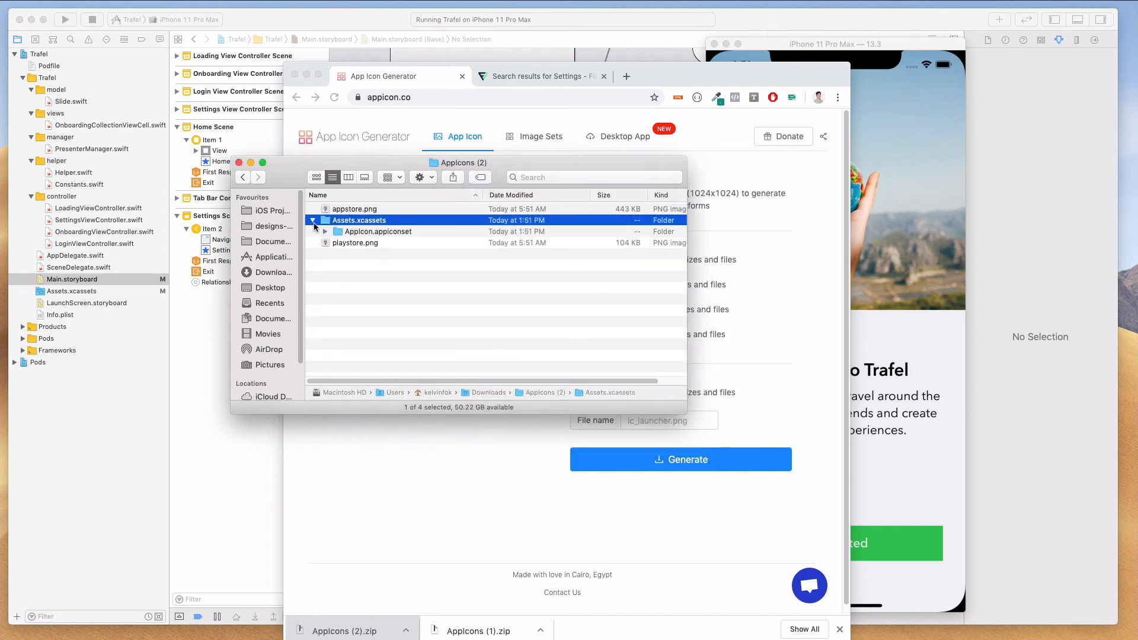
click(325, 231)
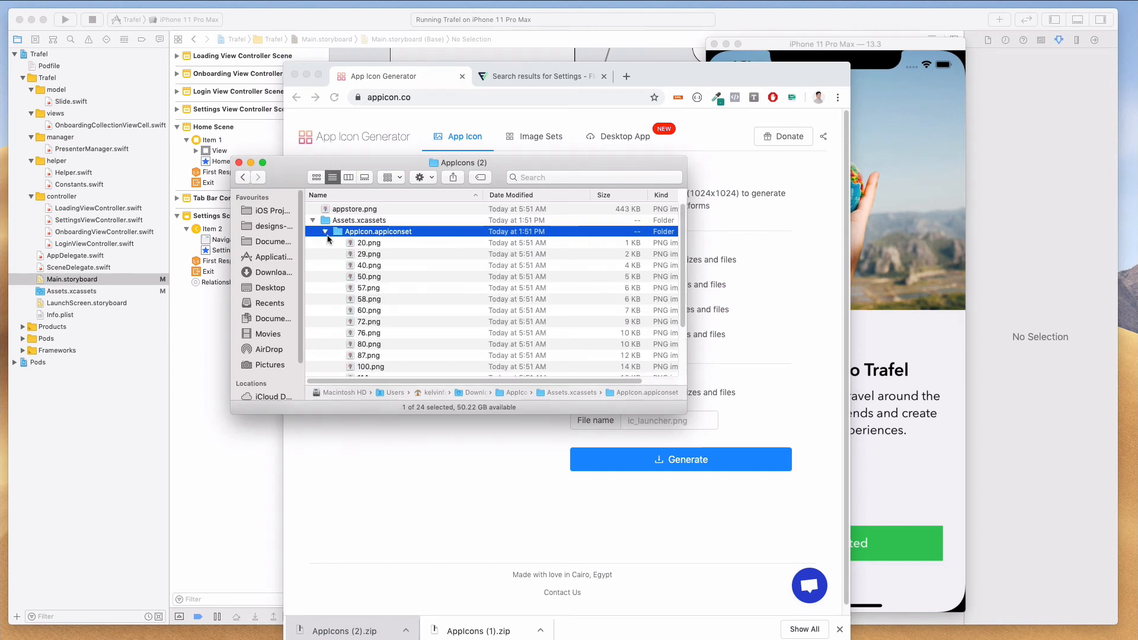
click(325, 231)
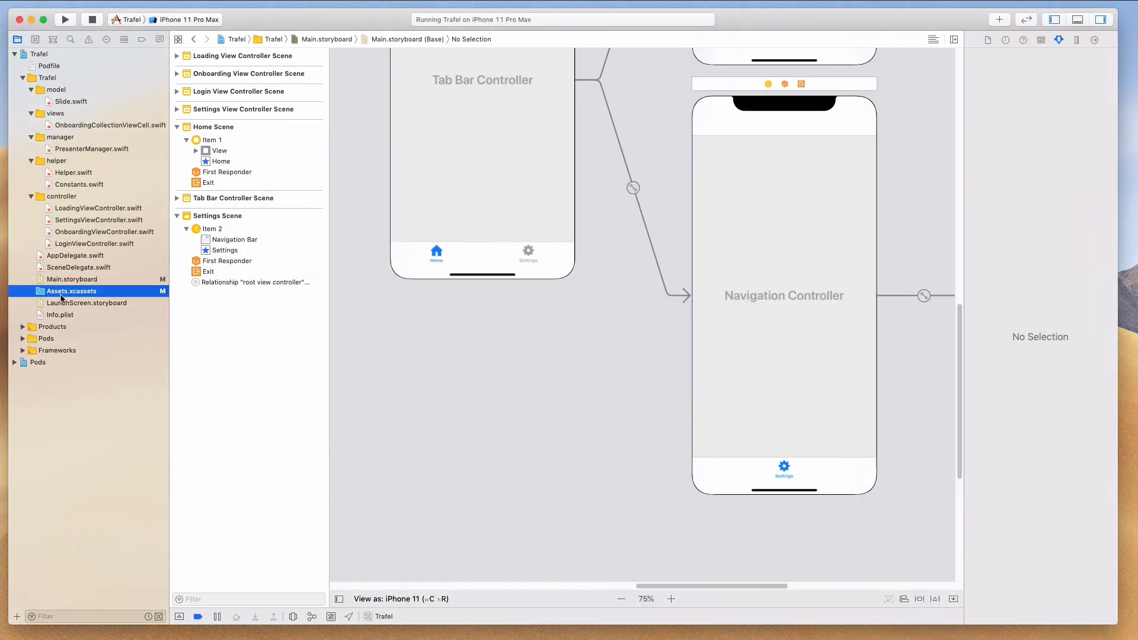
Delete the empty AppIcon set from Assets.xcassets and bring the Appicons Finder window over the catalog
click(71, 292)
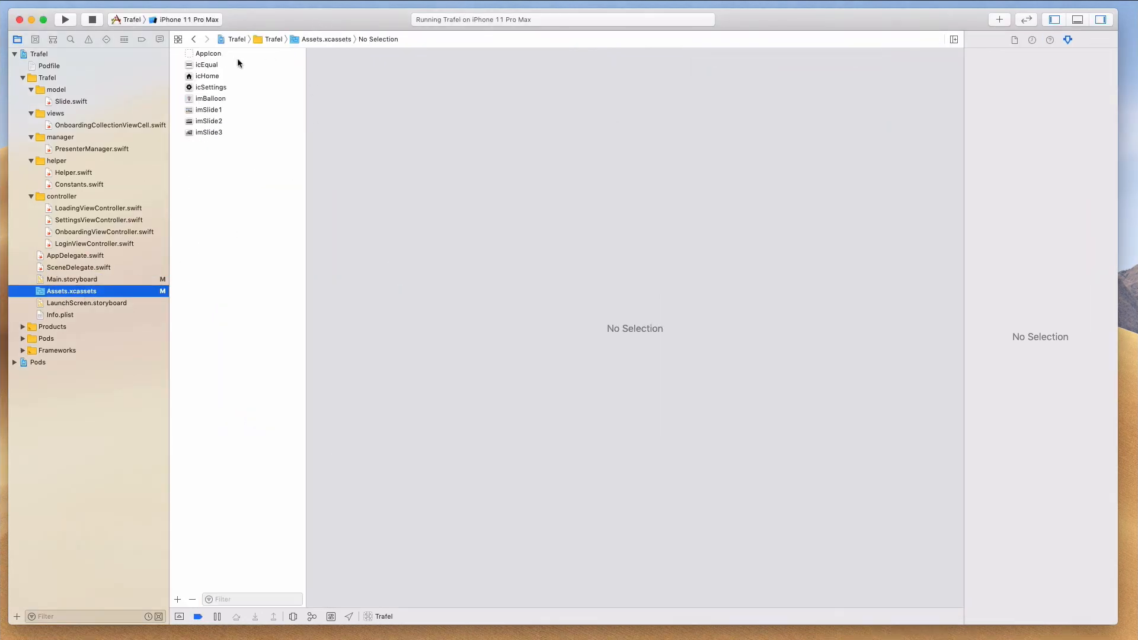
click(207, 53)
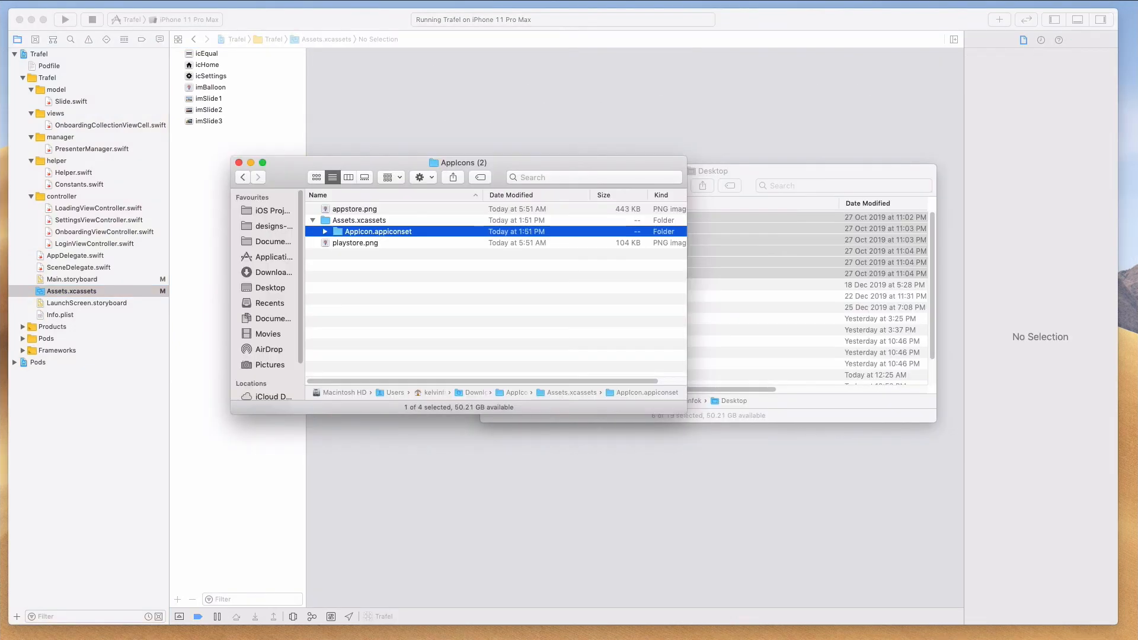
drag(464, 162, 616, 159)
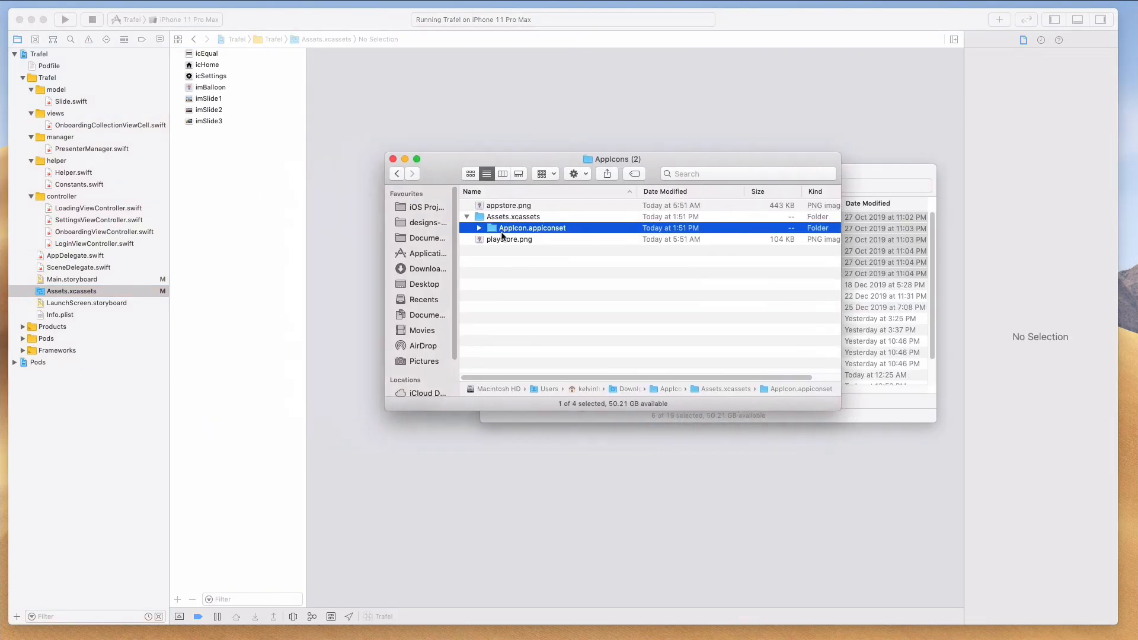
mouse_move(538, 239)
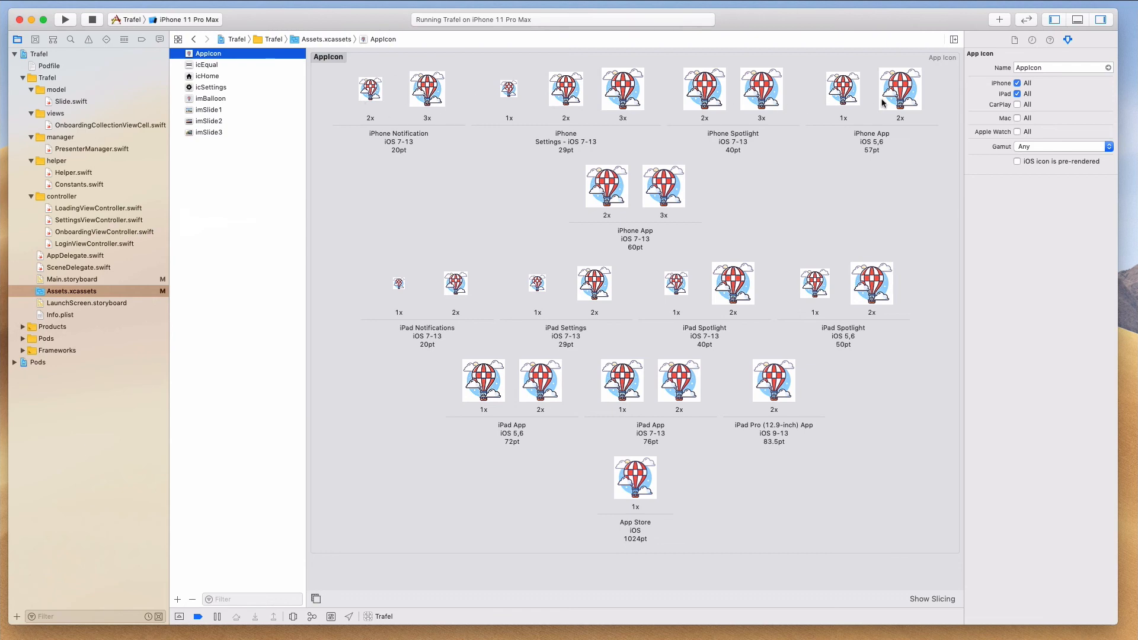
mouse_move(714, 90)
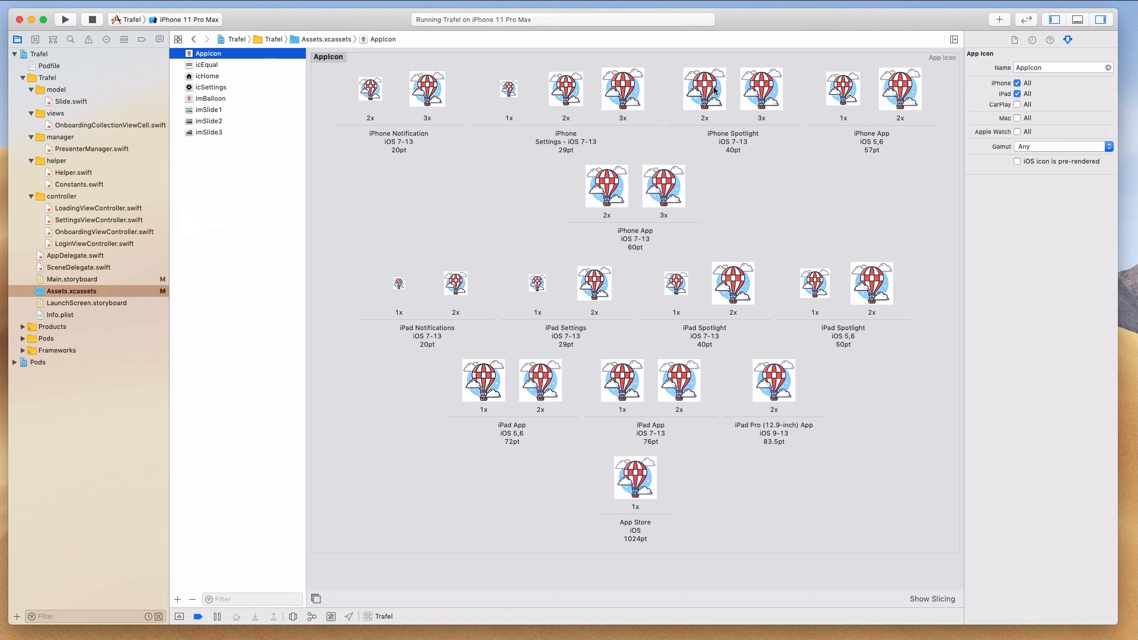
mouse_move(446, 222)
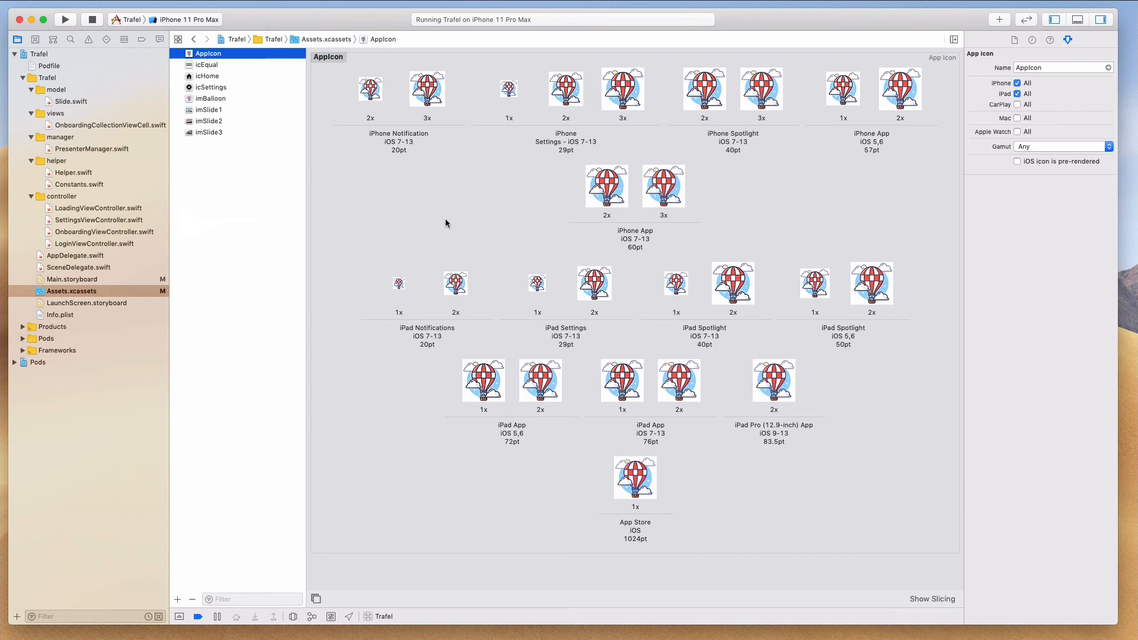
mouse_move(566, 103)
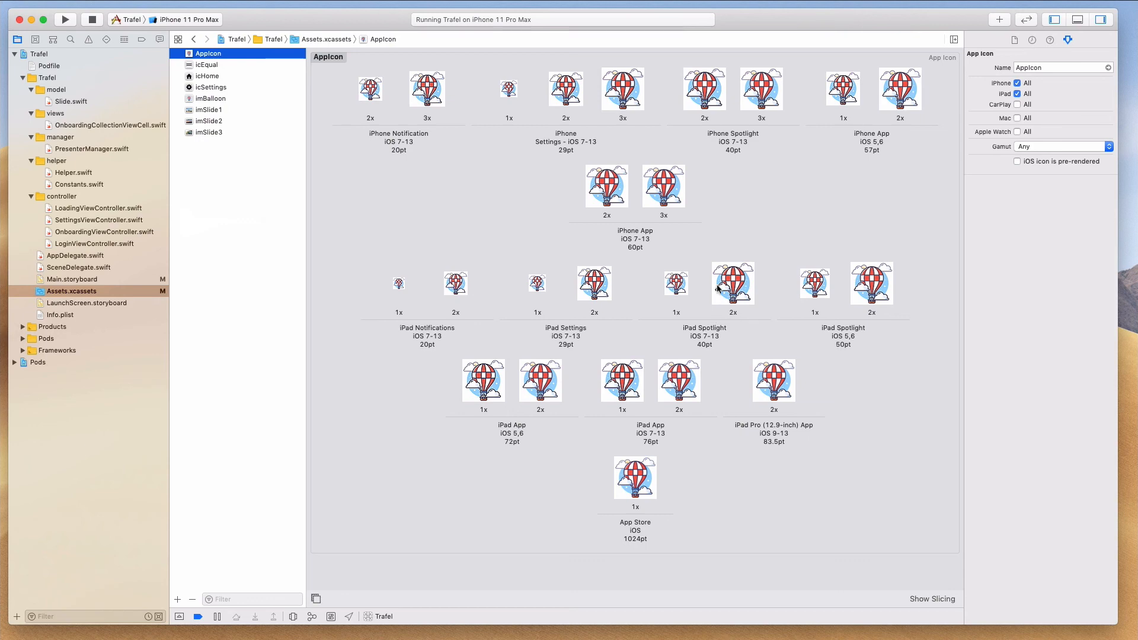
mouse_move(751, 305)
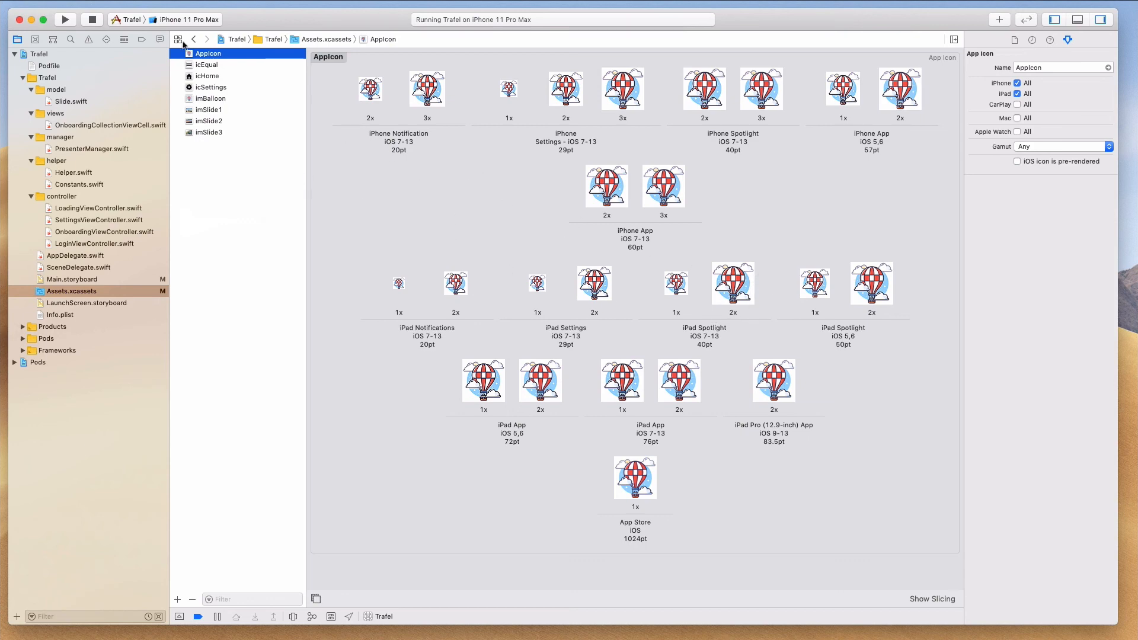
Run Trafel on the iPhone 11 Pro Max simulator and return to its home screen
click(64, 19)
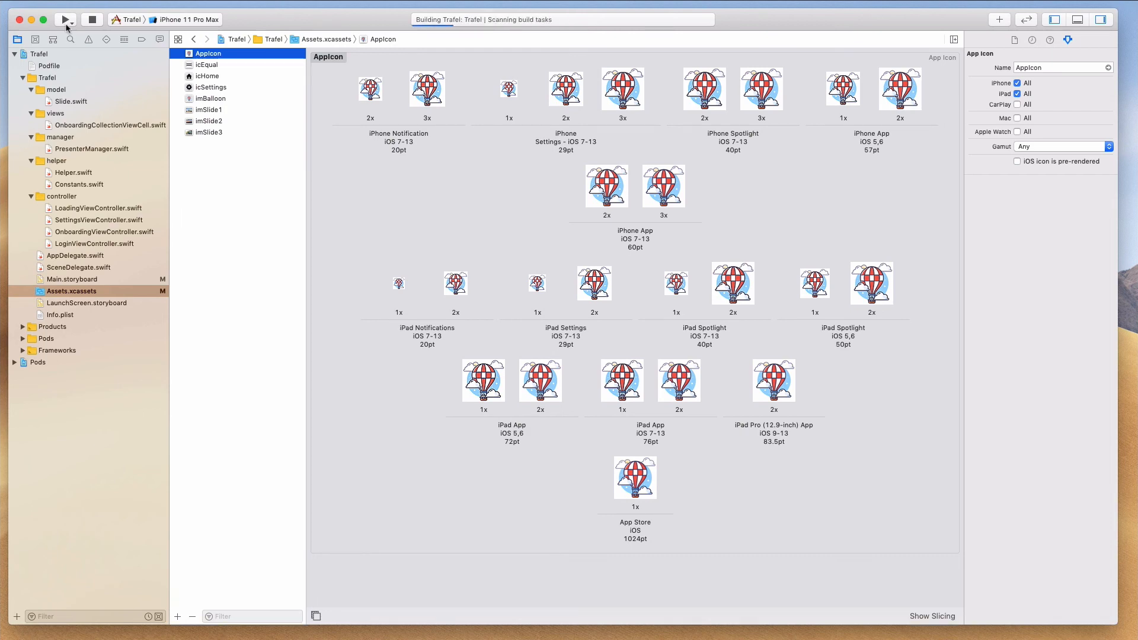
click(64, 20)
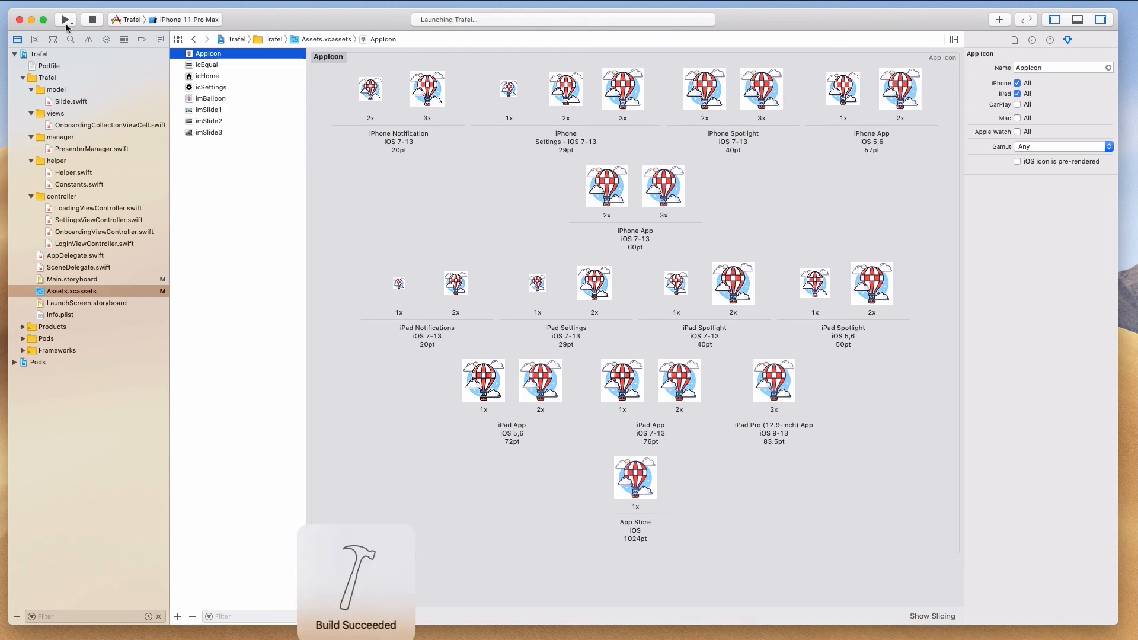
click(64, 19)
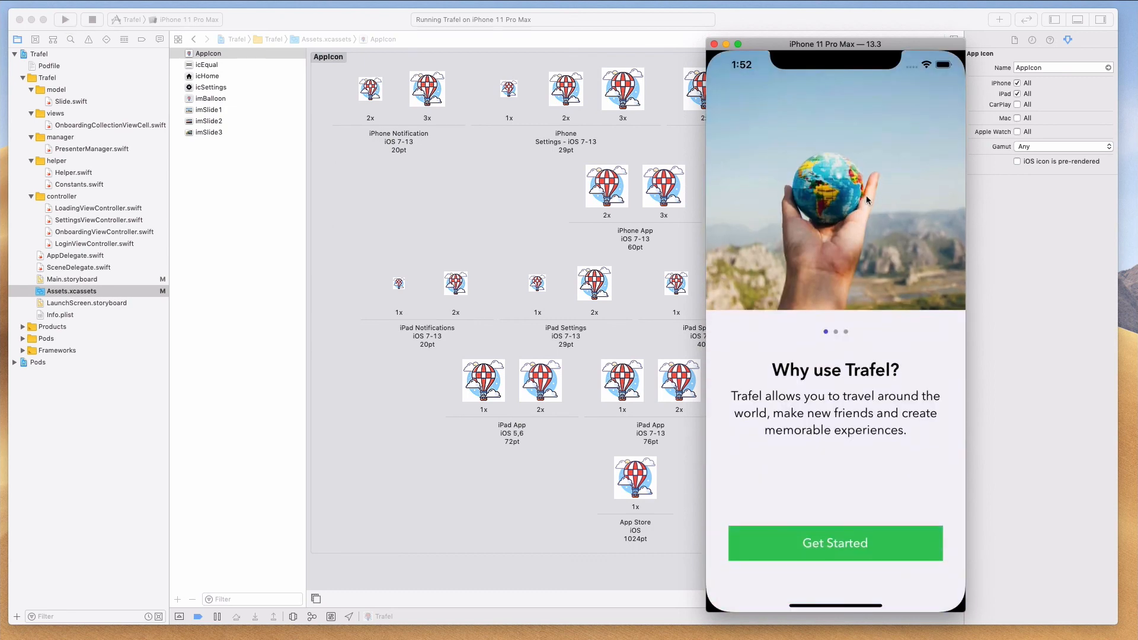
mouse_move(884, 175)
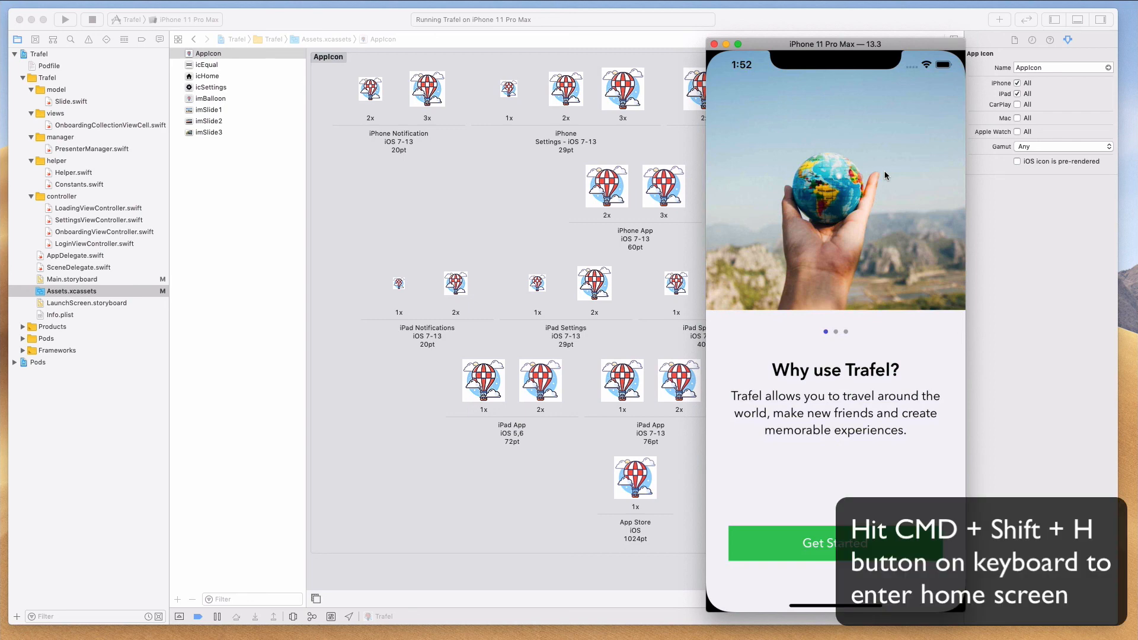
key(cmd+shift+h)
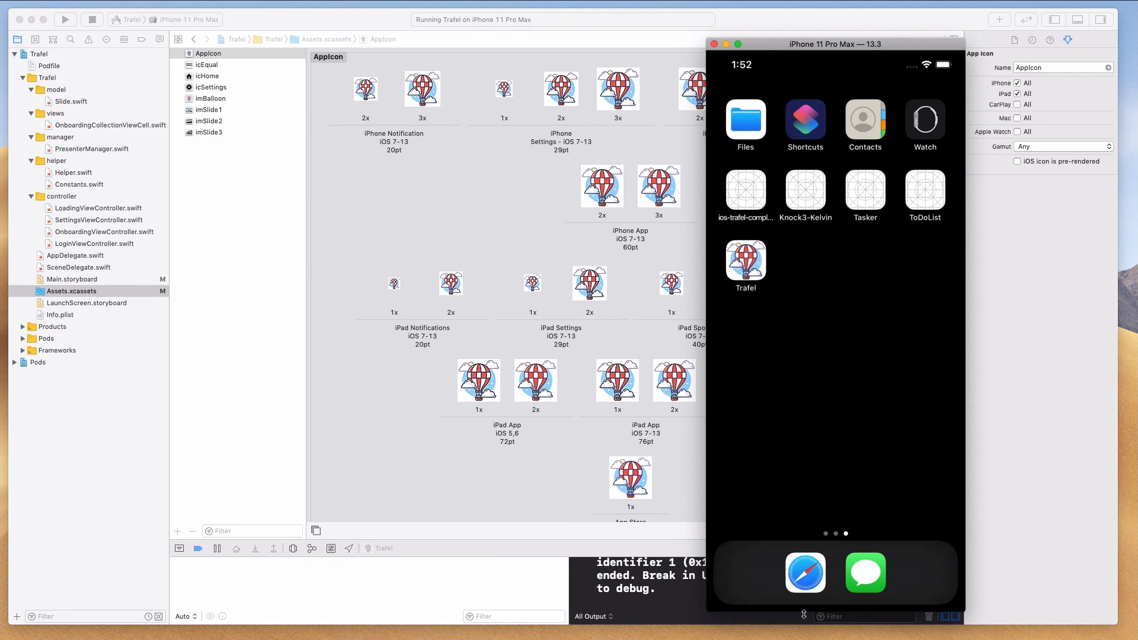
Launch Trafel from the home screen twice to see the balloon icon and launch screen
click(745, 260)
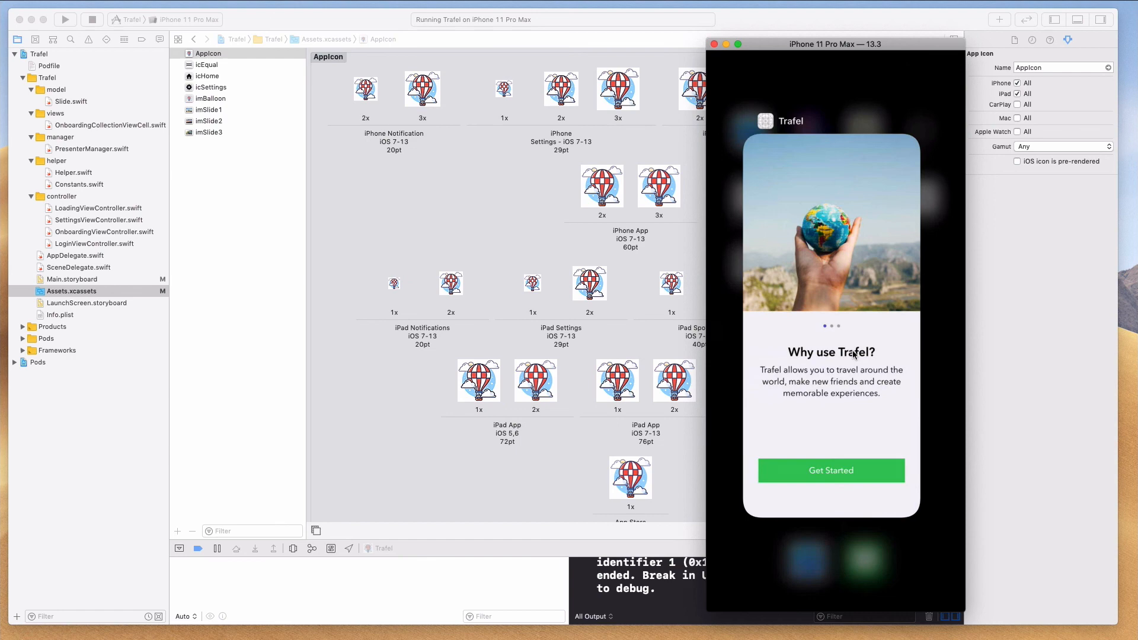
click(91, 20)
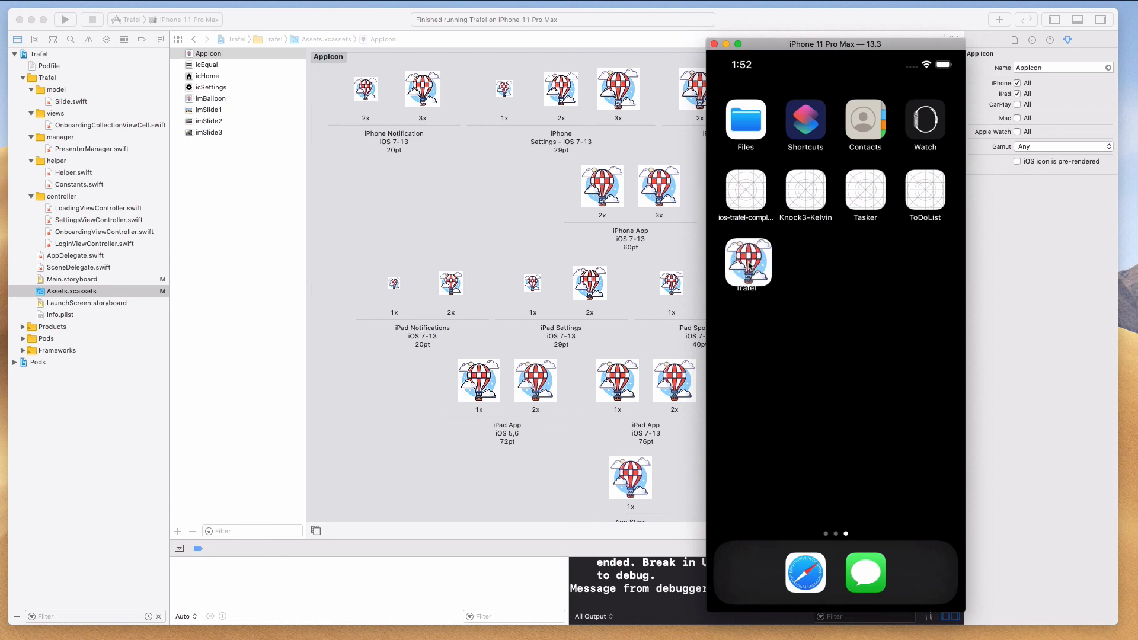
click(748, 261)
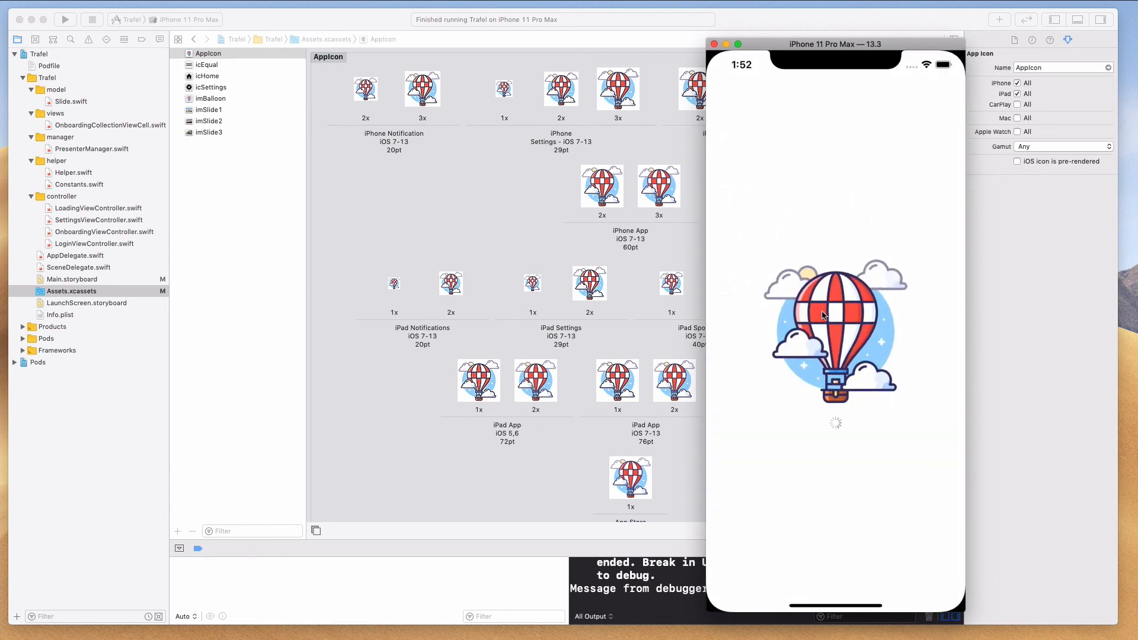